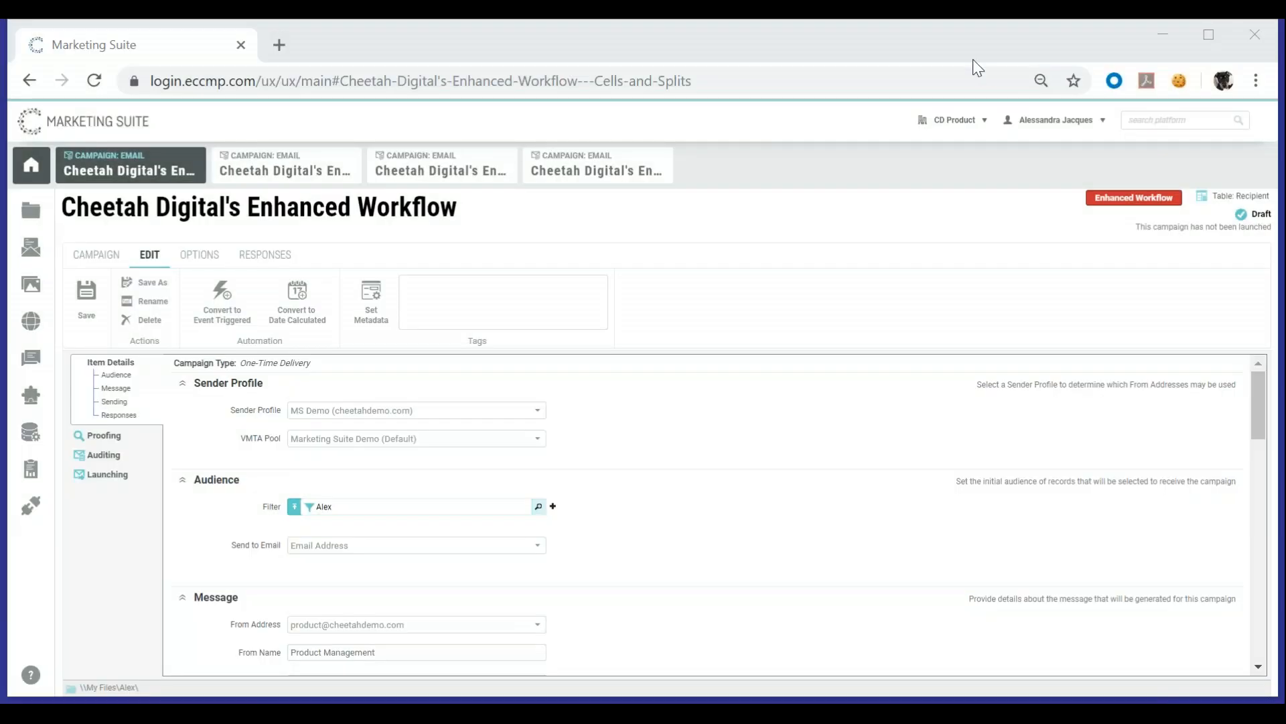
{"action": "mouse_move", "coordinate": [973, 48]}
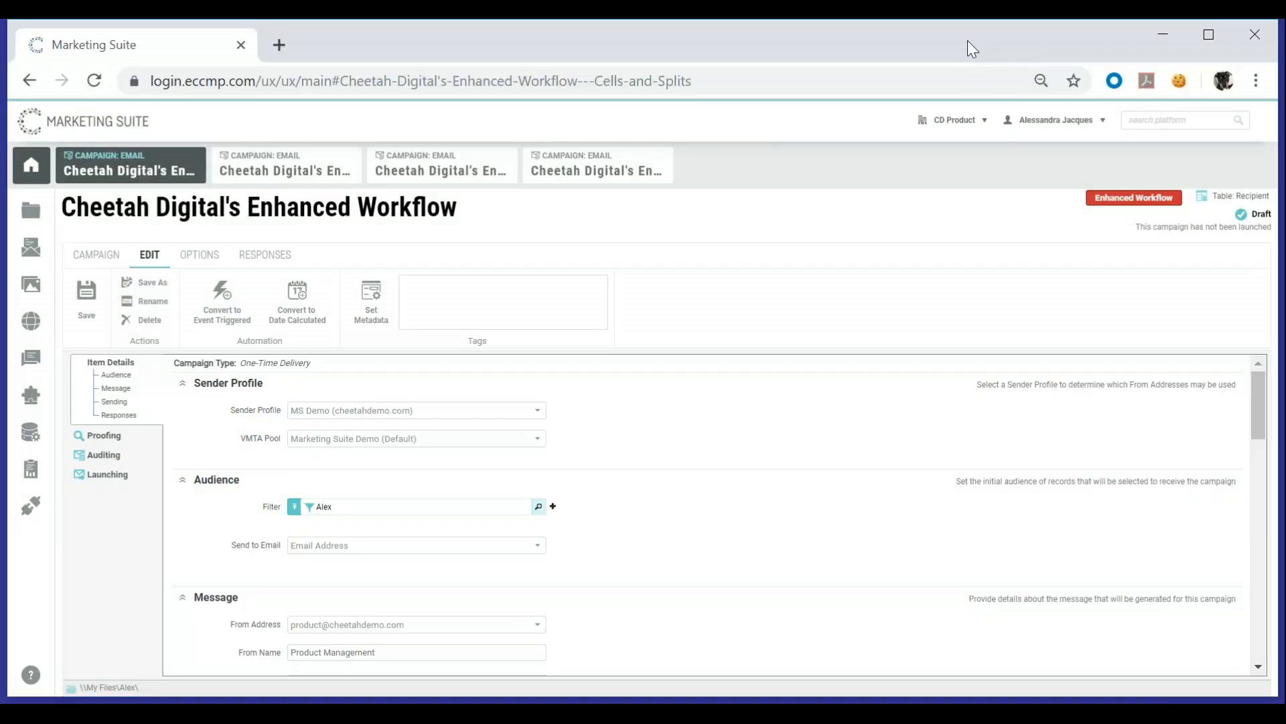
{"action": "mouse_move", "coordinate": [856, 394]}
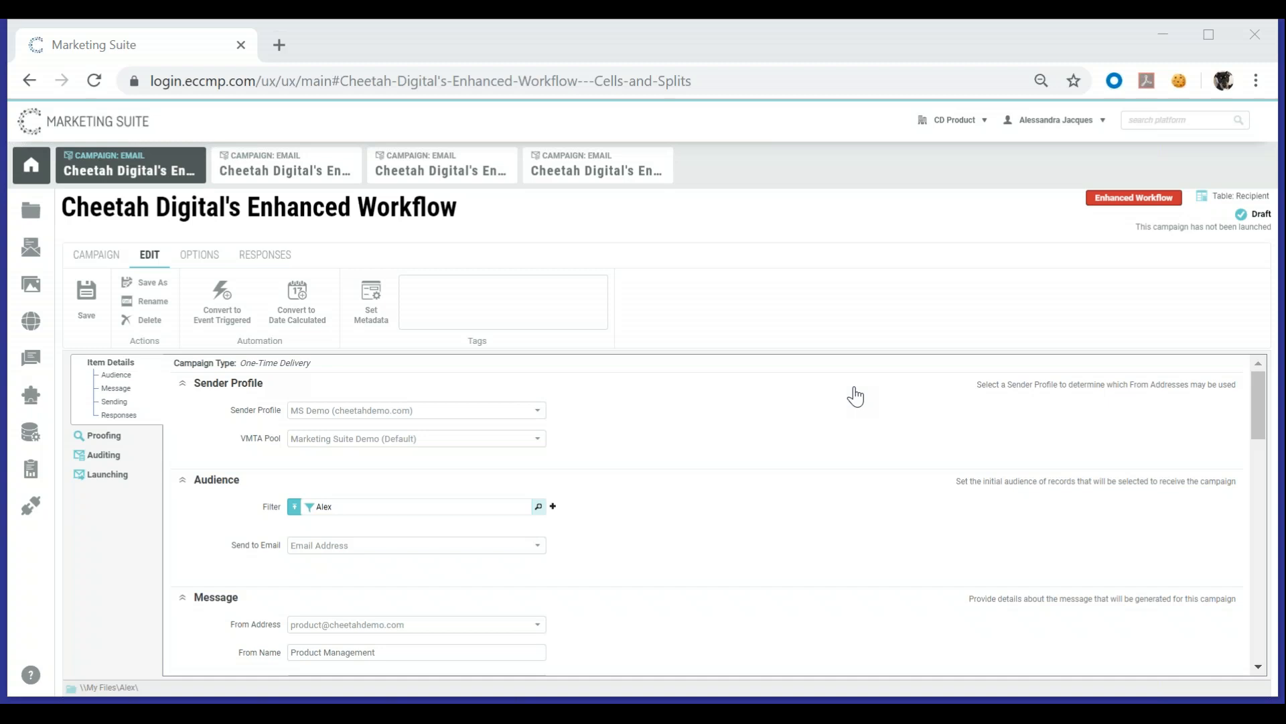
{"action": "mouse_move", "coordinate": [1144, 212]}
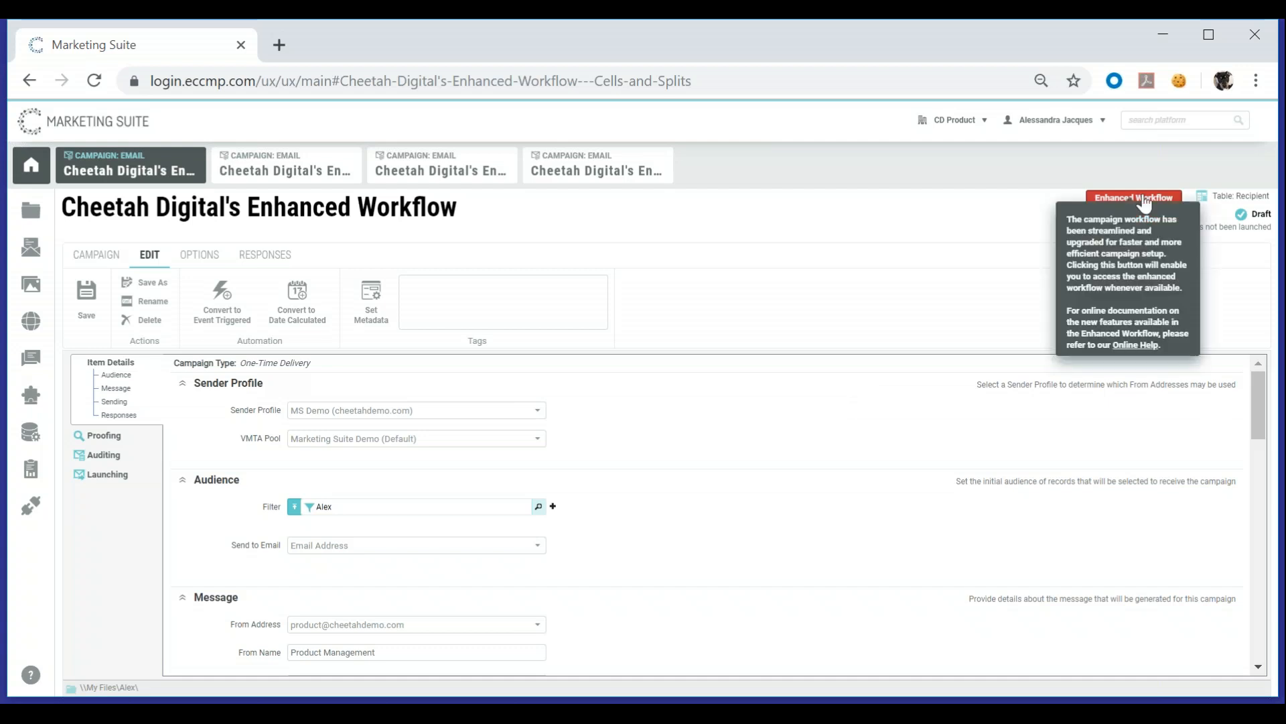
- Move the campaign into the Enhanced Workflow beta editor, confirming the warning
{"action": "left_click", "coordinate": [1134, 198]}
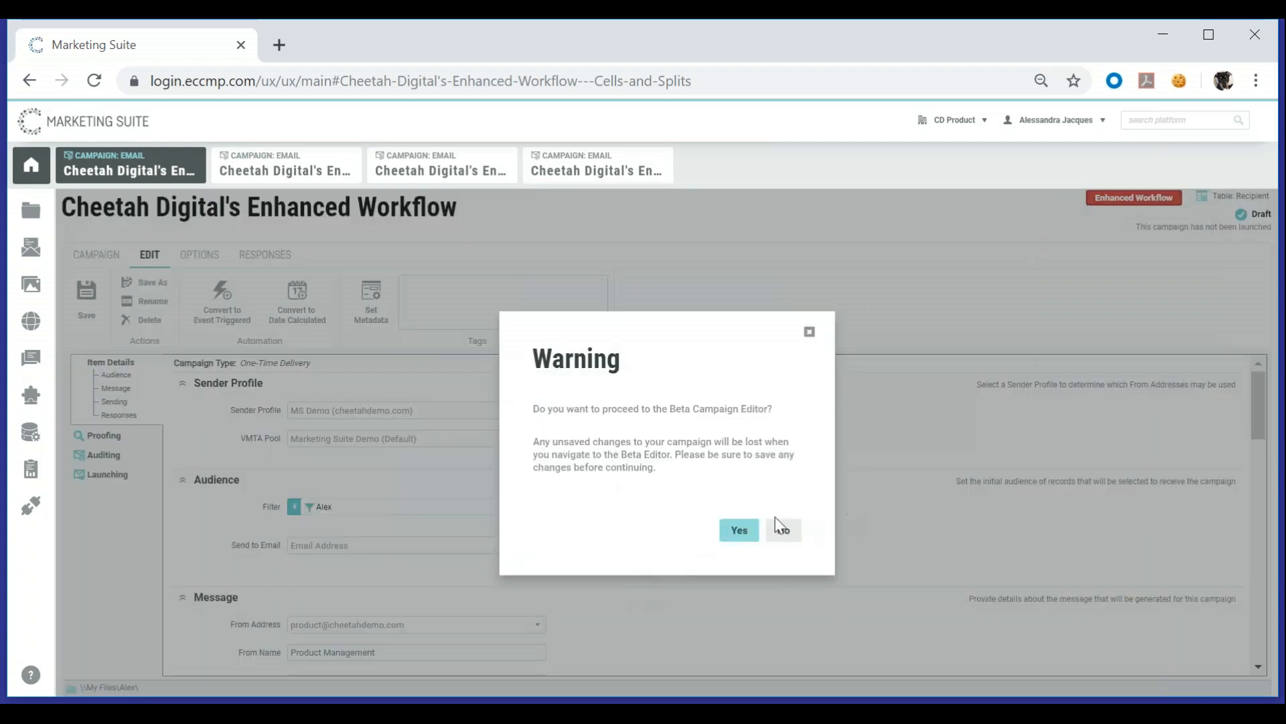
{"action": "left_click", "coordinate": [737, 530]}
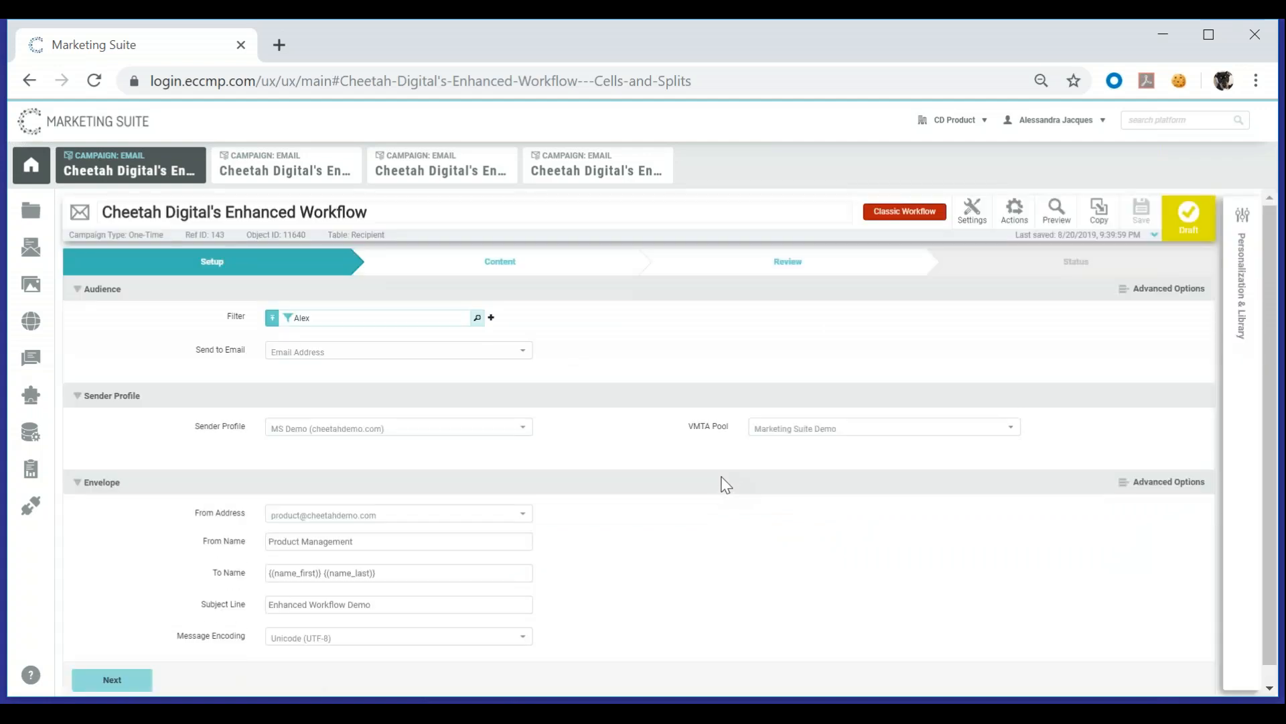
{"action": "mouse_move", "coordinate": [912, 172]}
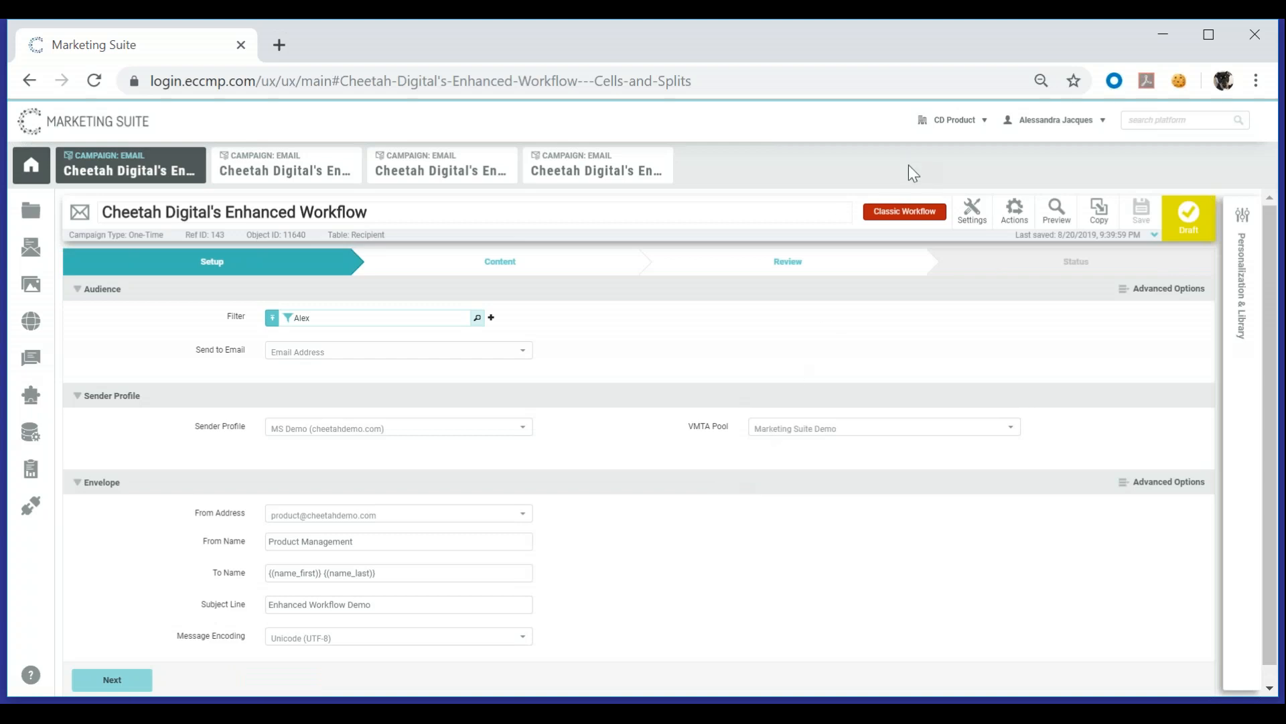
{"action": "mouse_move", "coordinate": [842, 162]}
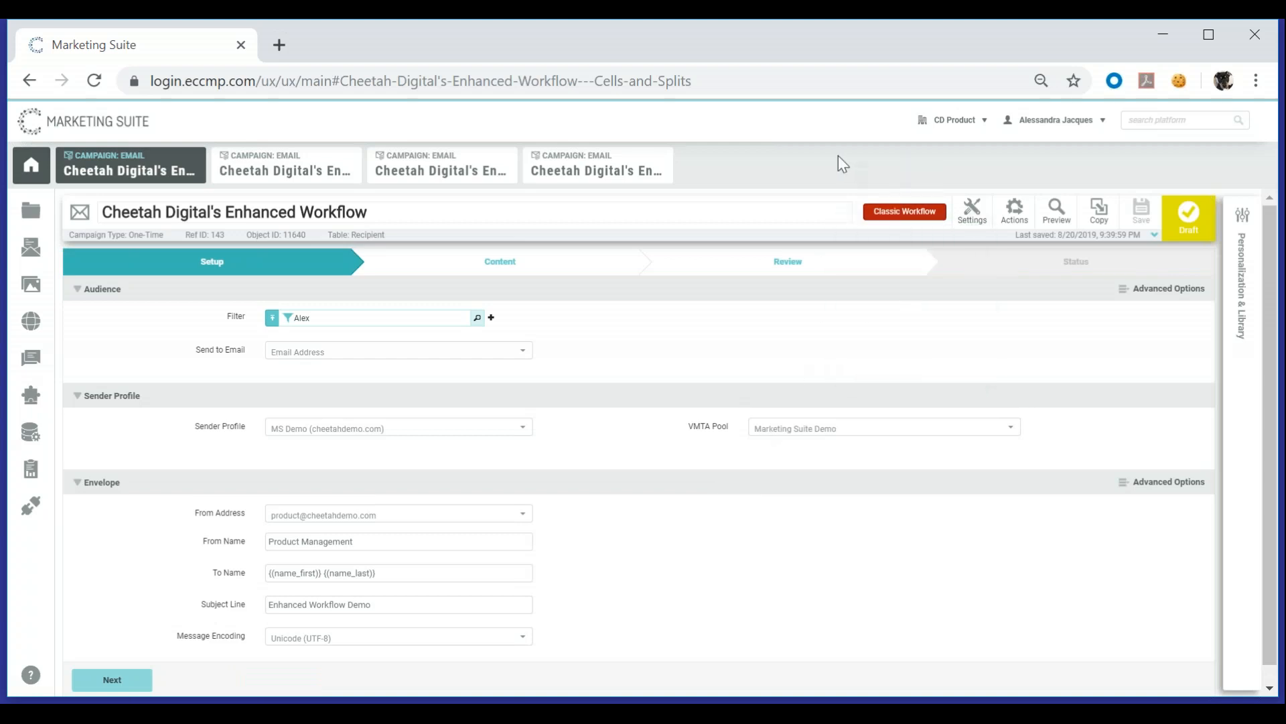
{"action": "mouse_move", "coordinate": [827, 181]}
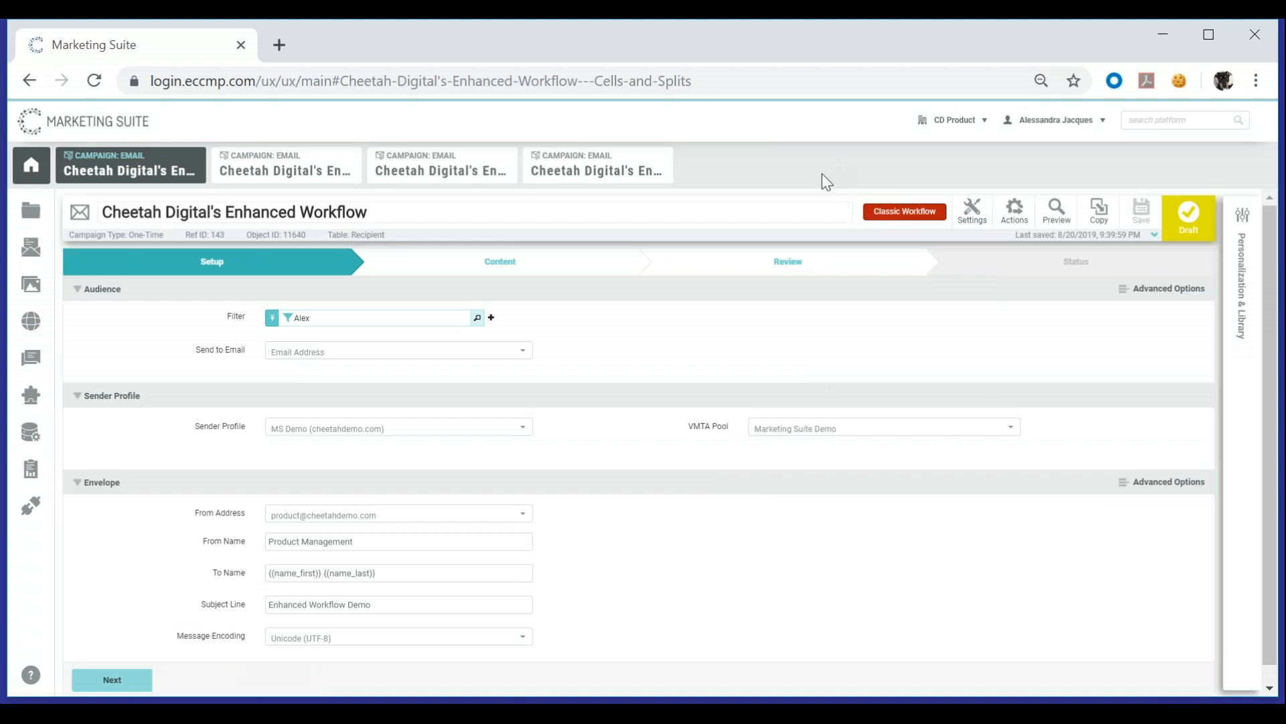
{"action": "mouse_move", "coordinate": [815, 187]}
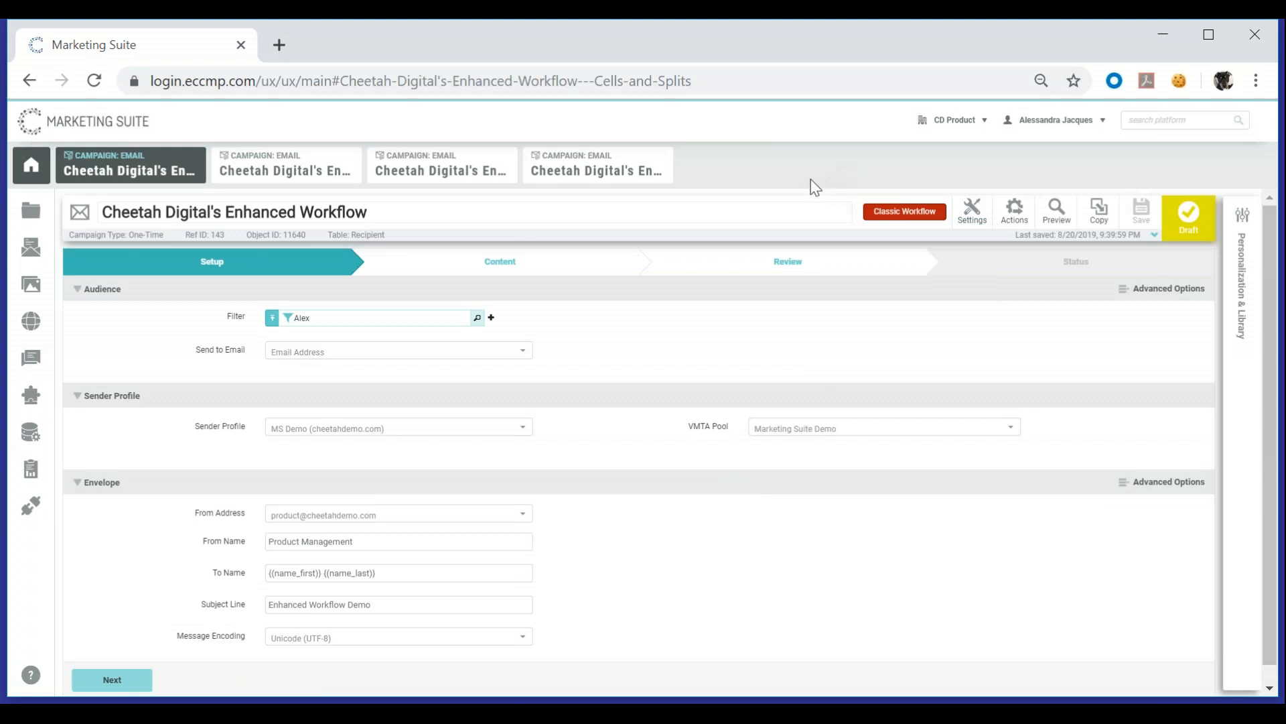
{"action": "mouse_move", "coordinate": [882, 201]}
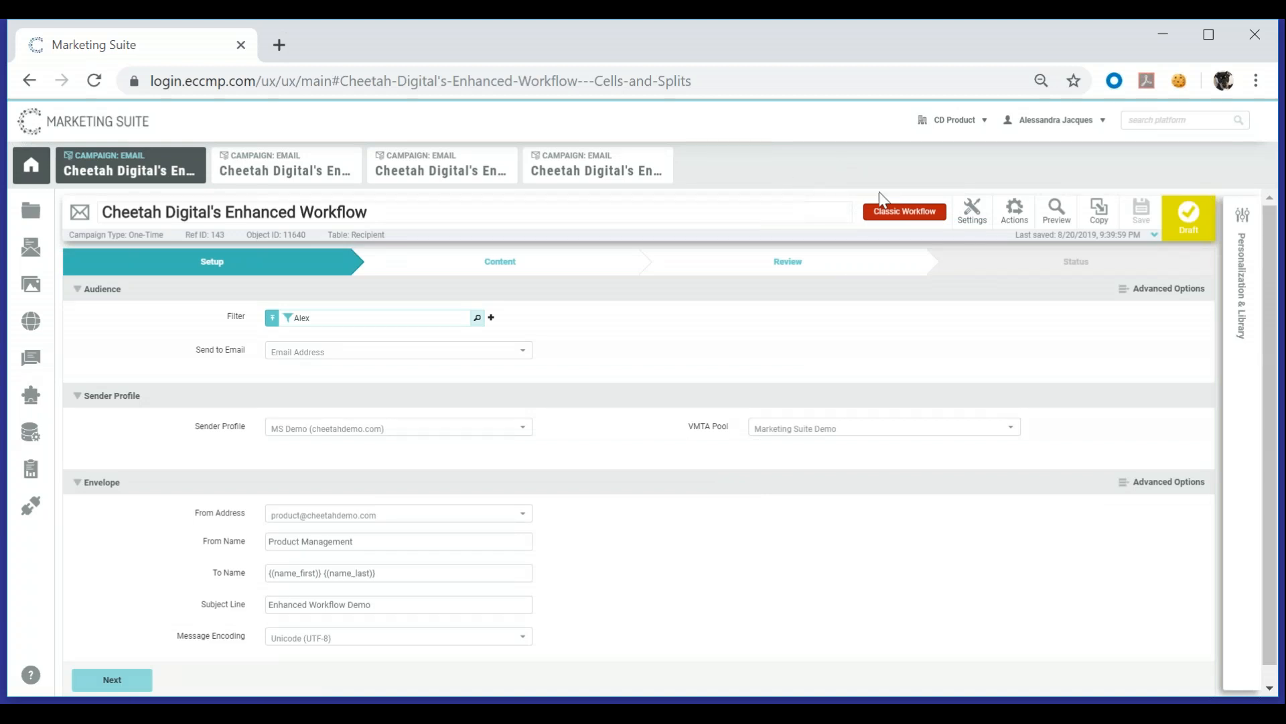
{"action": "left_click", "coordinate": [971, 210]}
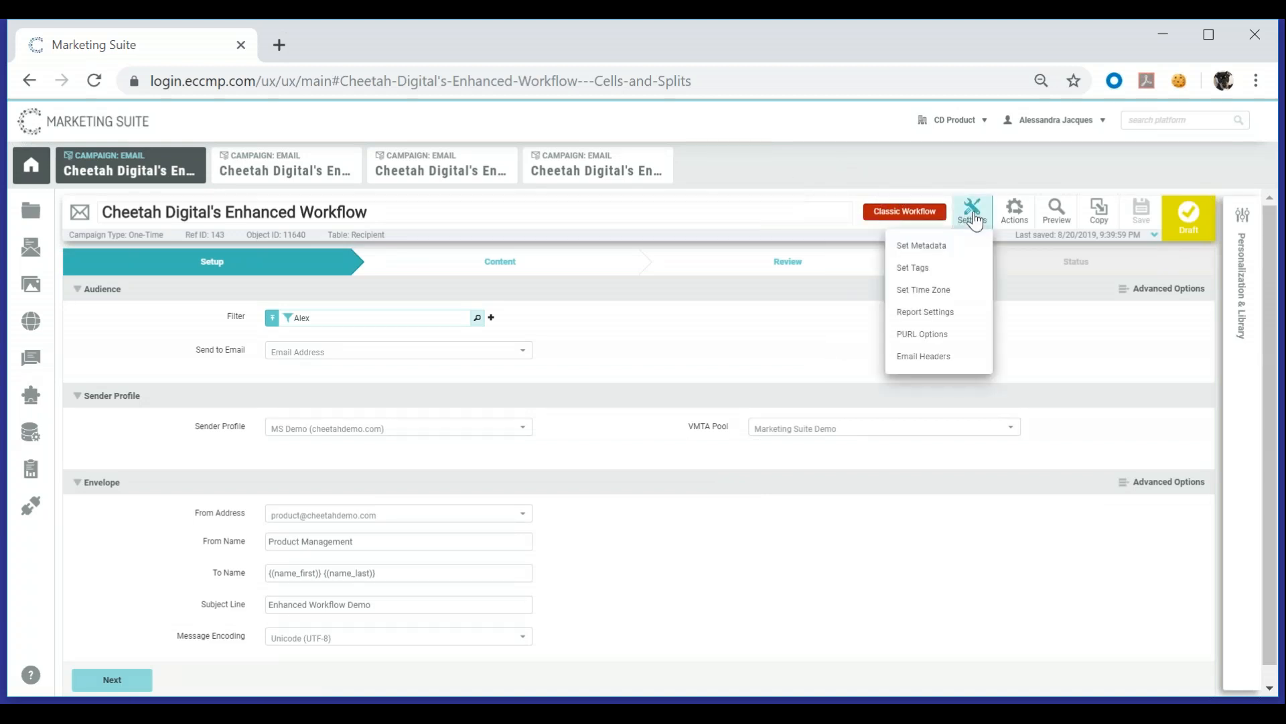
{"action": "mouse_move", "coordinate": [1014, 211]}
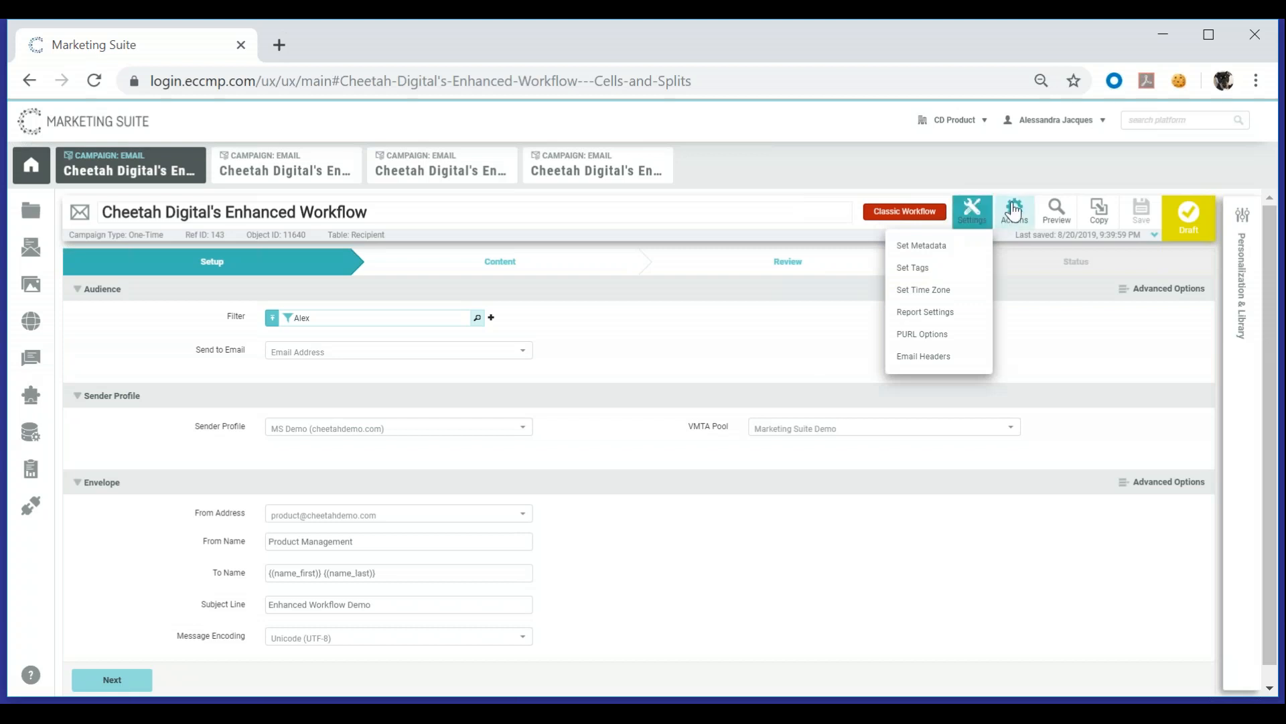
{"action": "left_click", "coordinate": [1014, 215]}
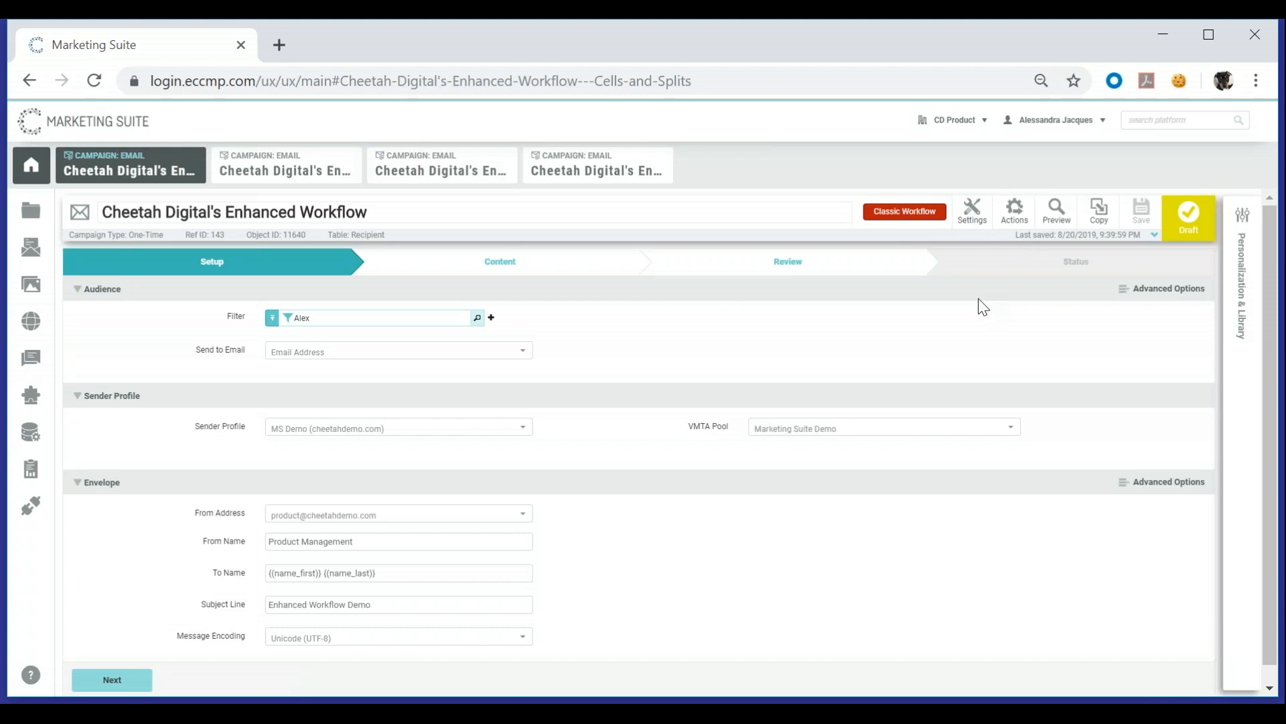
{"action": "mouse_move", "coordinate": [939, 349]}
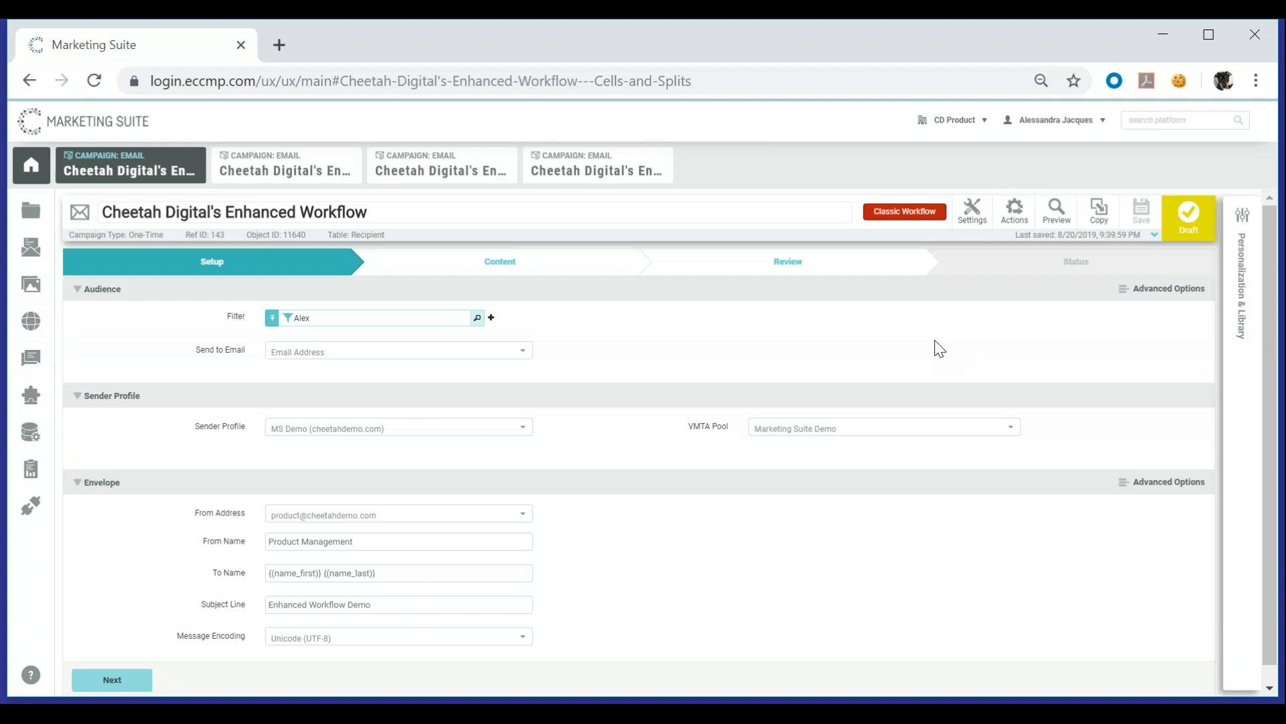
{"action": "mouse_move", "coordinate": [1024, 285]}
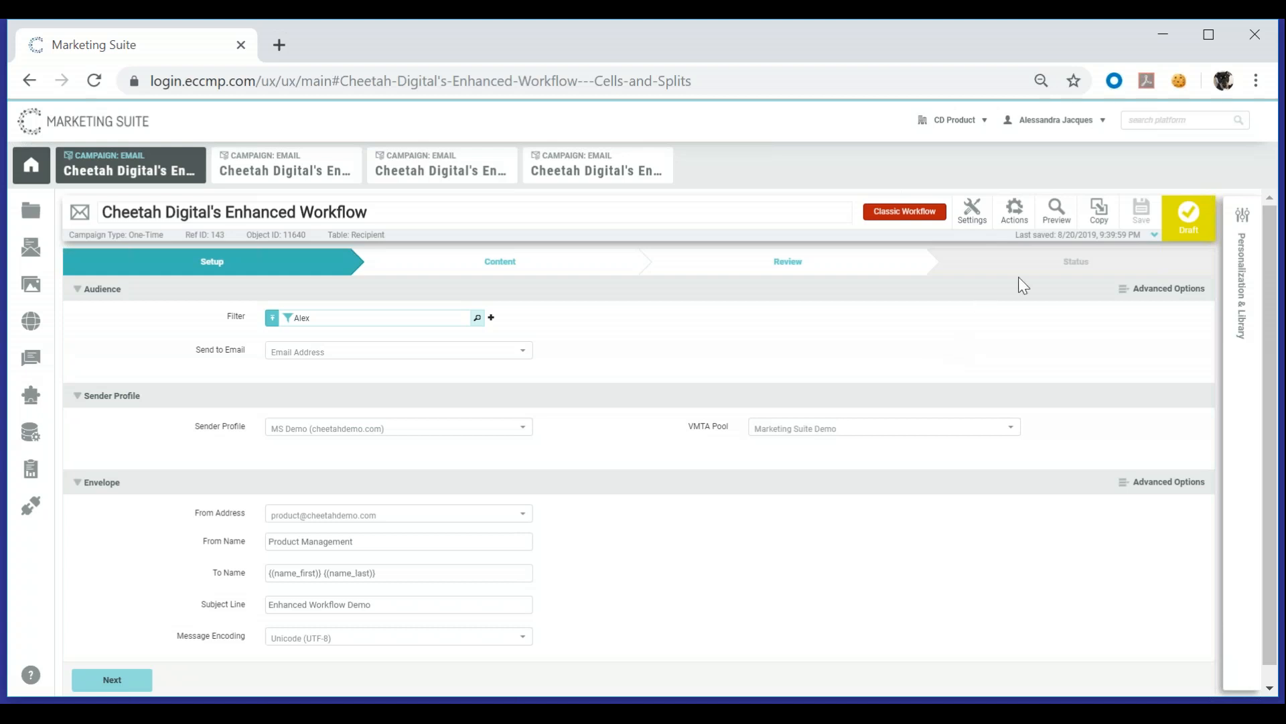
{"action": "left_click", "coordinate": [1166, 288]}
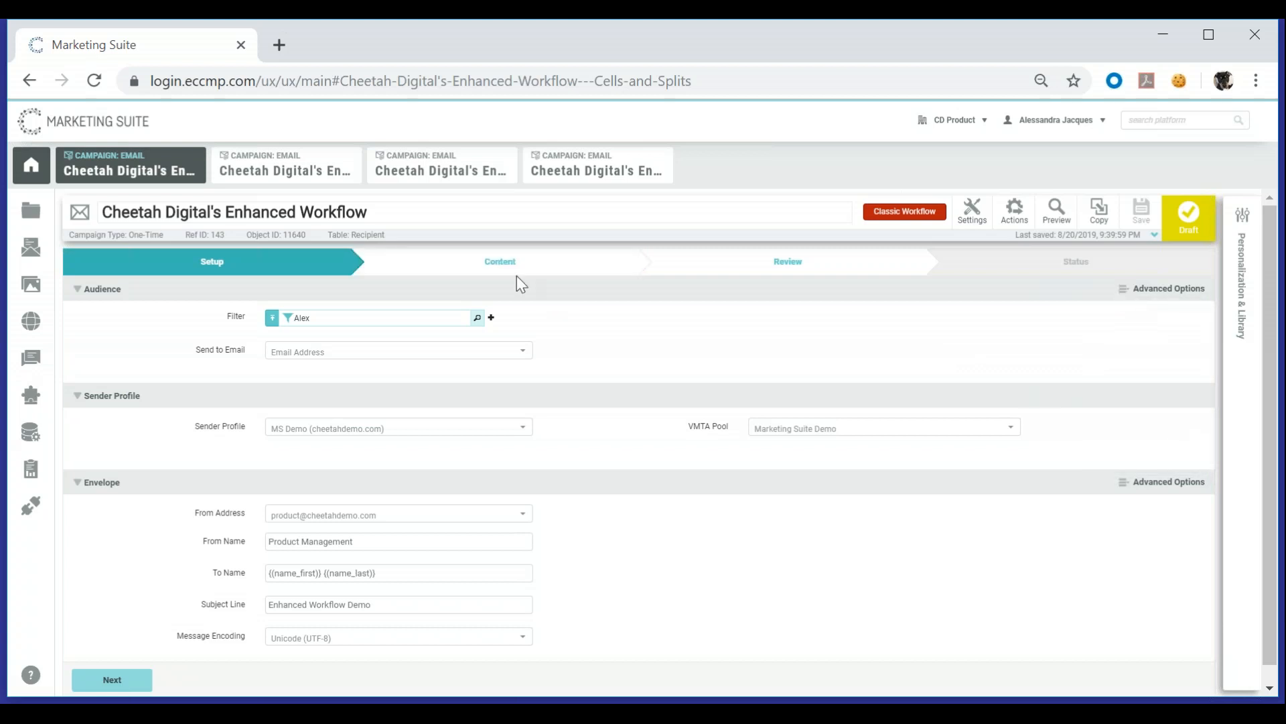
- On the Content step, expand the content block inline and then the dynamic block at the HTML's end
{"action": "left_click", "coordinate": [500, 261]}
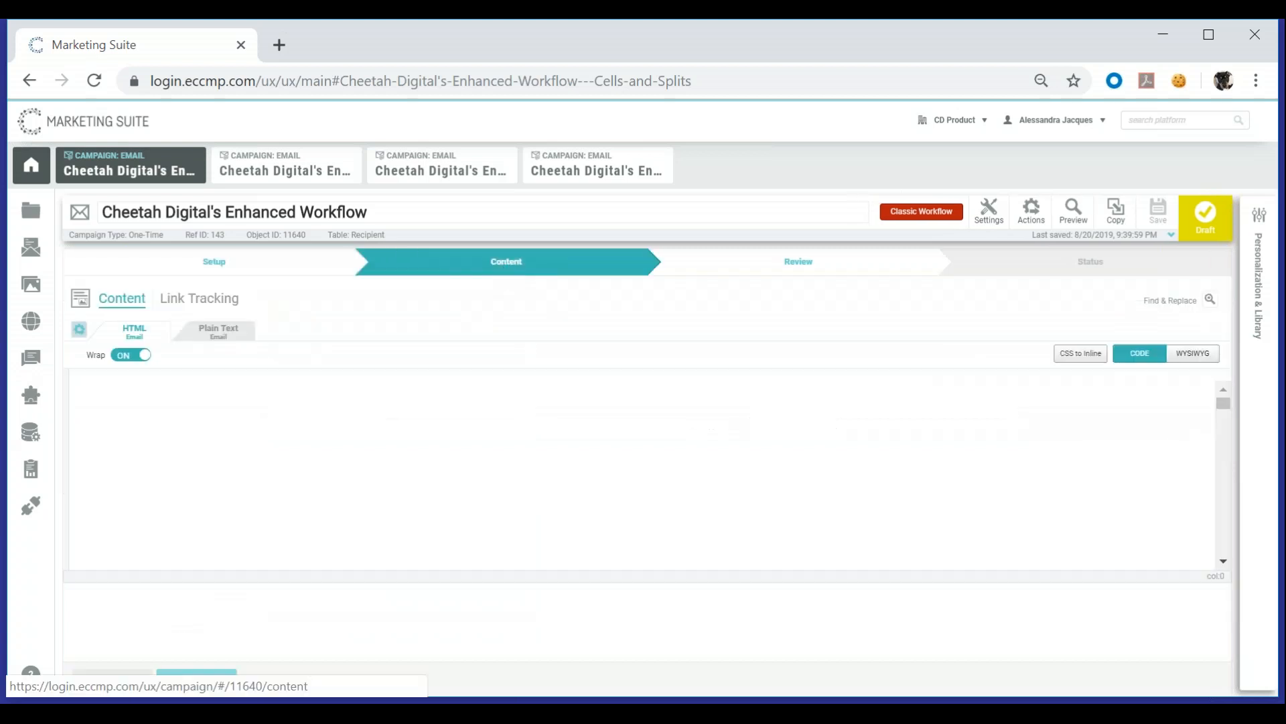
{"action": "left_click", "coordinate": [1139, 353]}
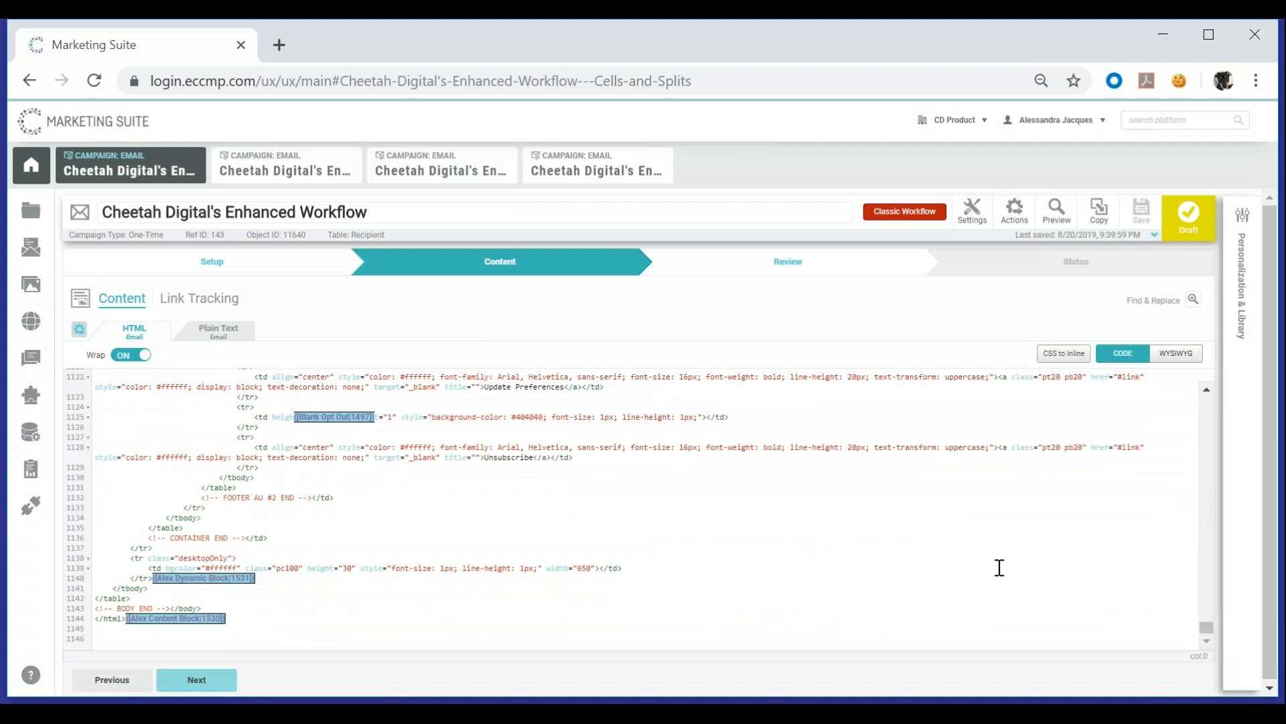
{"action": "mouse_move", "coordinate": [220, 625]}
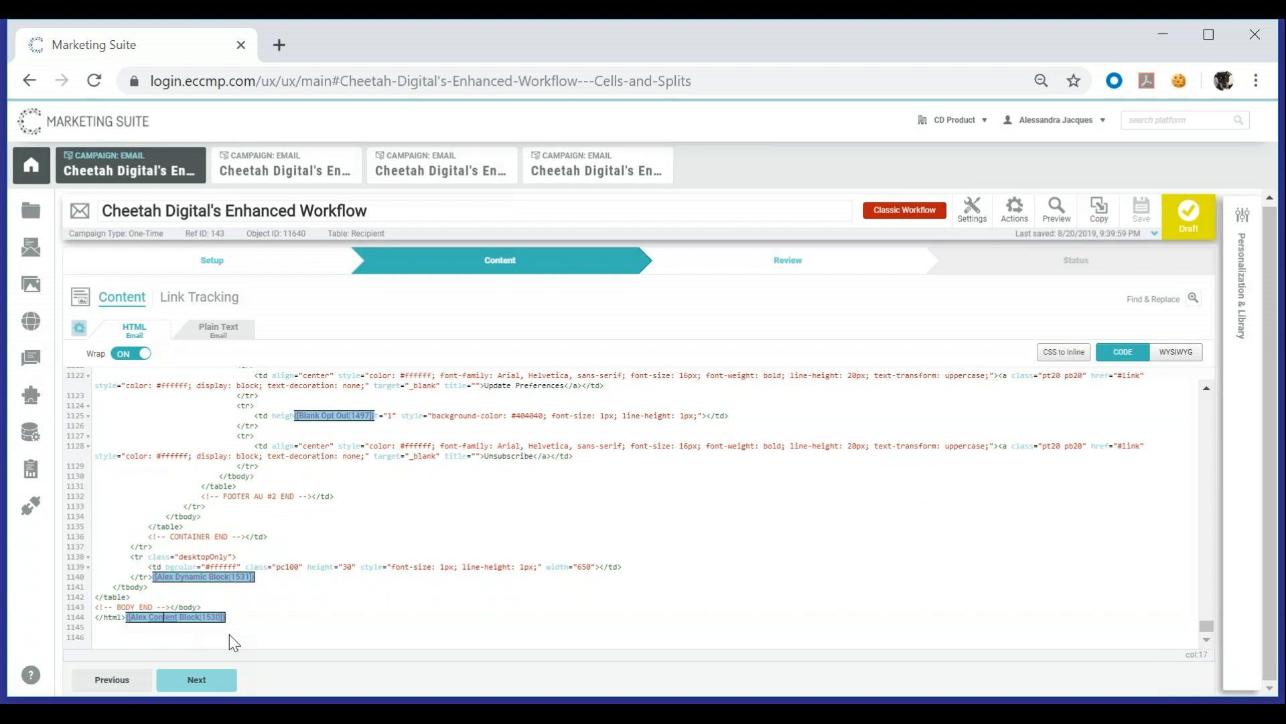
{"action": "left_click", "coordinate": [175, 616]}
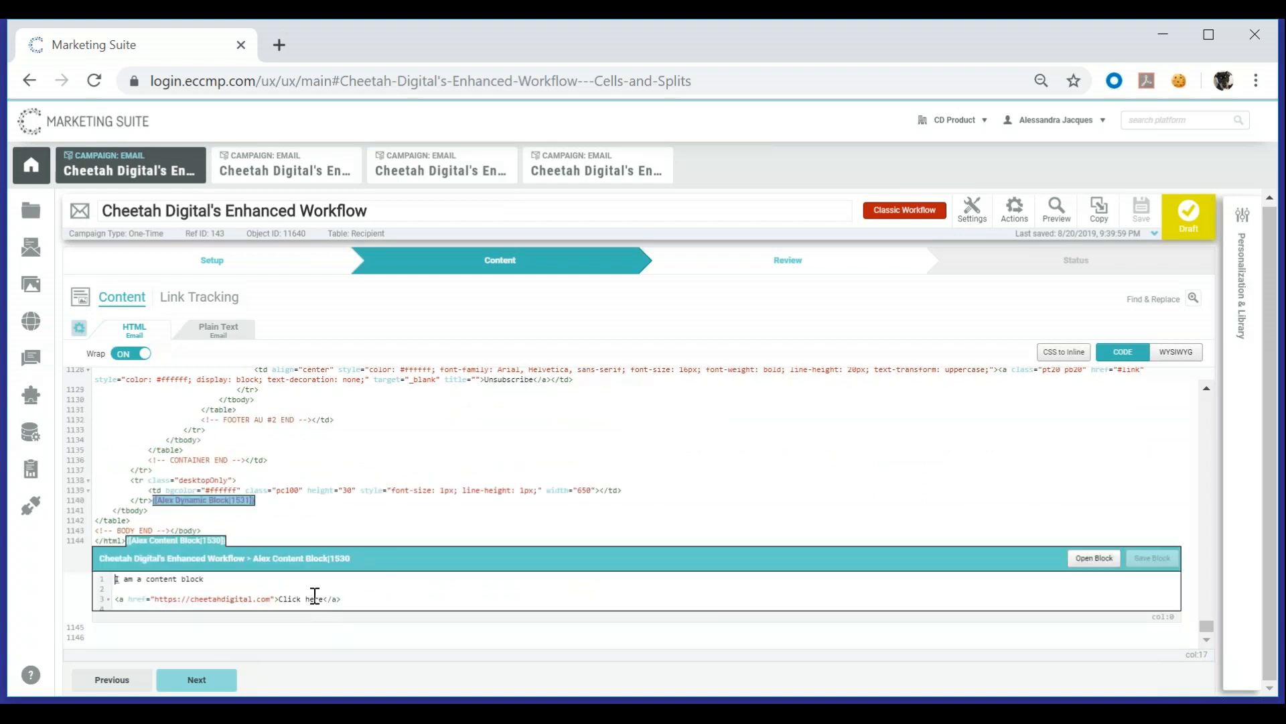
{"action": "mouse_move", "coordinate": [1101, 572]}
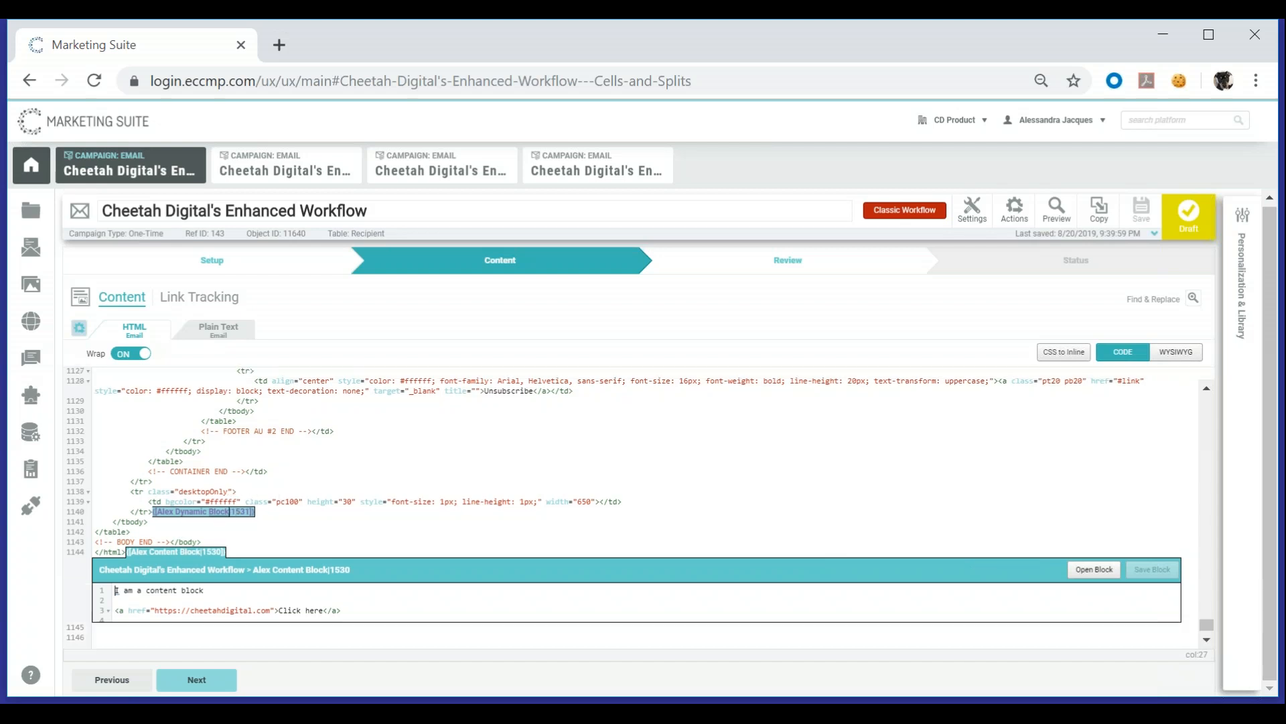
{"action": "left_click", "coordinate": [203, 510]}
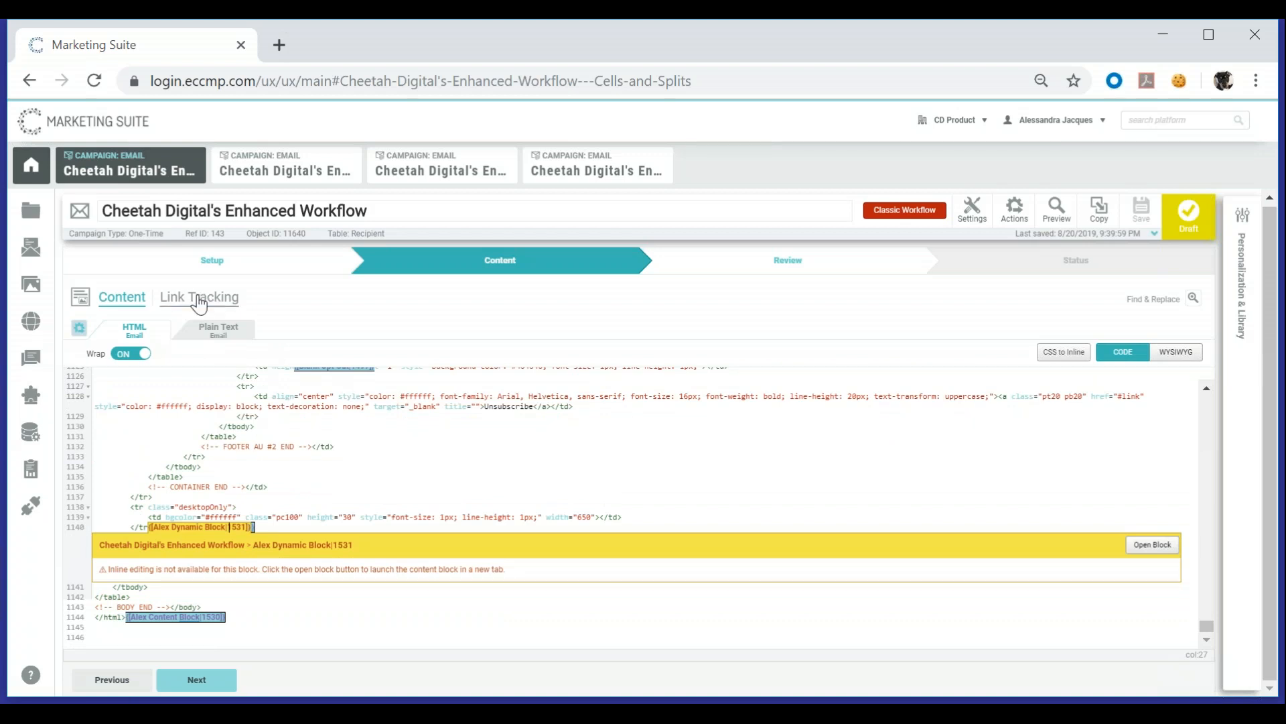
- Check link tracking as a full link list, then move to the Review step
{"action": "left_click", "coordinate": [198, 298]}
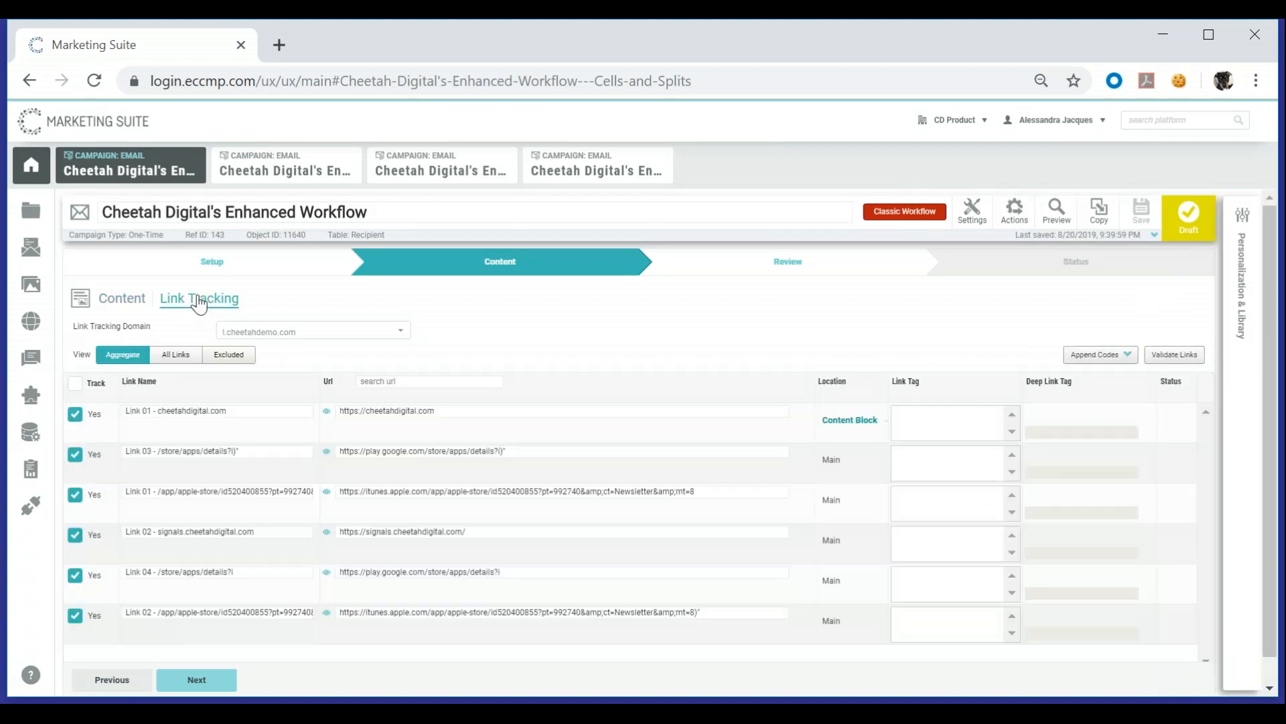
{"action": "mouse_move", "coordinate": [151, 374]}
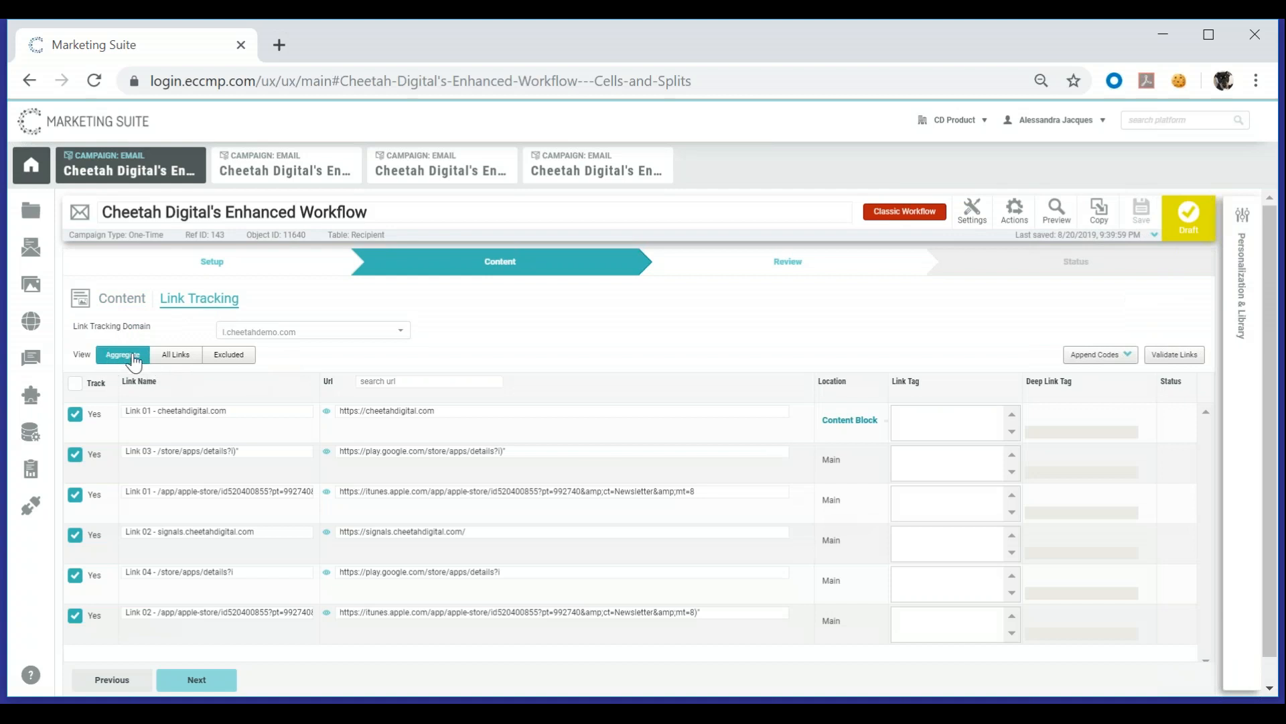
{"action": "left_click", "coordinate": [174, 354]}
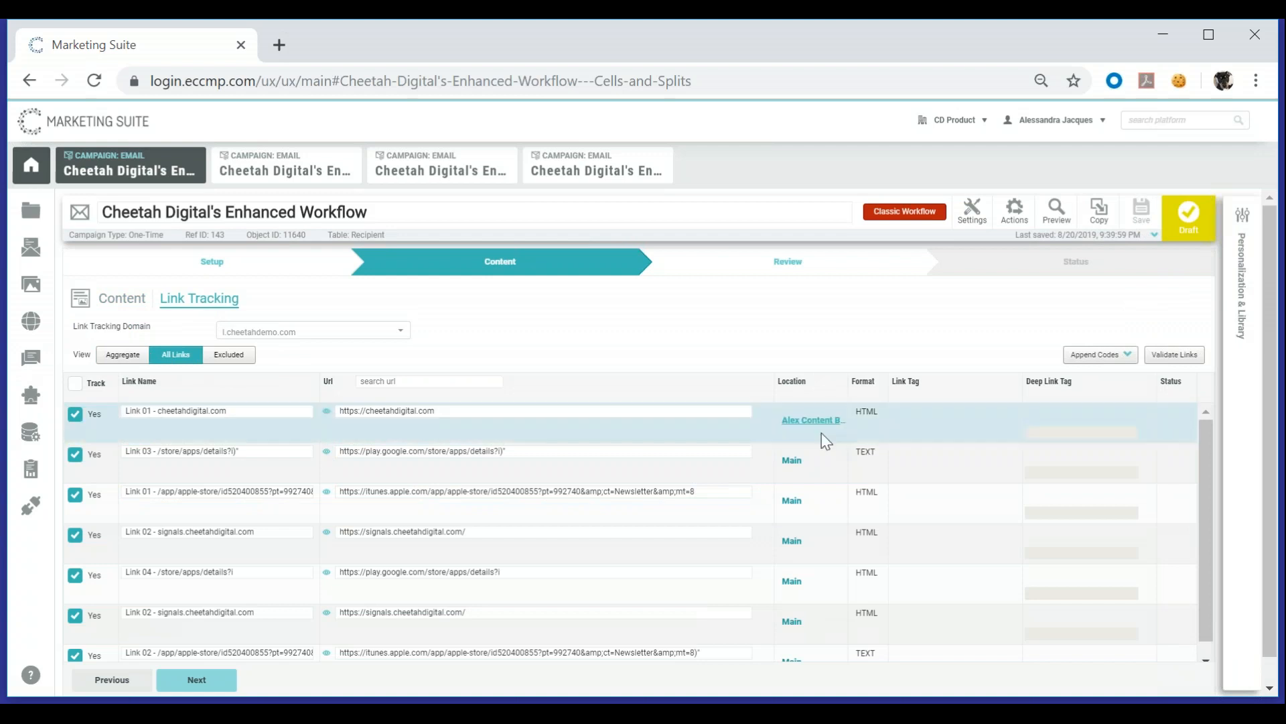
{"action": "mouse_move", "coordinate": [867, 421]}
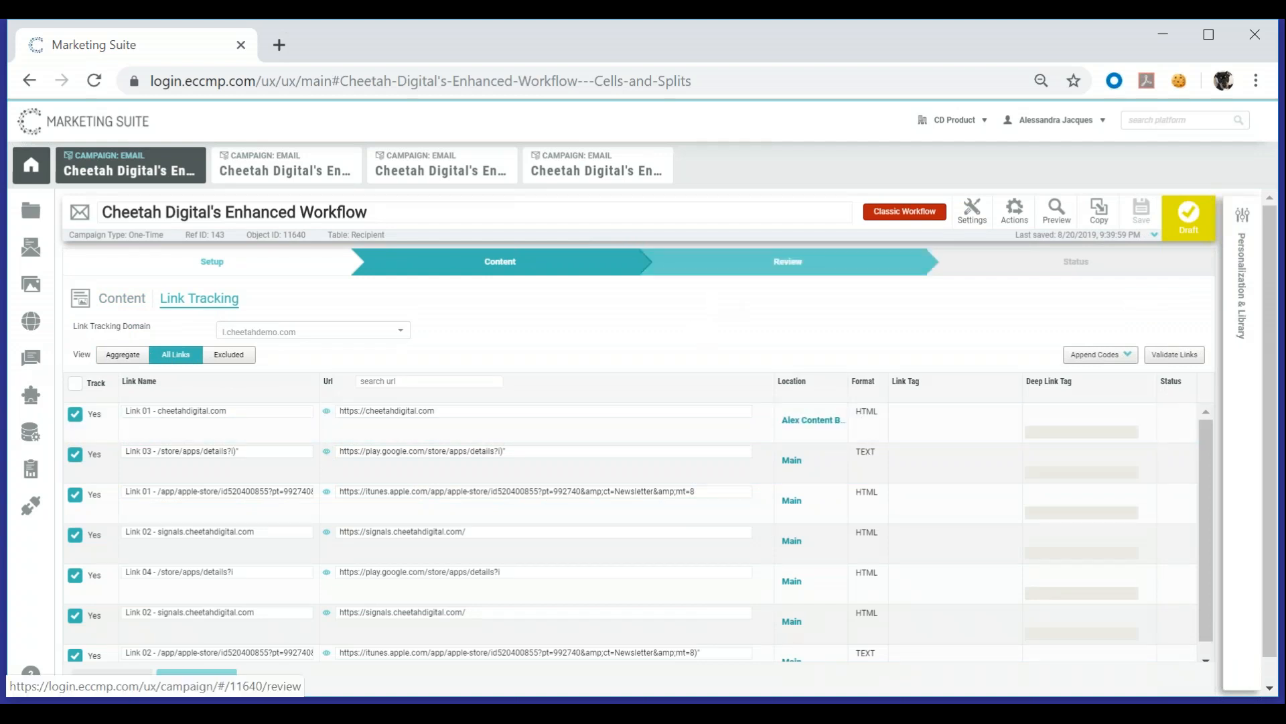
{"action": "left_click", "coordinate": [786, 261]}
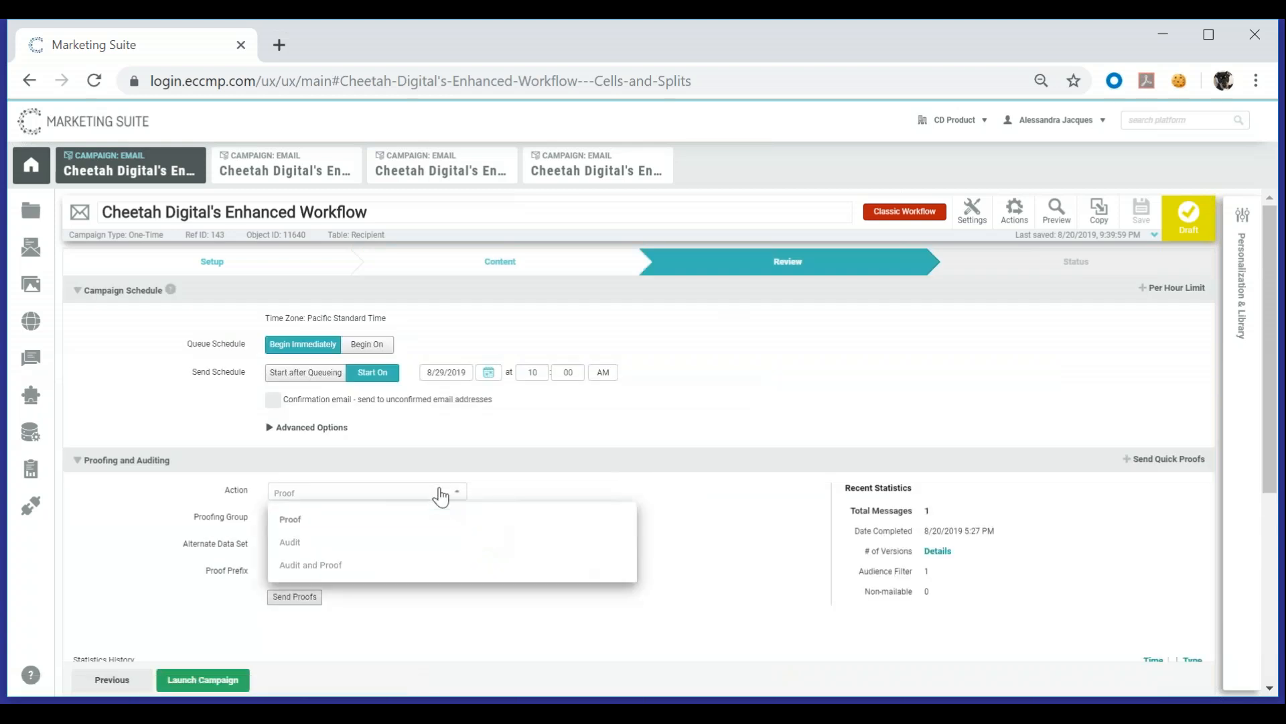
- Keep Proof as the action and look through Statistics History and campaign Details
{"action": "left_click", "coordinate": [290, 518]}
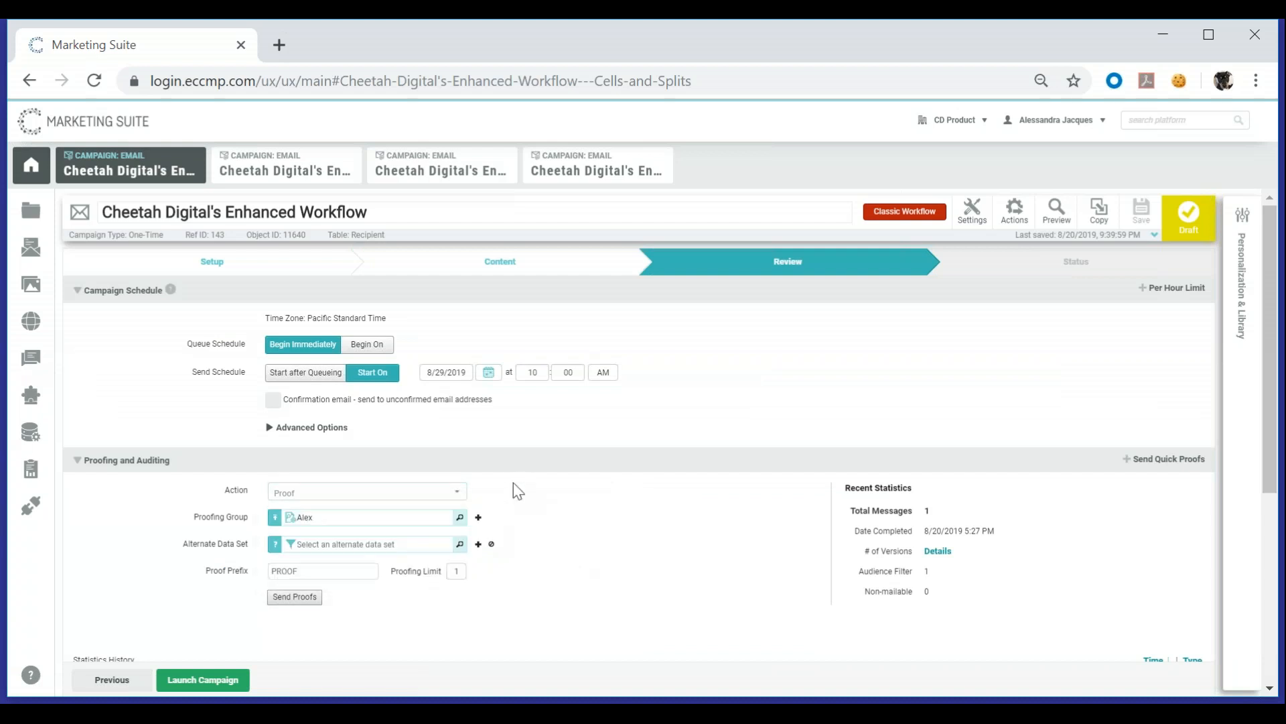
{"action": "scroll", "scroll_direction": "down", "scroll_amount": 3}
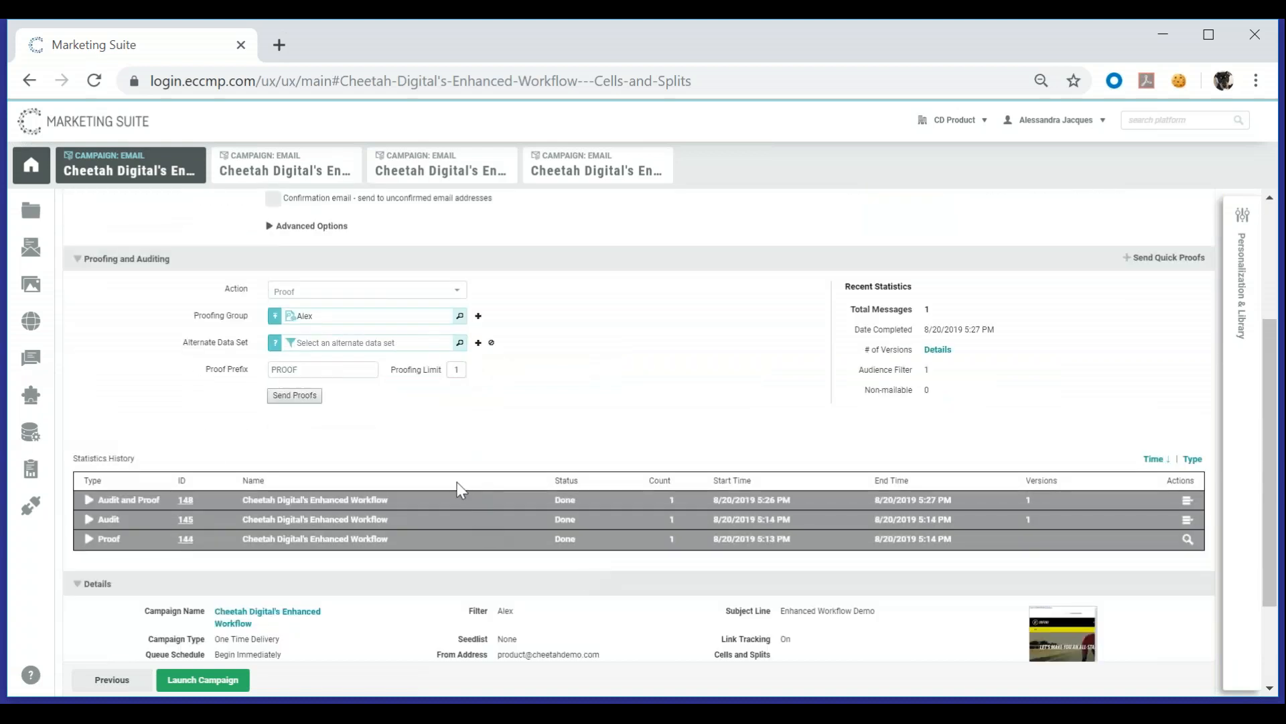
{"action": "mouse_move", "coordinate": [314, 539]}
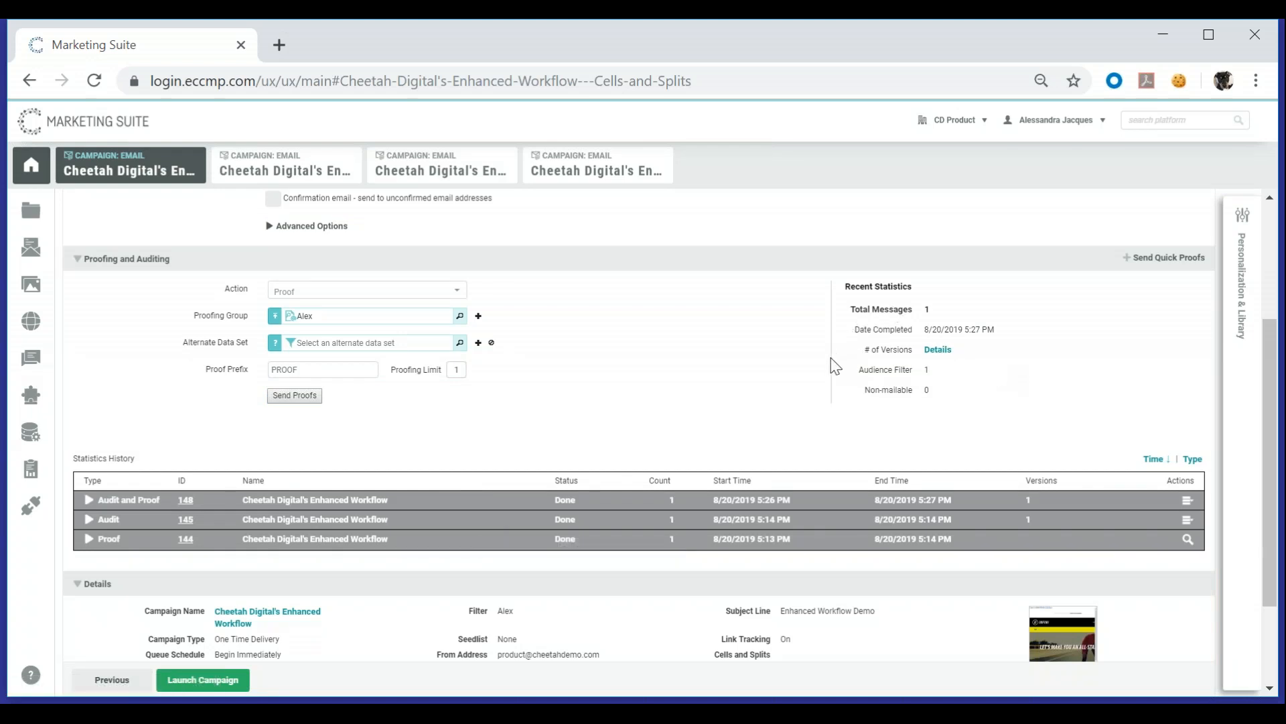
{"action": "mouse_move", "coordinate": [847, 417]}
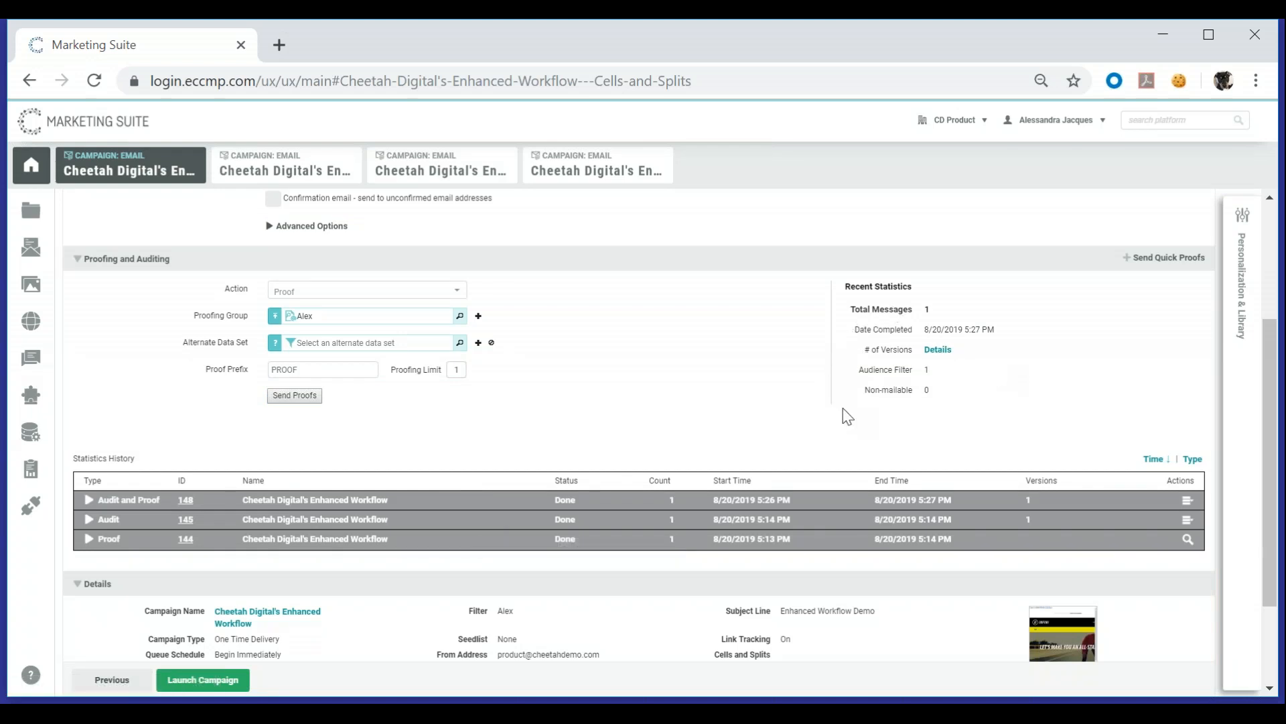
{"action": "scroll", "scroll_direction": "down", "scroll_amount": 3}
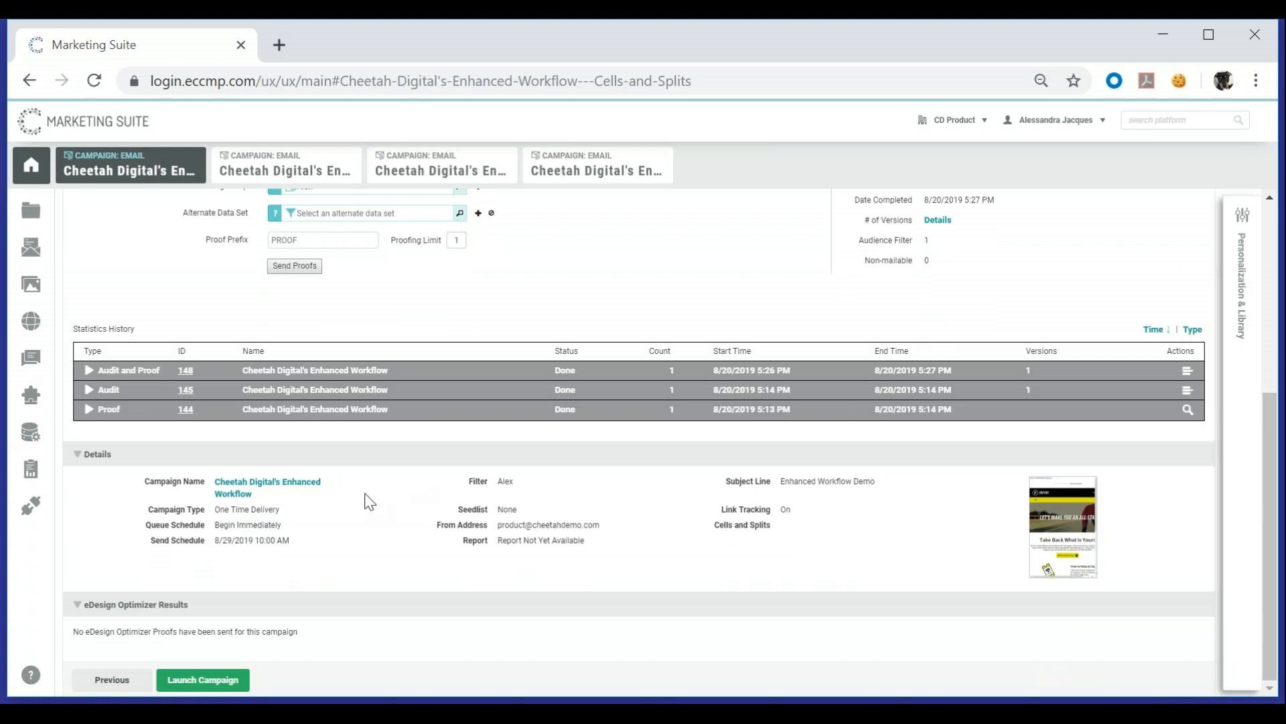
{"action": "mouse_move", "coordinate": [1014, 544]}
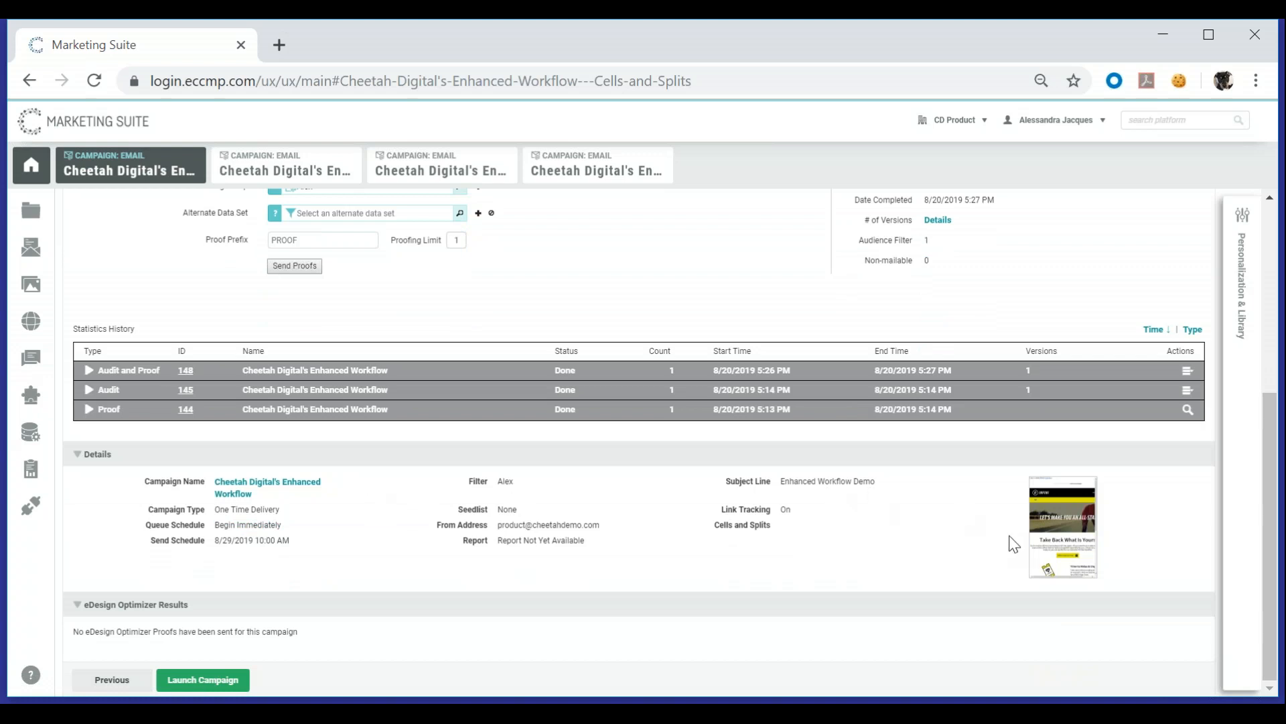
{"action": "scroll", "scroll_direction": "up", "scroll_amount": 3}
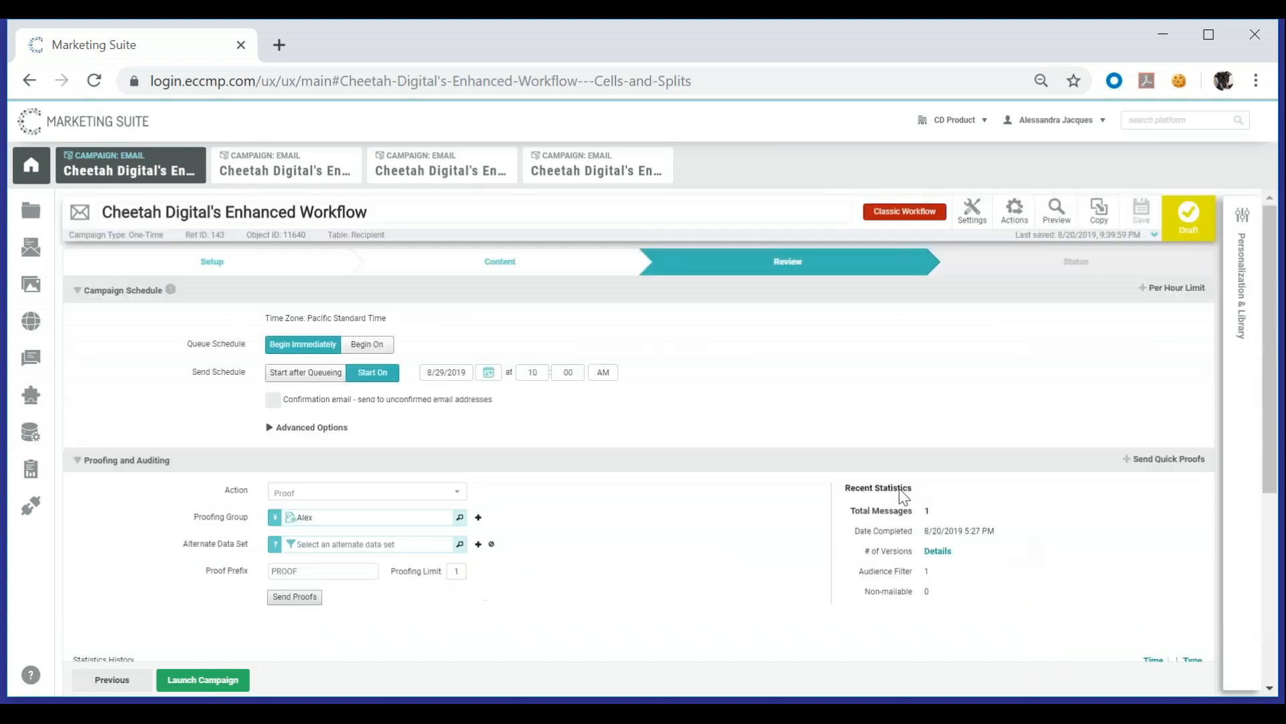
- Switch to Enhanced Workflow 2 and look over its Status step's approvals and audience counts
{"action": "left_click", "coordinate": [286, 165]}
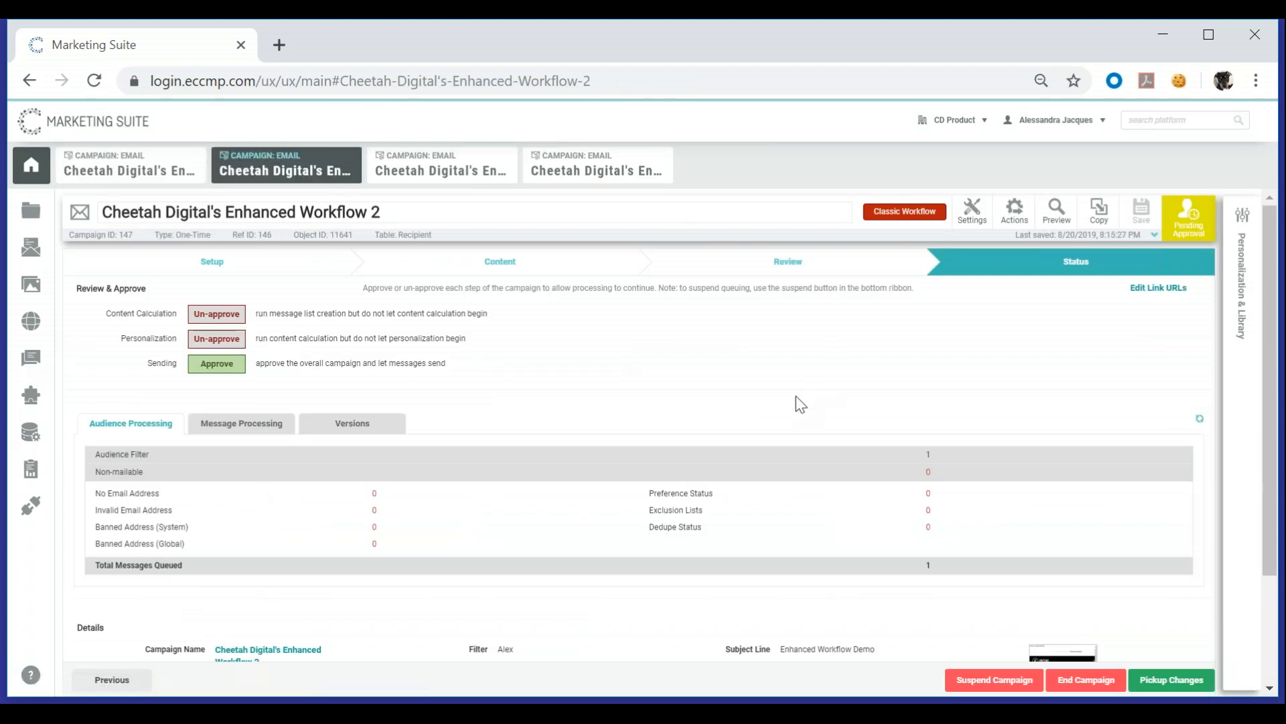
{"action": "scroll", "scroll_direction": "down", "scroll_amount": 3}
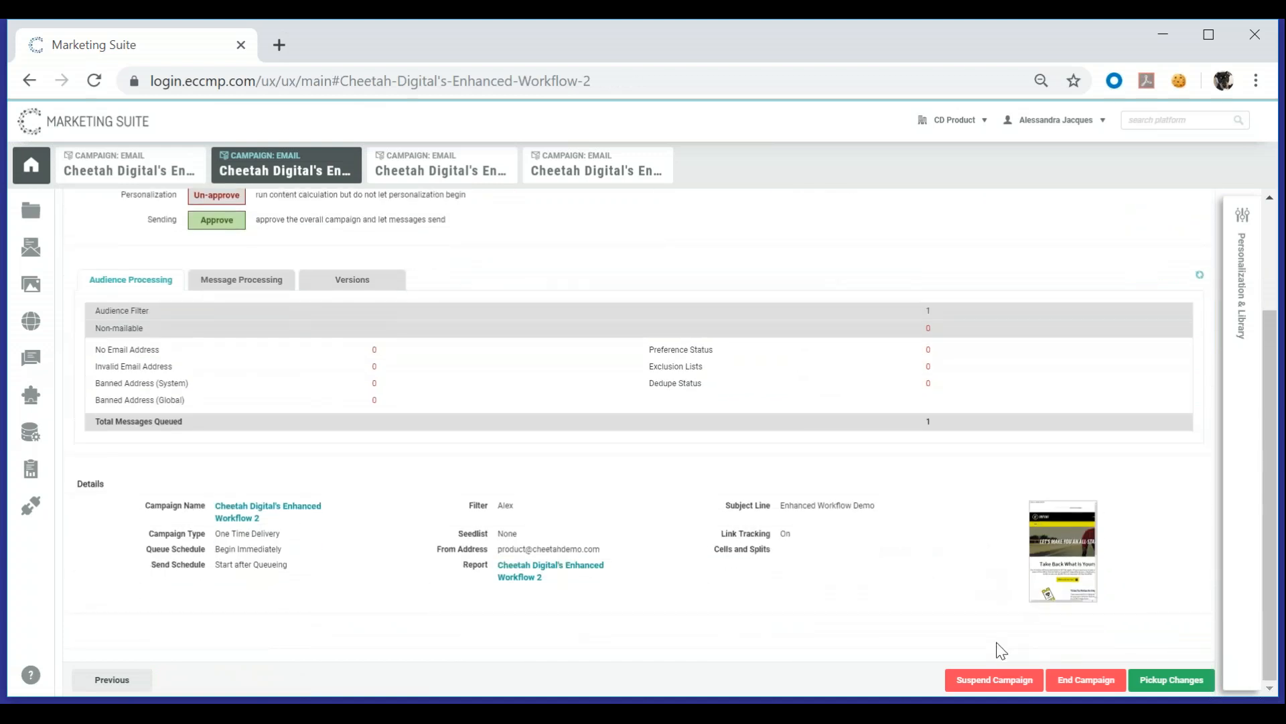
{"action": "scroll", "scroll_direction": "up", "scroll_amount": 3}
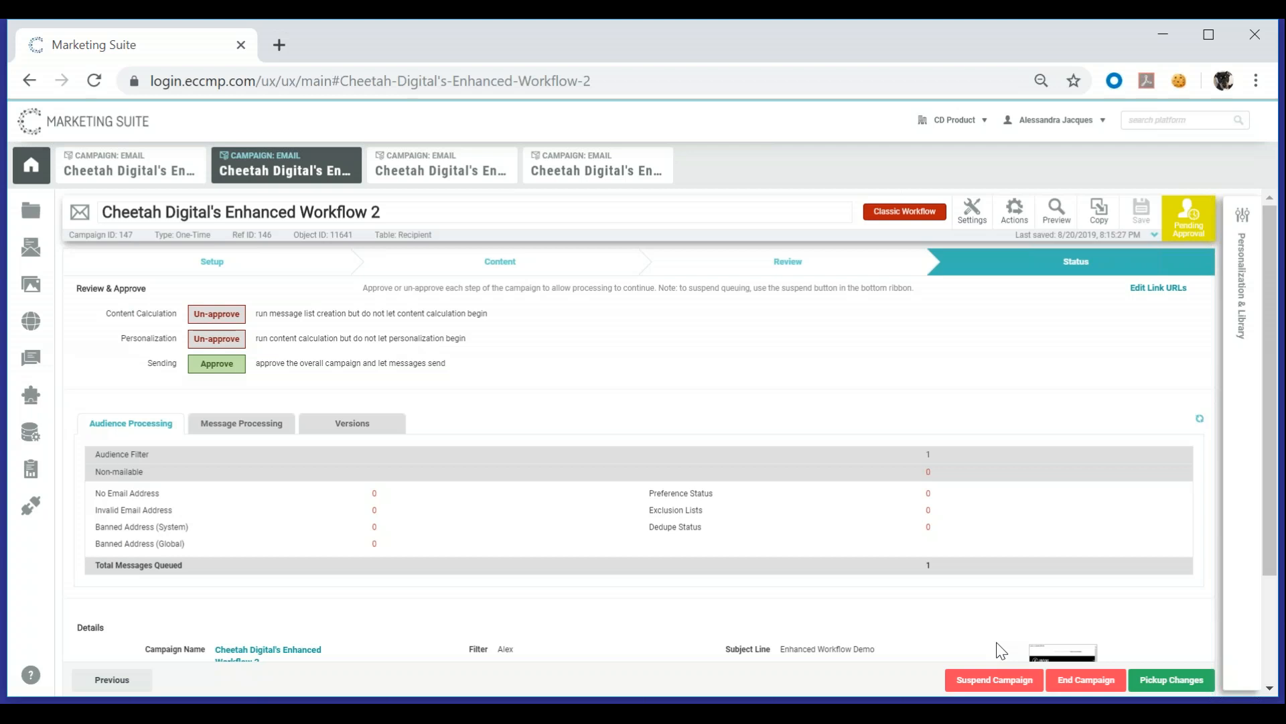
{"action": "mouse_move", "coordinate": [796, 692]}
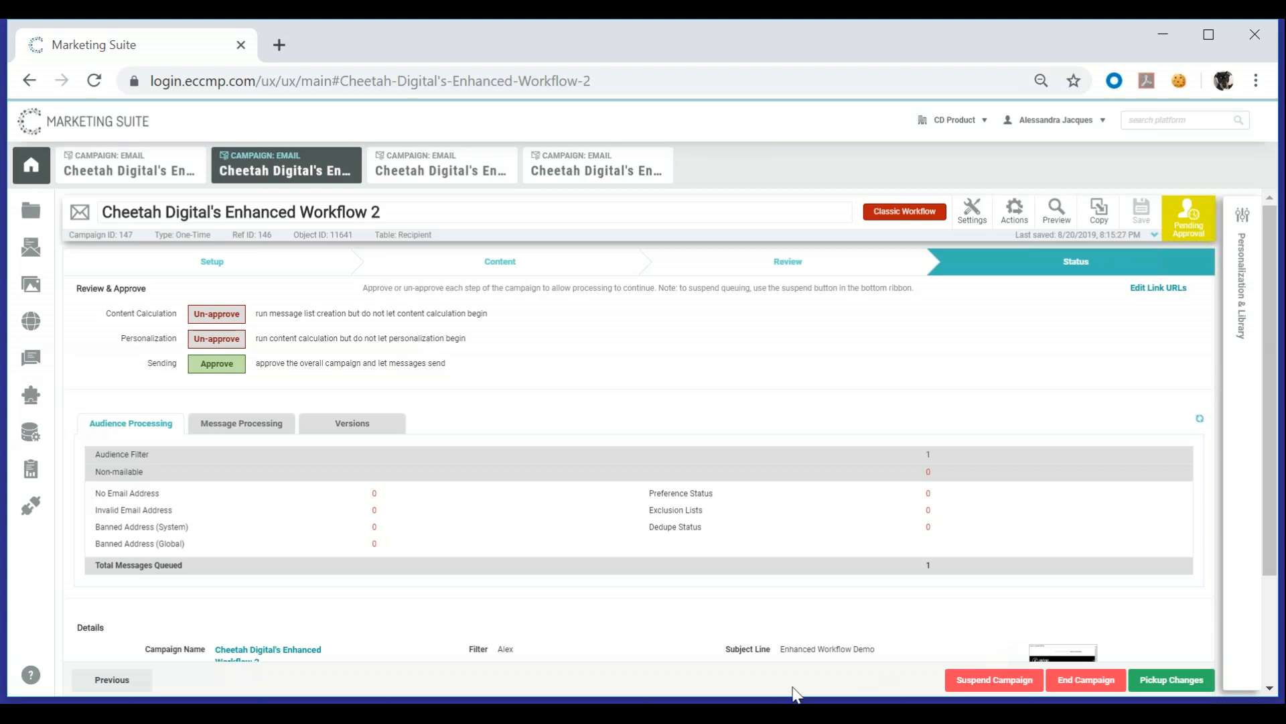
- Switch to the Cells and Splits campaign and show its available actions
{"action": "left_click", "coordinate": [441, 170]}
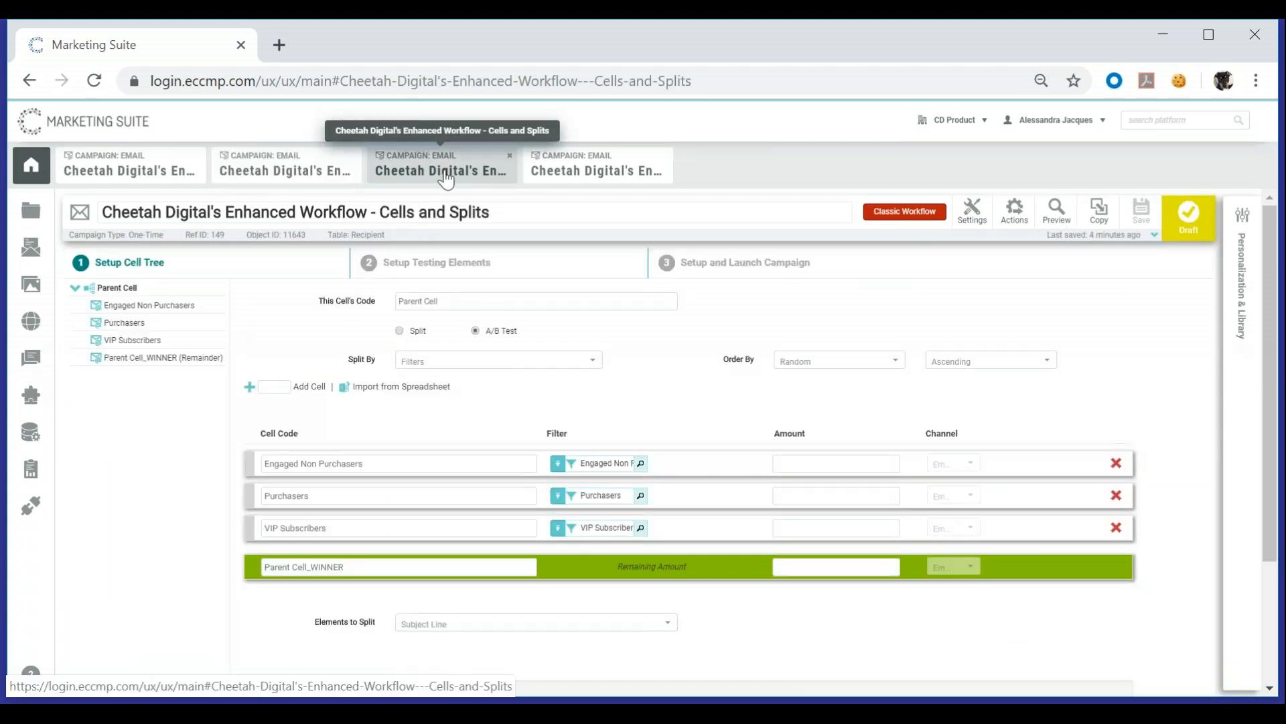
{"action": "mouse_move", "coordinate": [310, 276]}
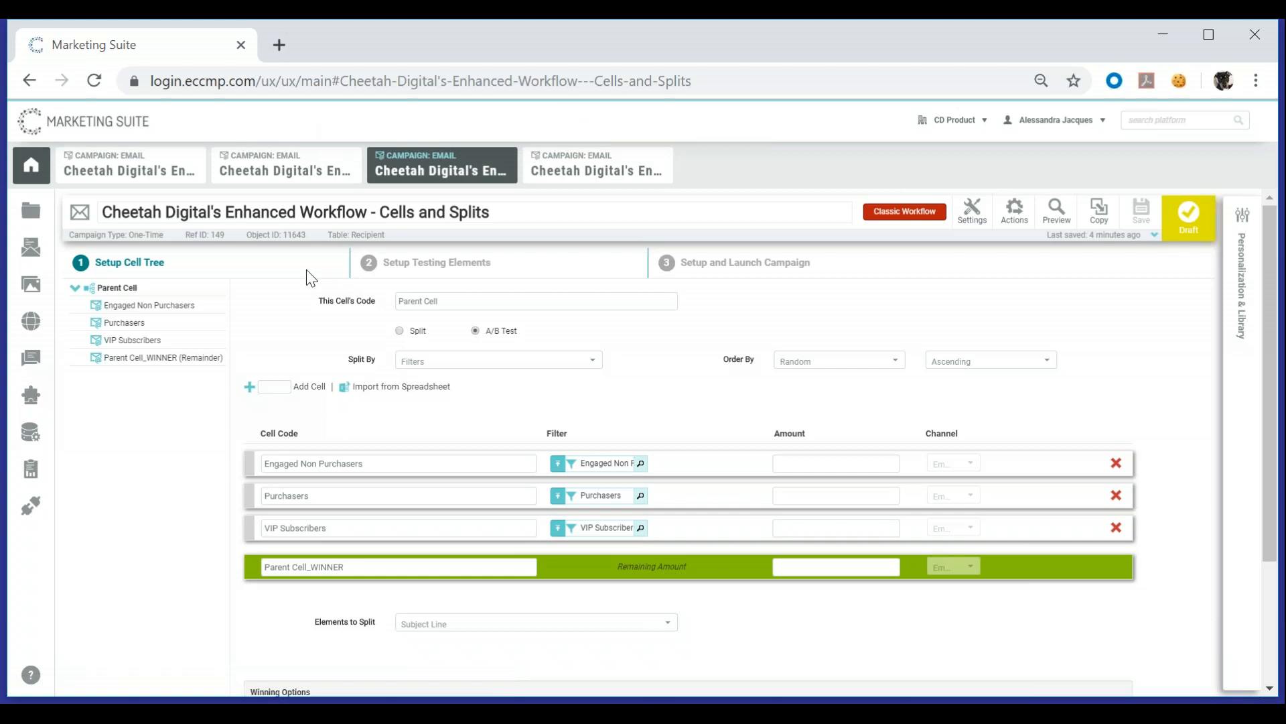
{"action": "mouse_move", "coordinate": [773, 284]}
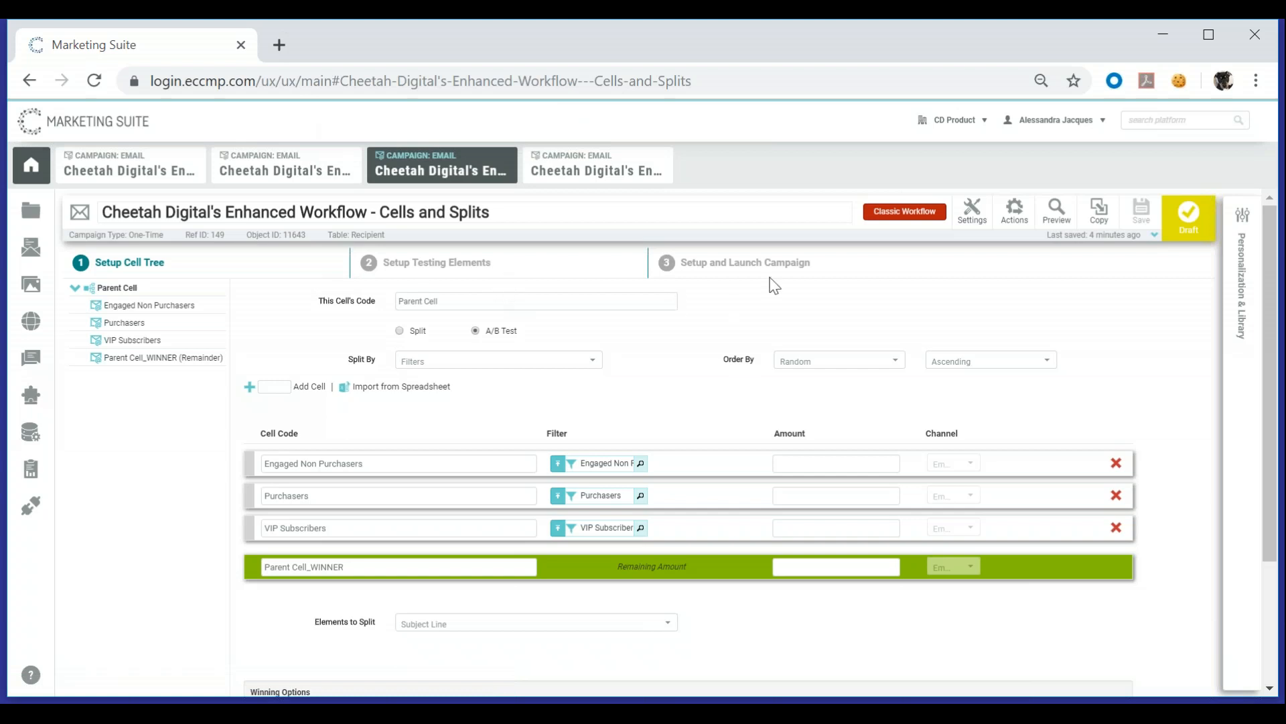
{"action": "mouse_move", "coordinate": [798, 310]}
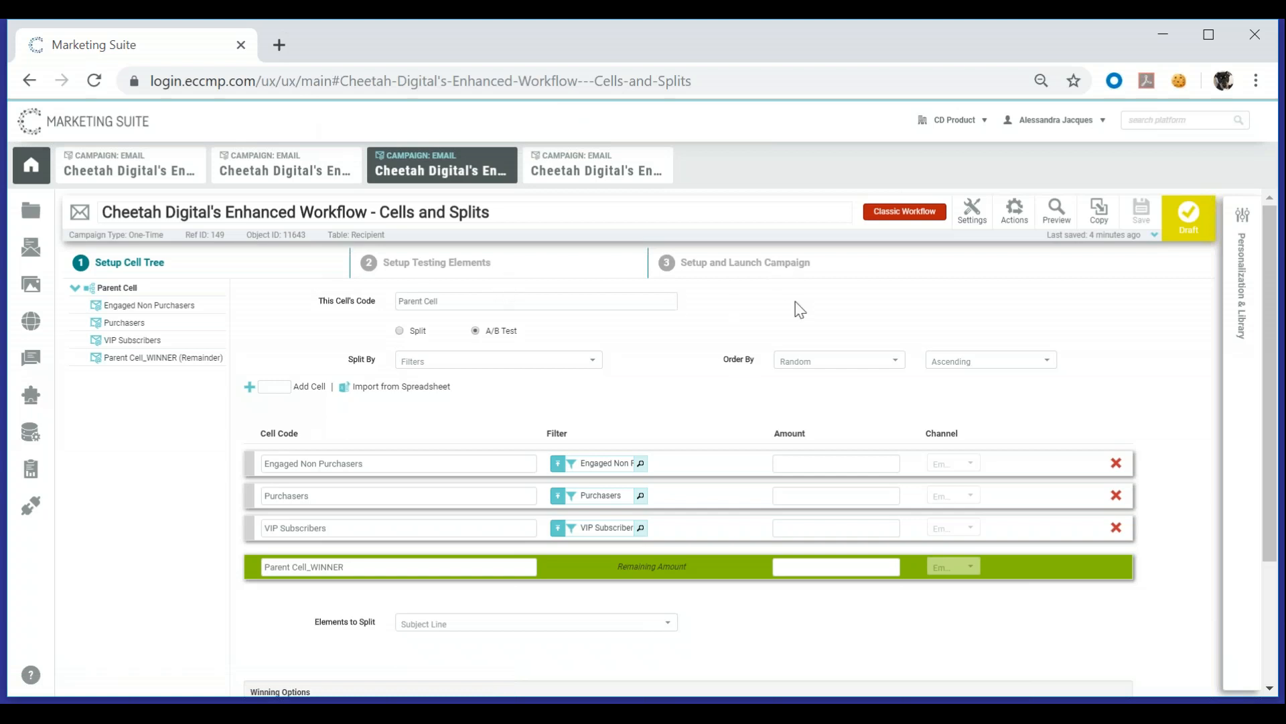
{"action": "mouse_move", "coordinate": [1014, 209]}
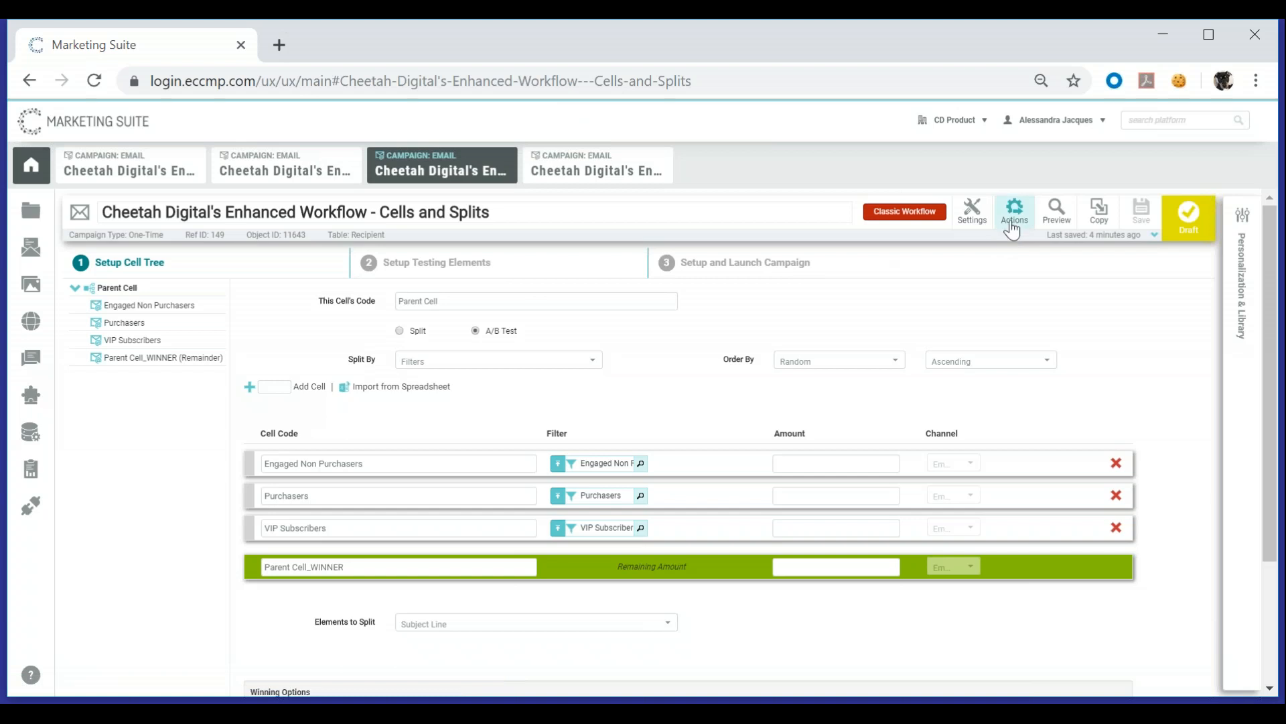
{"action": "left_click", "coordinate": [1014, 211]}
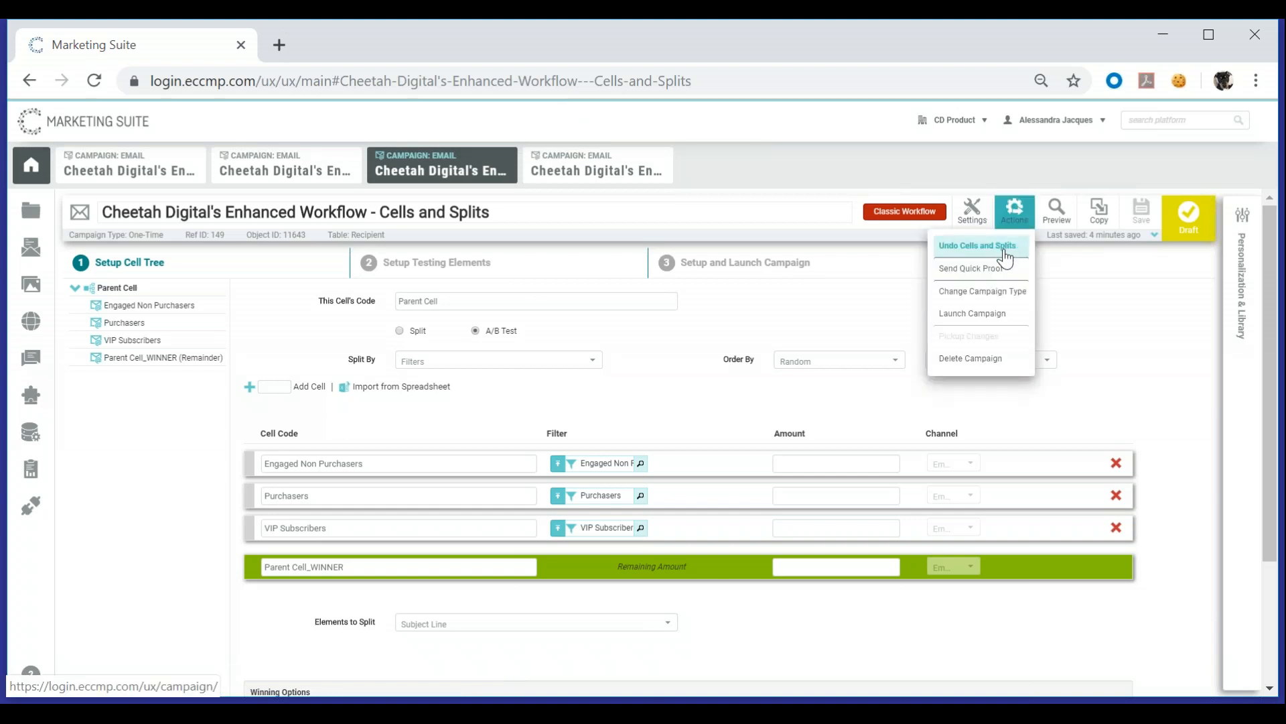
{"action": "mouse_move", "coordinate": [1014, 212]}
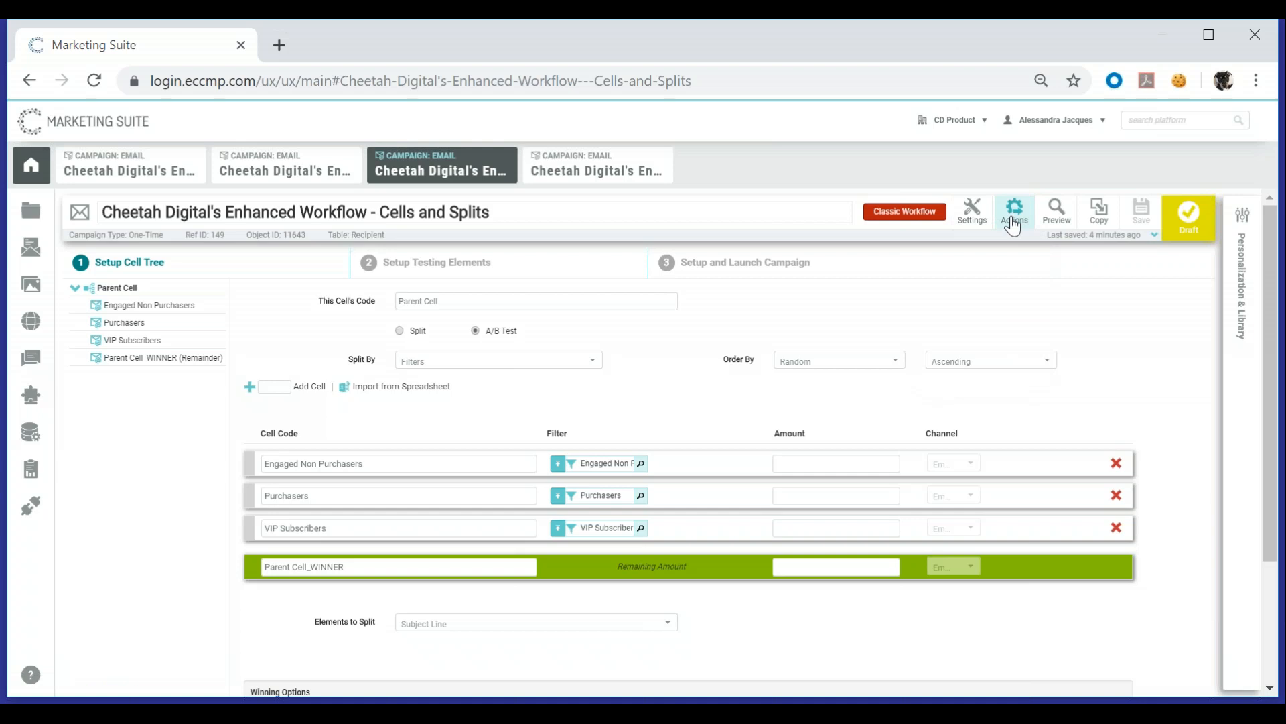
{"action": "mouse_move", "coordinate": [525, 393]}
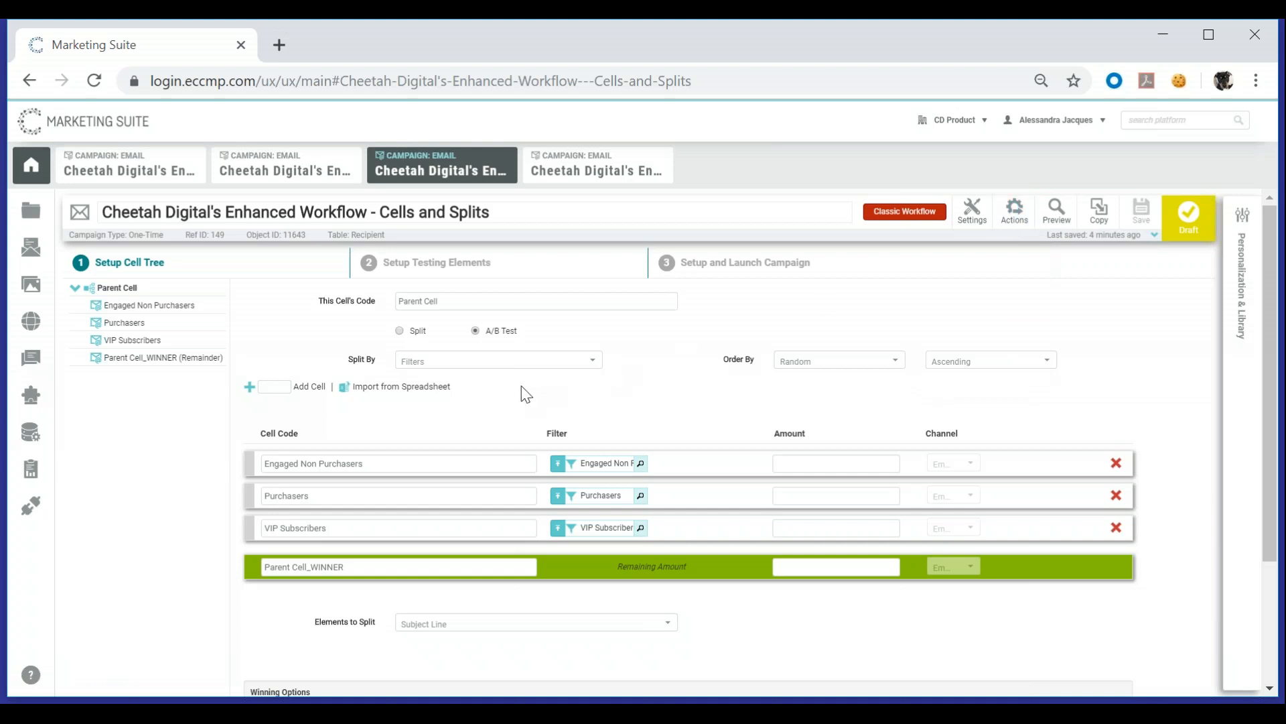
{"action": "mouse_move", "coordinate": [448, 390]}
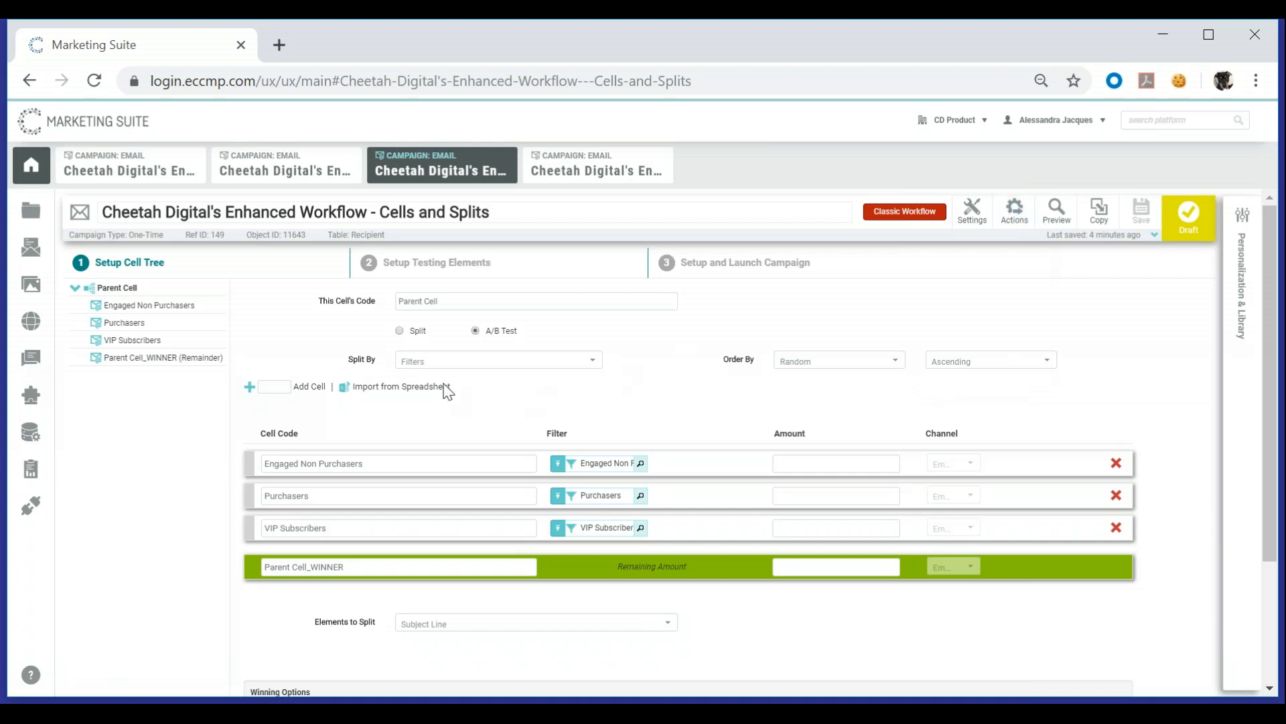
{"action": "left_click", "coordinate": [396, 386]}
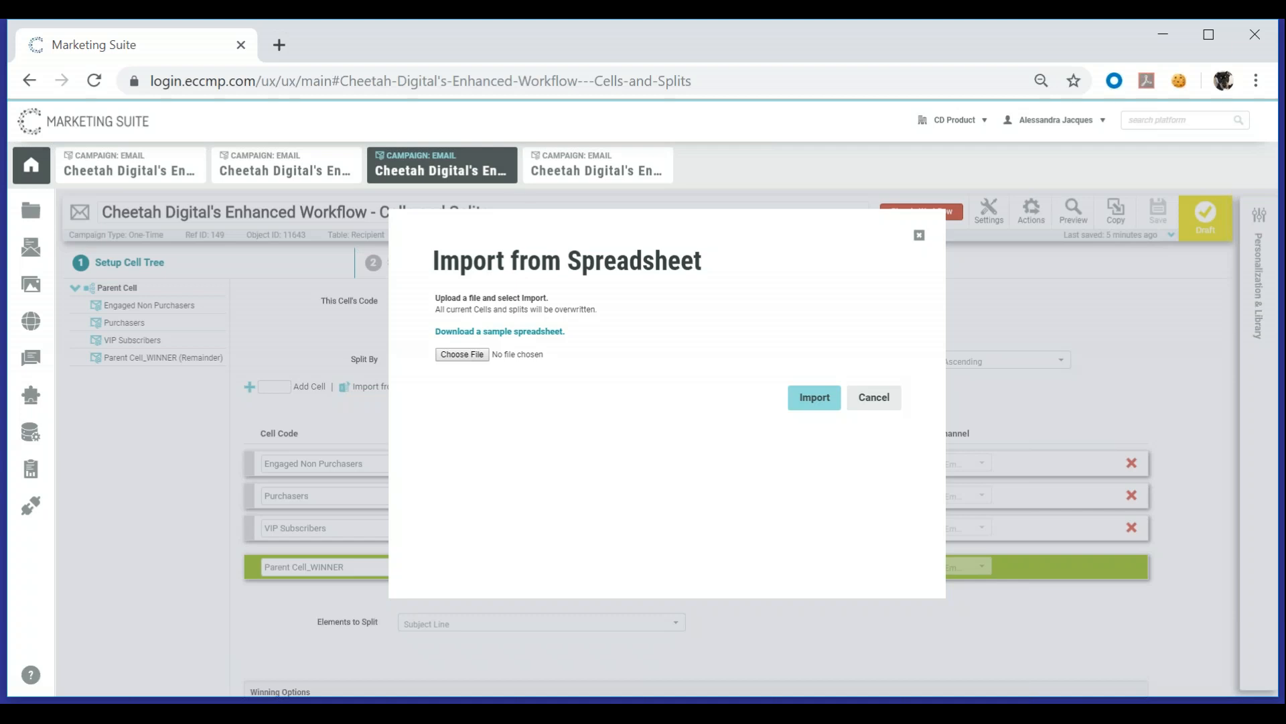
{"action": "left_click", "coordinate": [874, 396]}
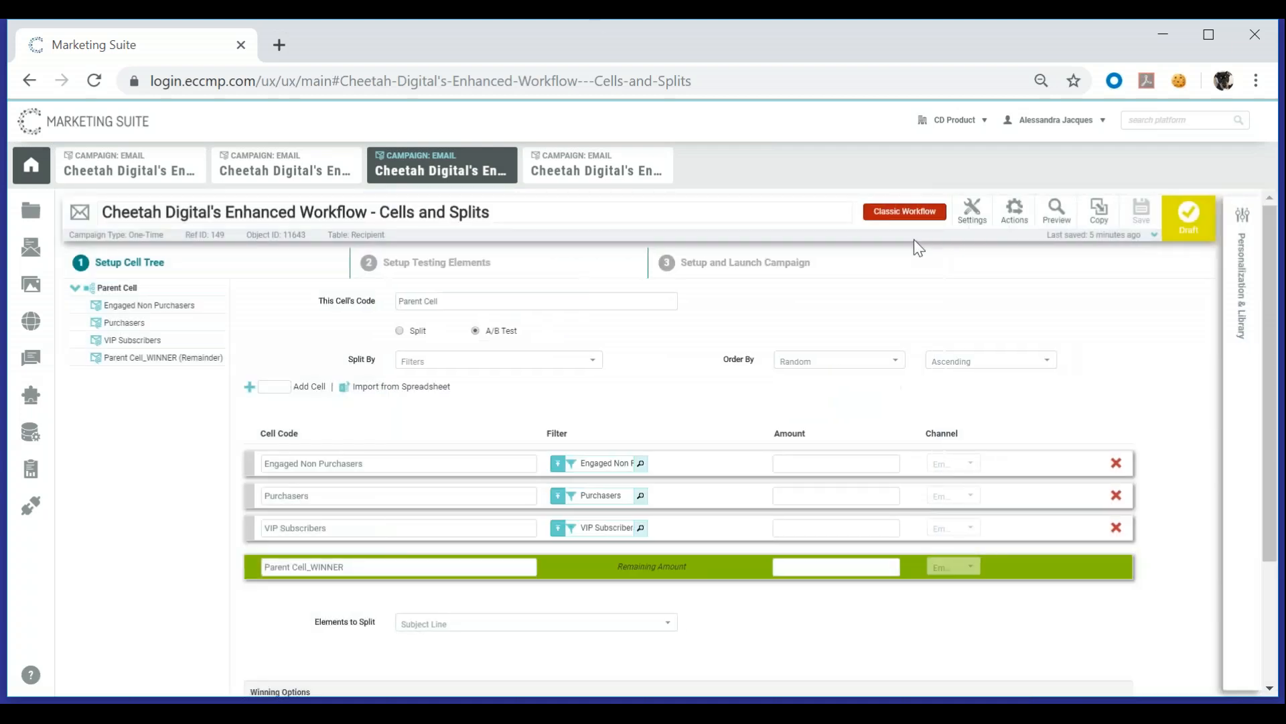
{"action": "scroll", "scroll_direction": "down", "scroll_amount": 3}
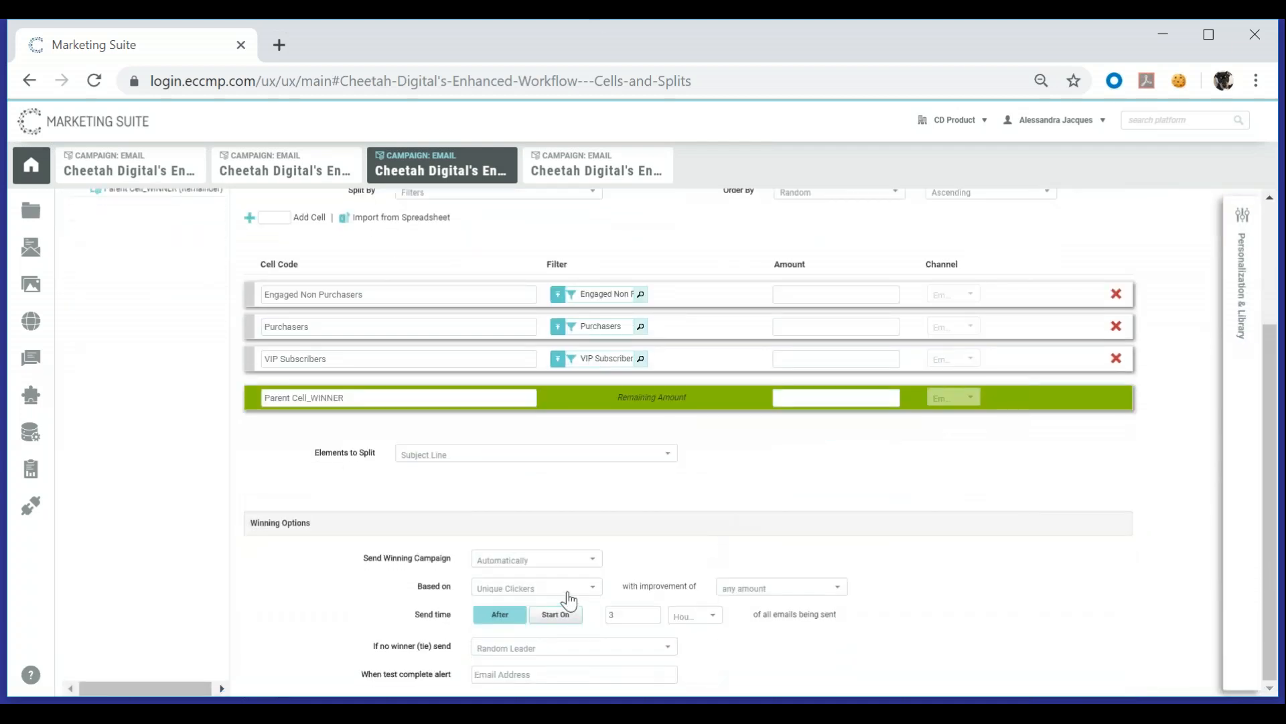
{"action": "left_click", "coordinate": [535, 587]}
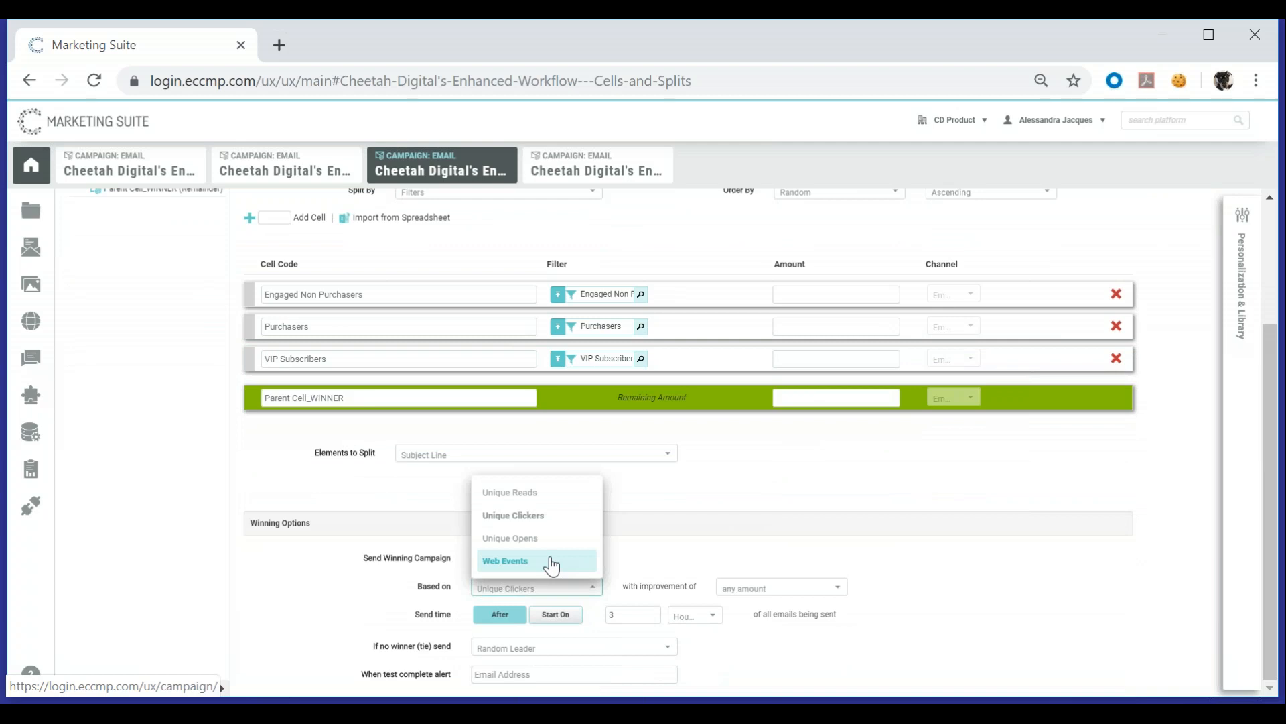
{"action": "mouse_move", "coordinate": [547, 541]}
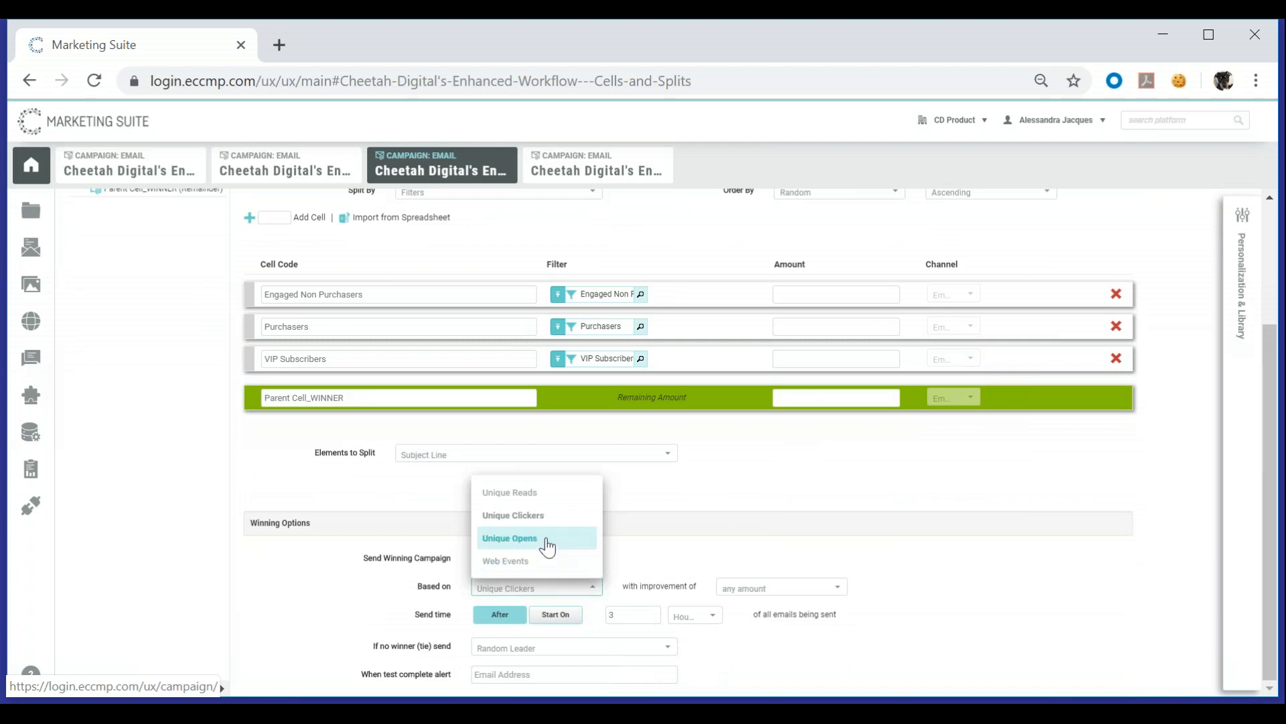
{"action": "left_click", "coordinate": [536, 558]}
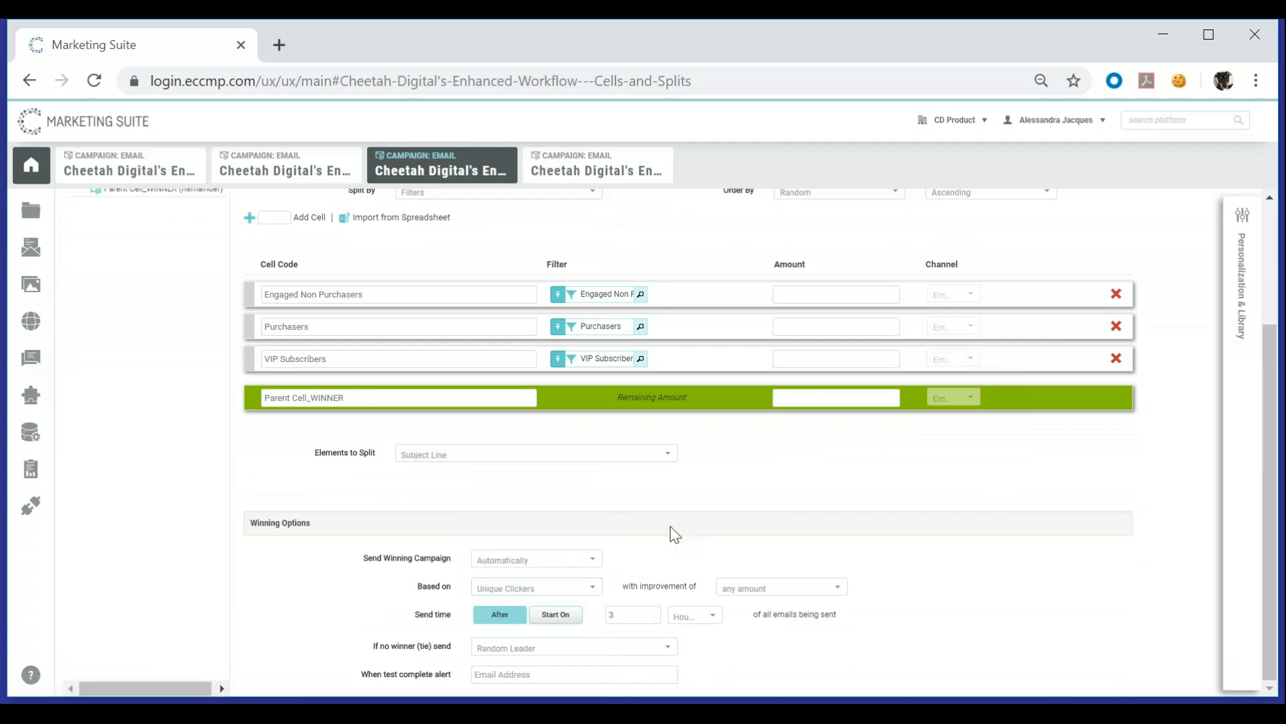
{"action": "scroll", "scroll_direction": "up", "scroll_amount": 3}
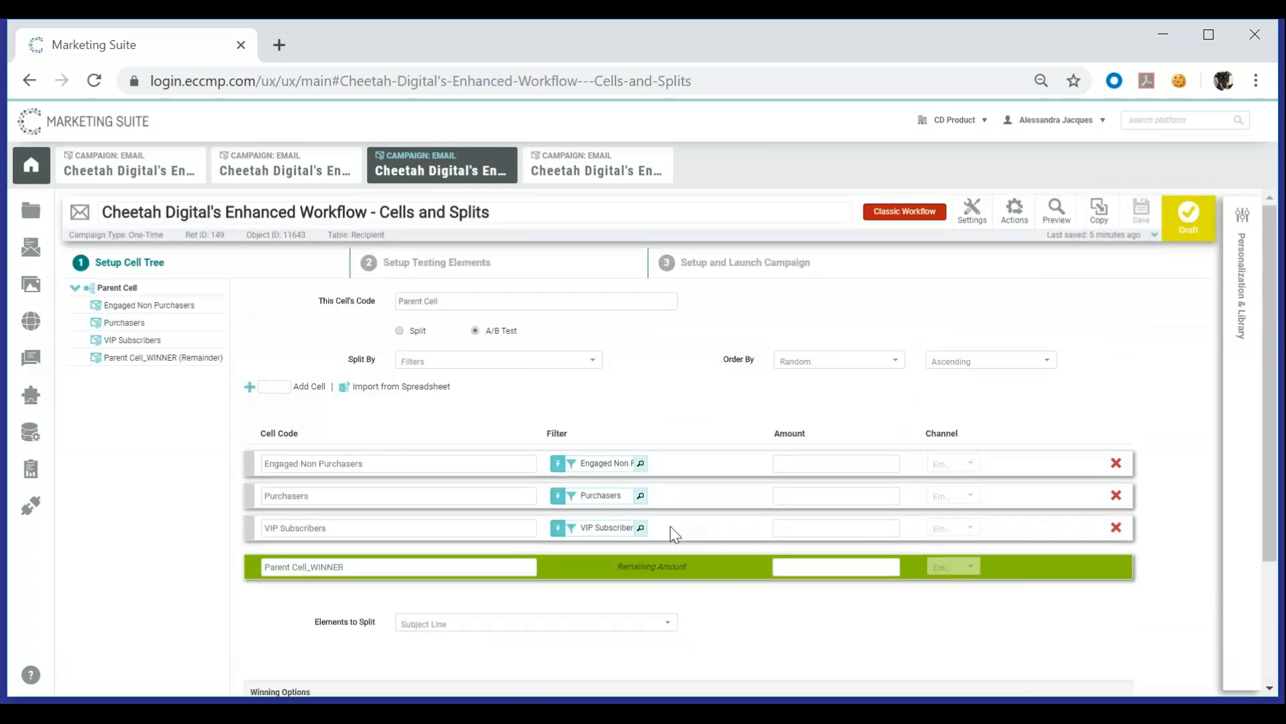
{"action": "mouse_move", "coordinate": [446, 286]}
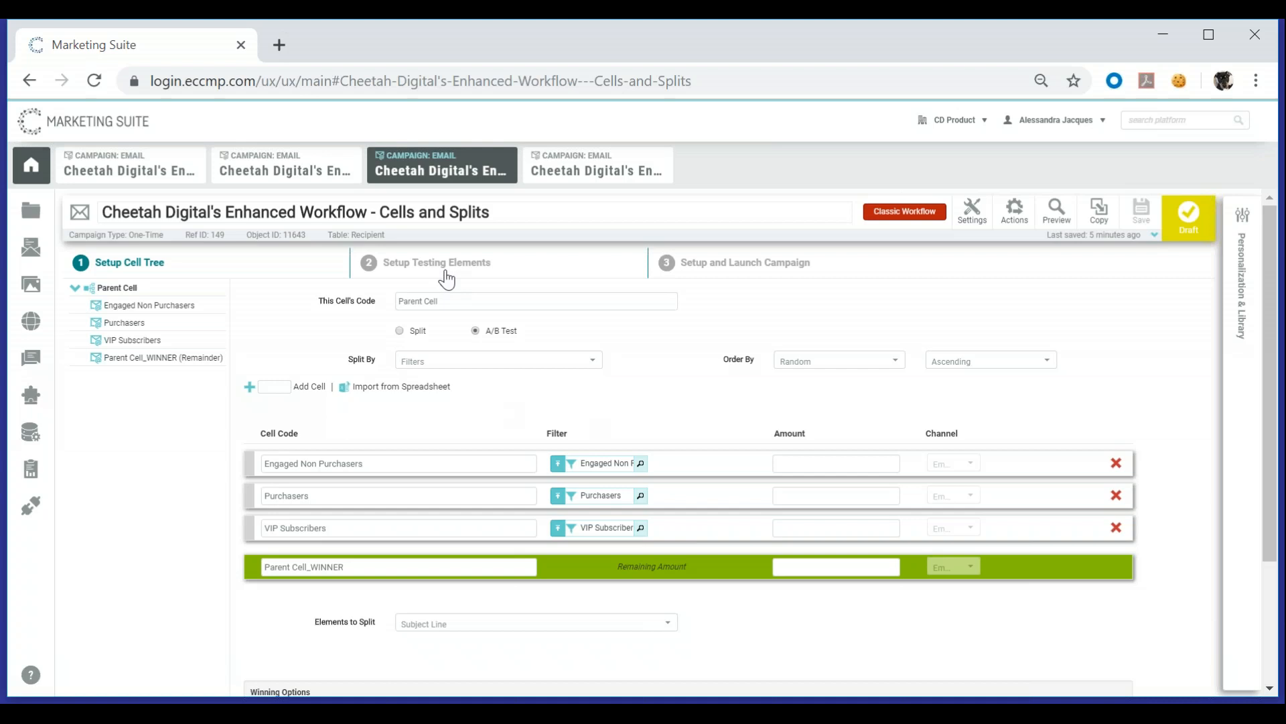
- Copy the parent subject line to all child cells, then change VIP Subscribers' offer to 30%
{"action": "left_click", "coordinate": [437, 262]}
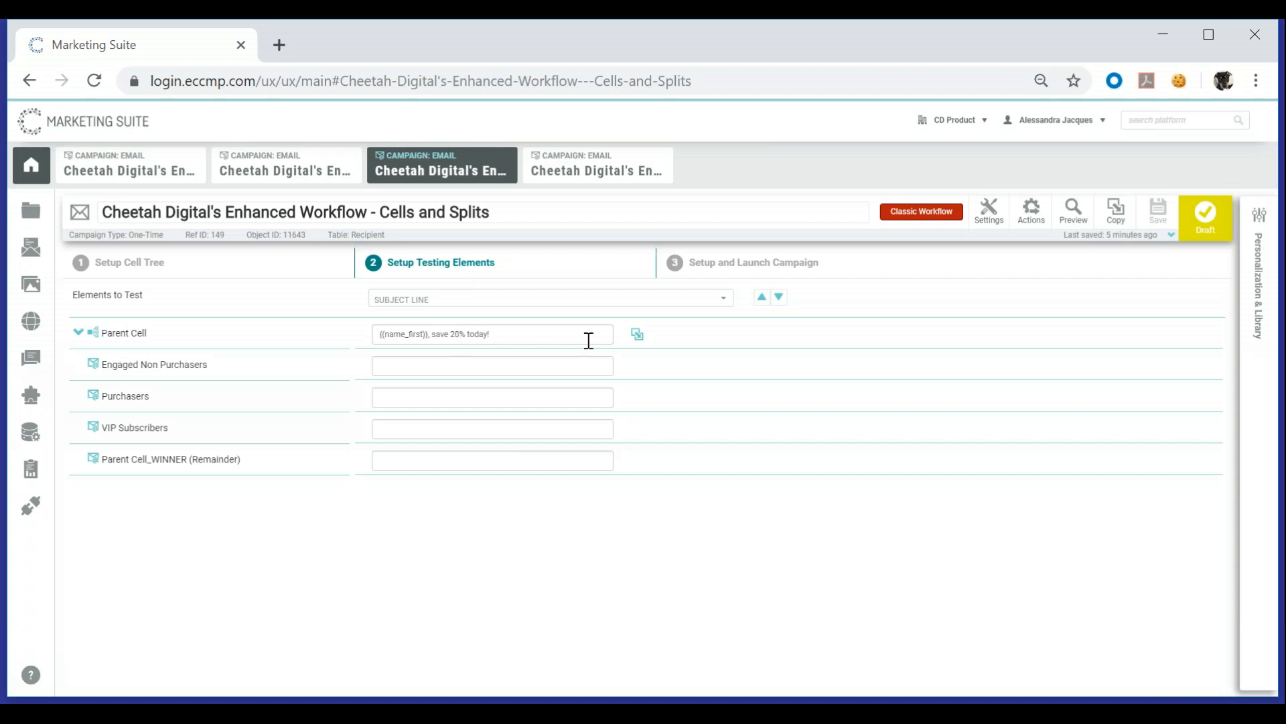
{"action": "mouse_move", "coordinate": [638, 334]}
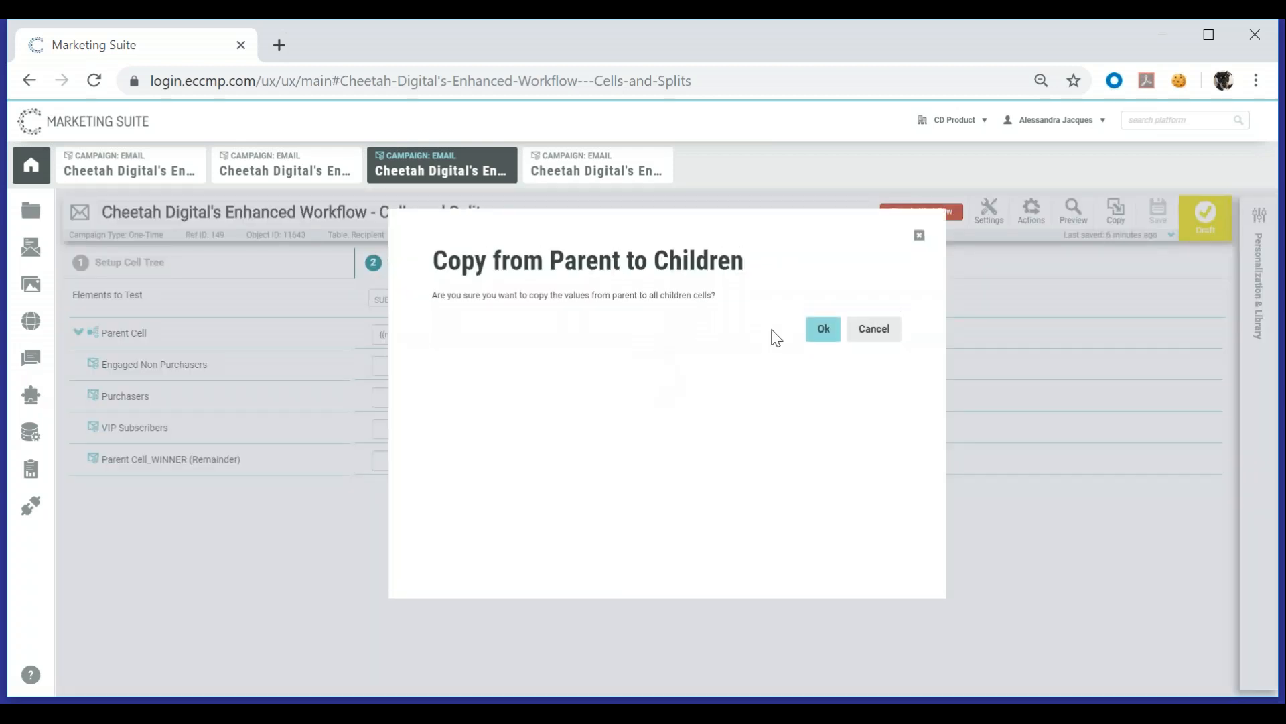
{"action": "left_click", "coordinate": [823, 329]}
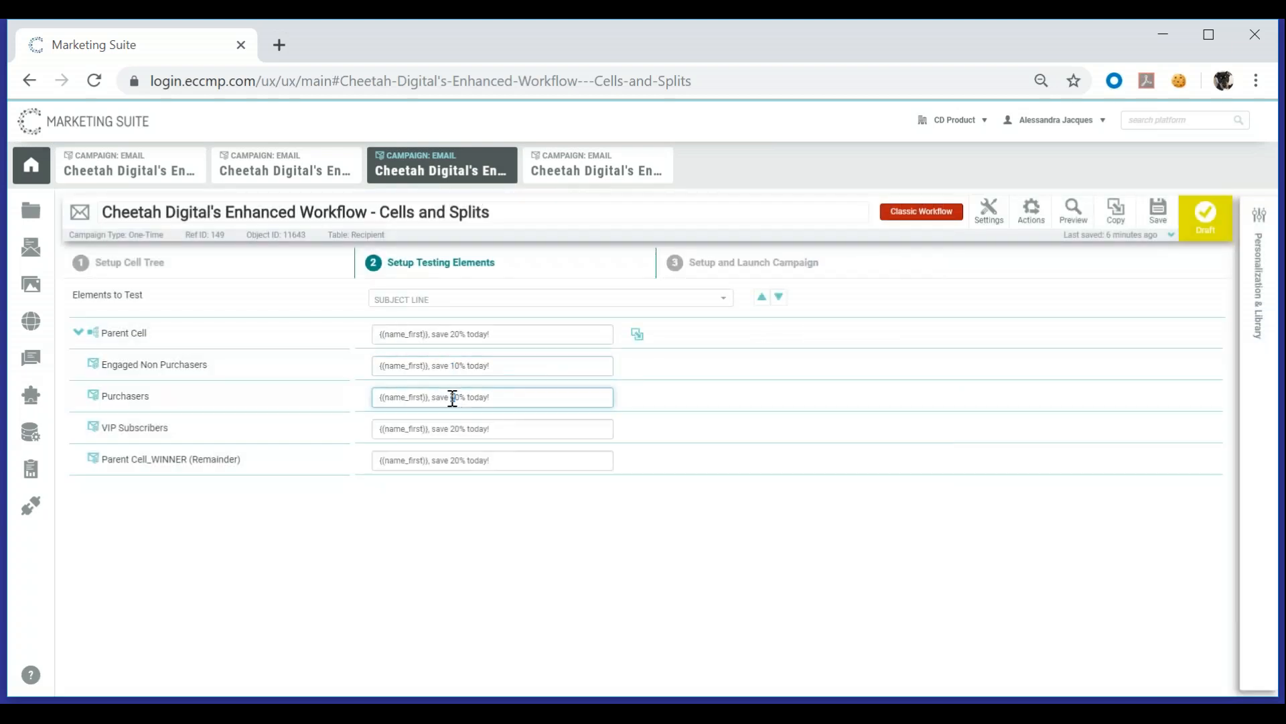
{"action": "left_click", "coordinate": [491, 428]}
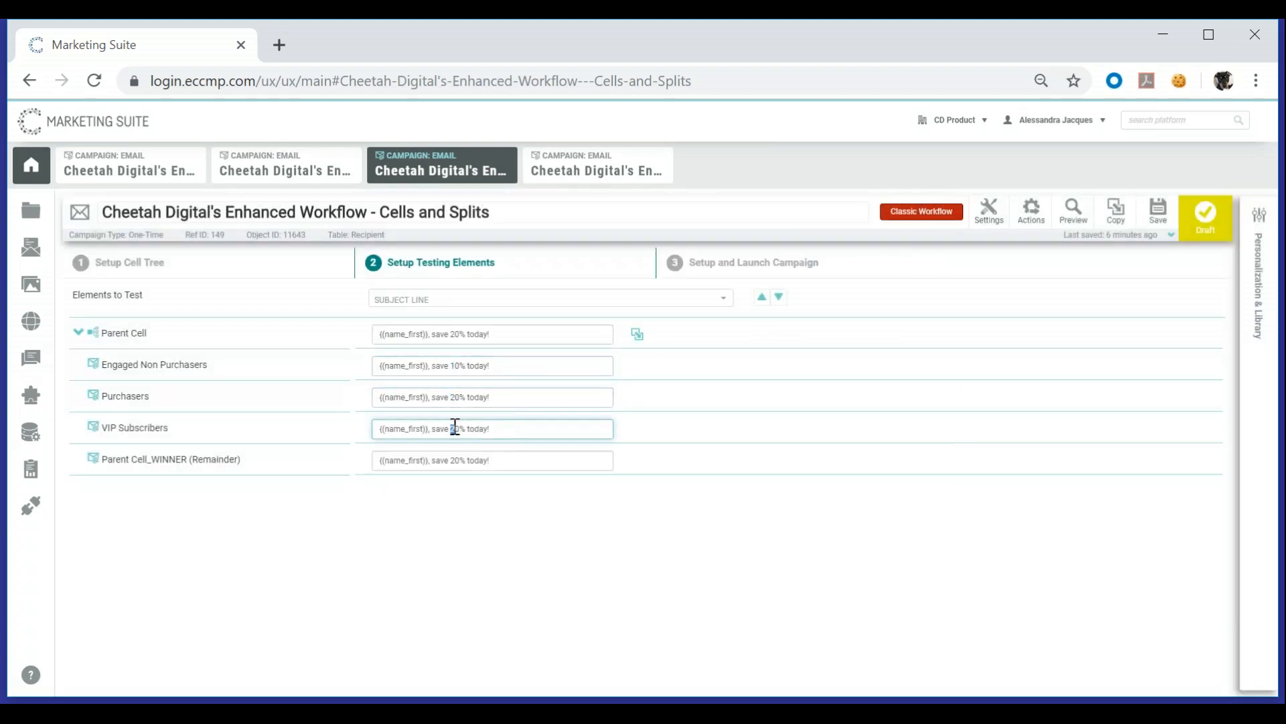
{"action": "type", "text": "3"}
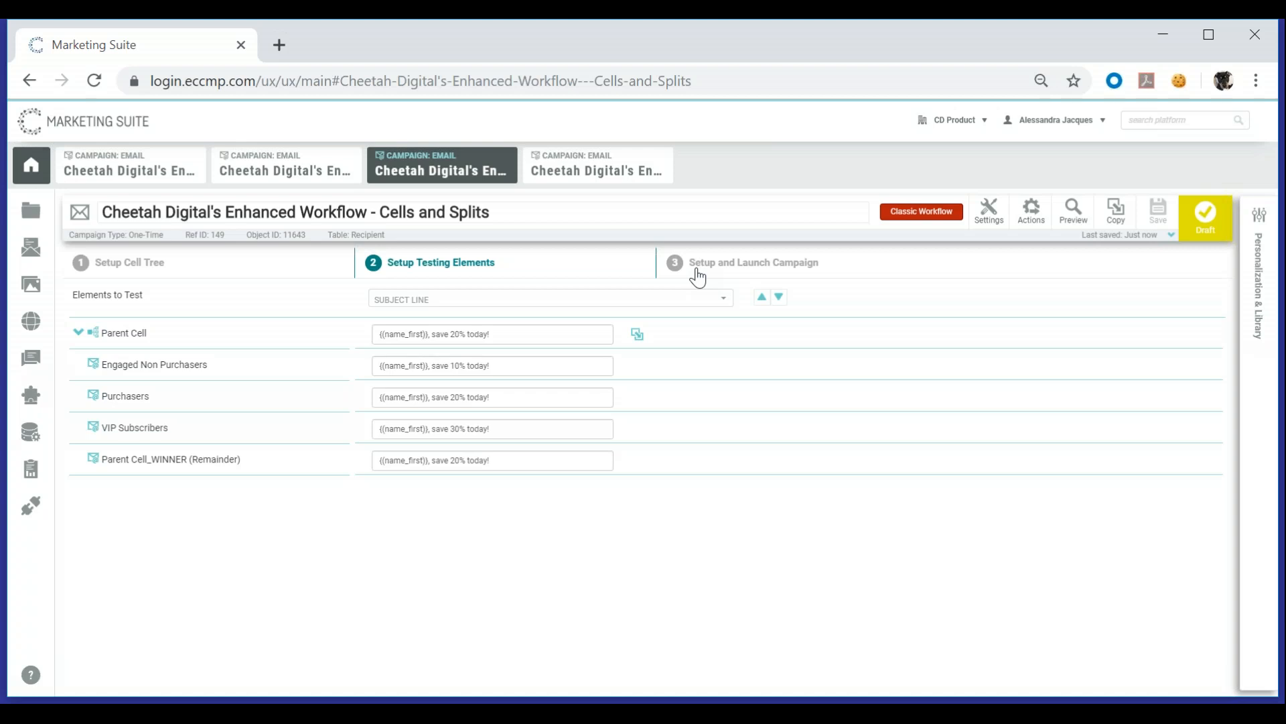
- Go to Setup and Launch Campaign's Review tab and scroll to Proofing and Auditing
{"action": "left_click", "coordinate": [741, 262]}
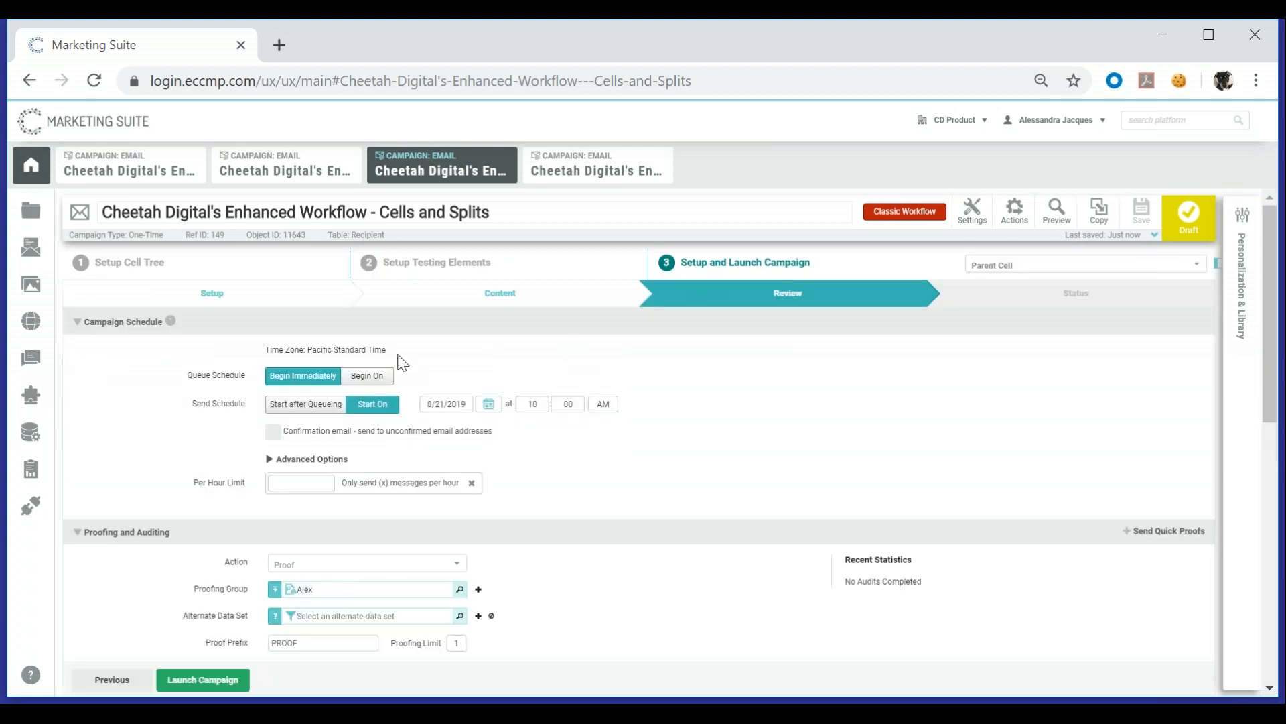
{"action": "mouse_move", "coordinate": [500, 294]}
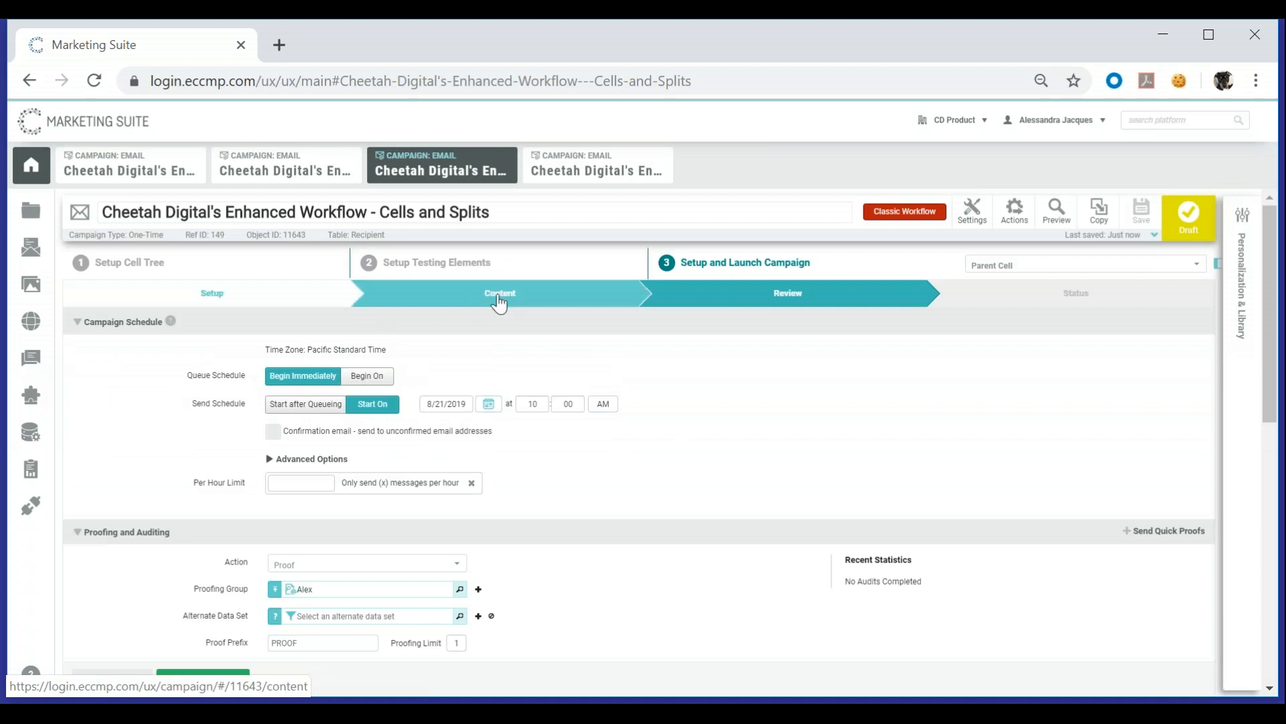
{"action": "left_click", "coordinate": [786, 293]}
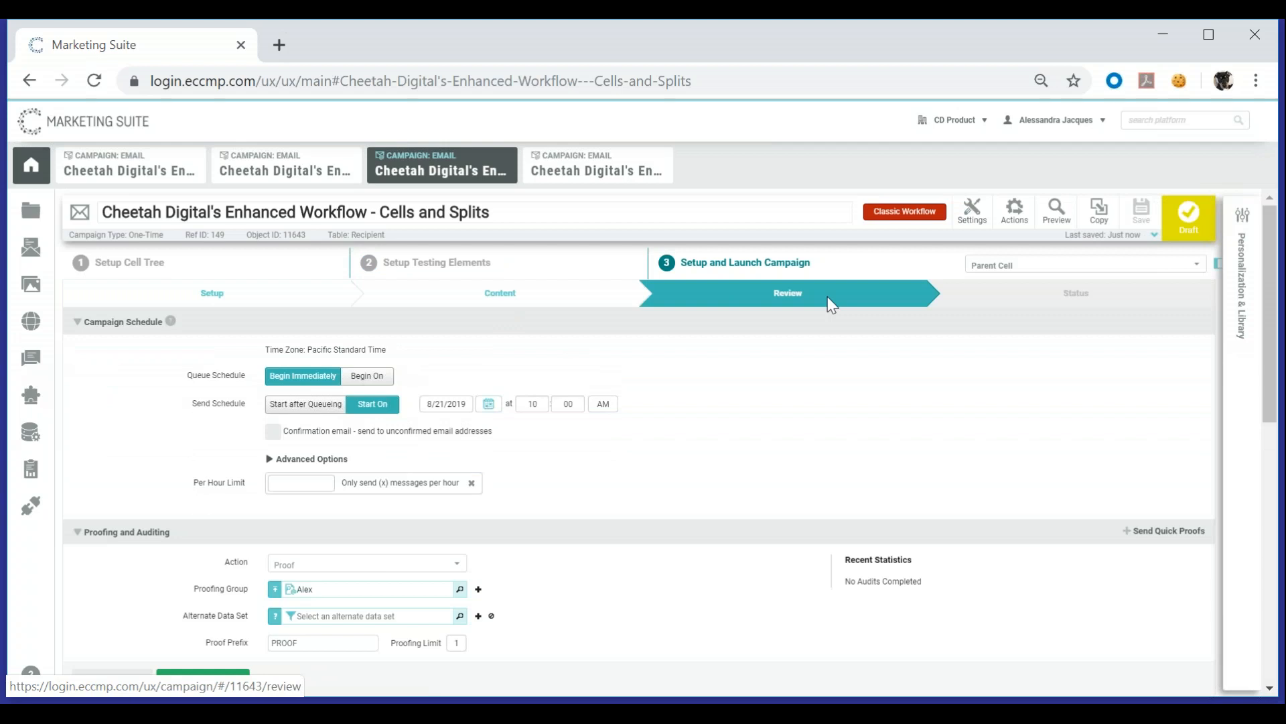
{"action": "scroll", "scroll_direction": "down", "scroll_amount": 3}
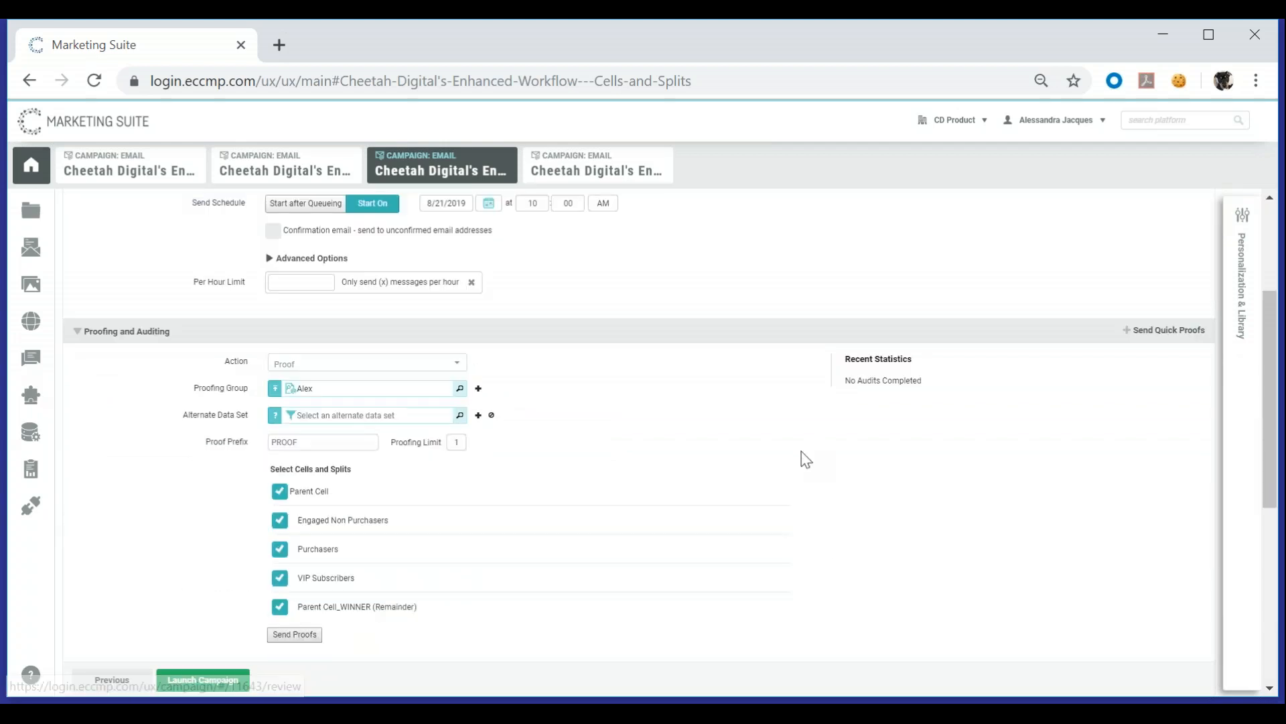
{"action": "scroll", "scroll_direction": "down", "scroll_amount": 3}
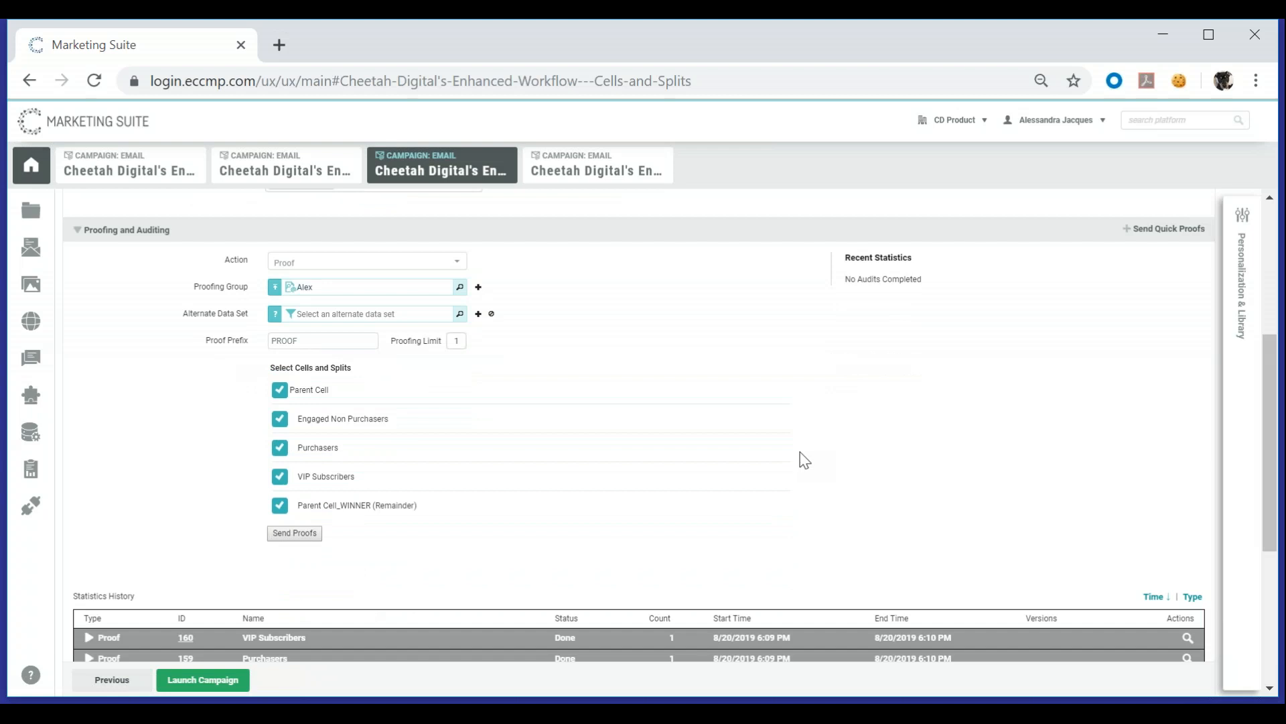
{"action": "mouse_move", "coordinate": [531, 408]}
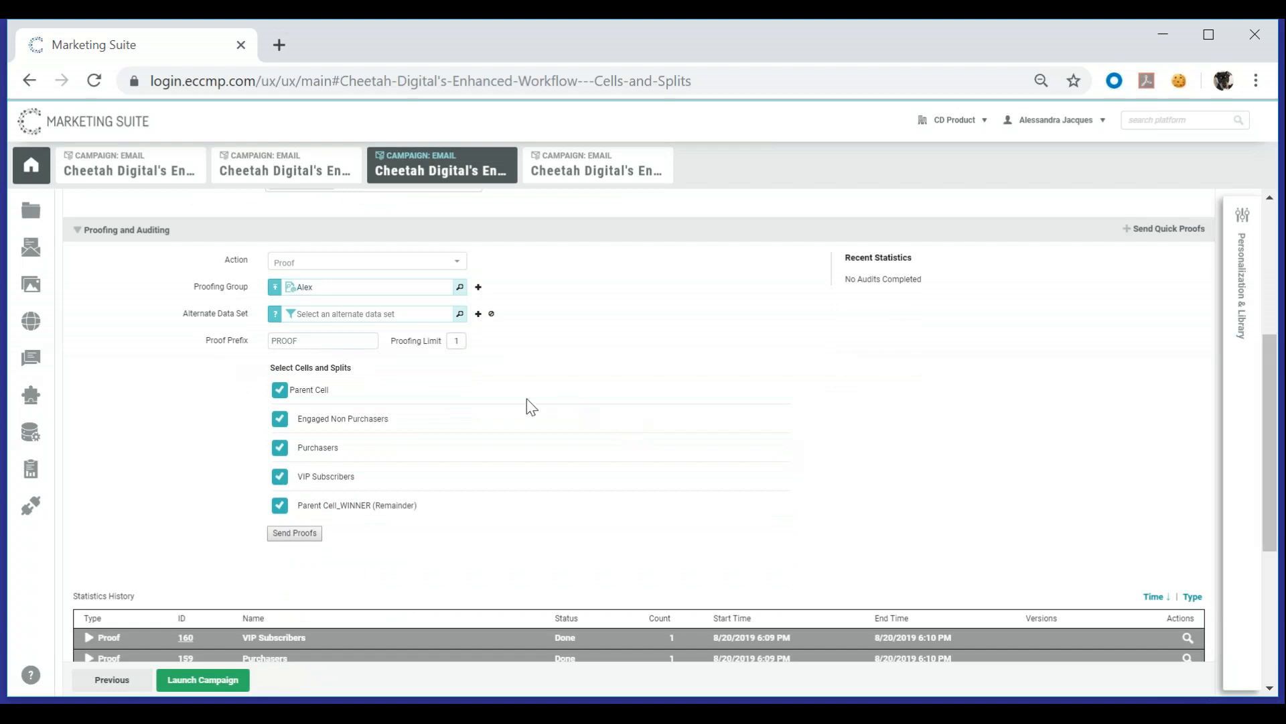
- Uncheck Parent Cell, Engaged Non Purchasers and Parent Cell_WINNER (Remainder) from the proofs
{"action": "left_click", "coordinate": [280, 390]}
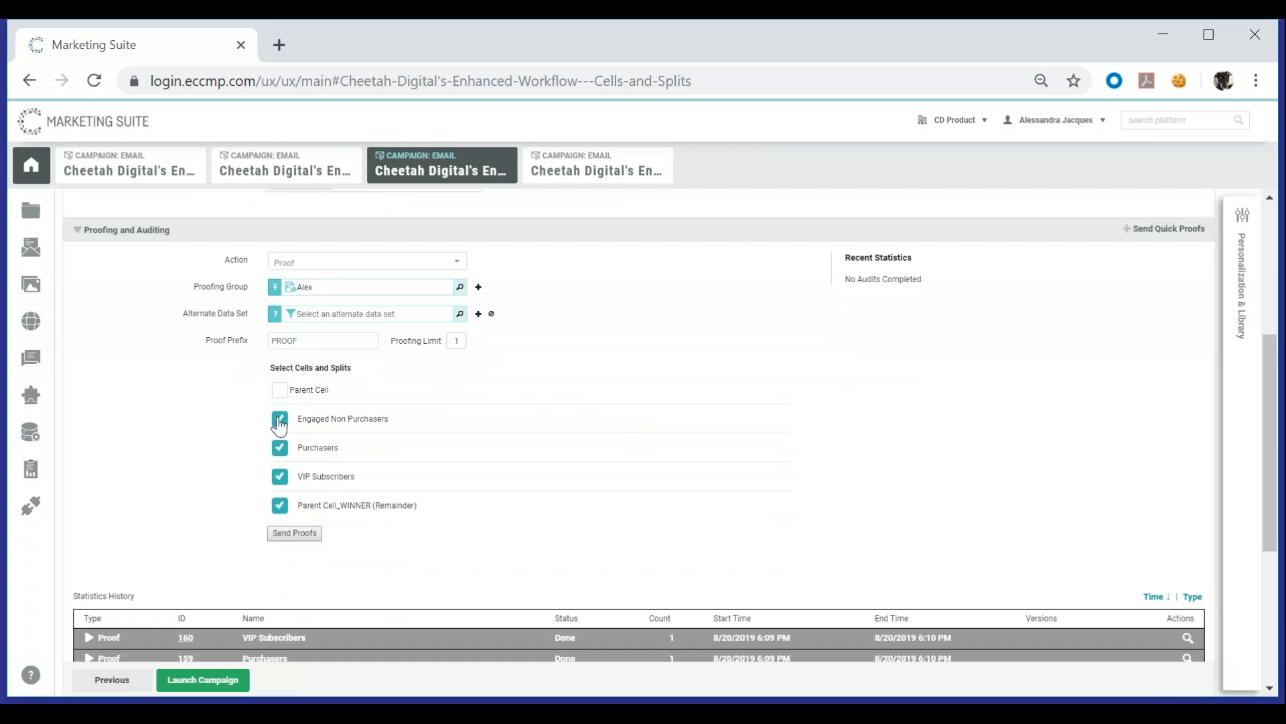
{"action": "left_click", "coordinate": [280, 418]}
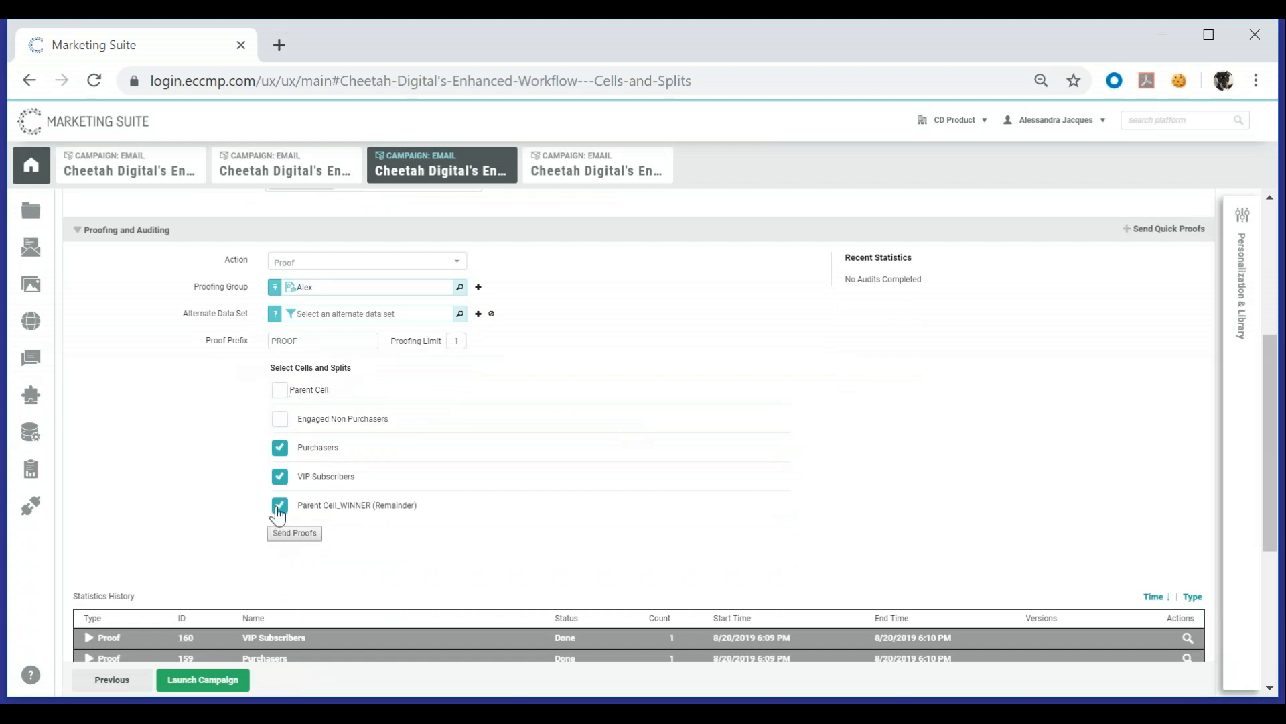
{"action": "left_click", "coordinate": [279, 506]}
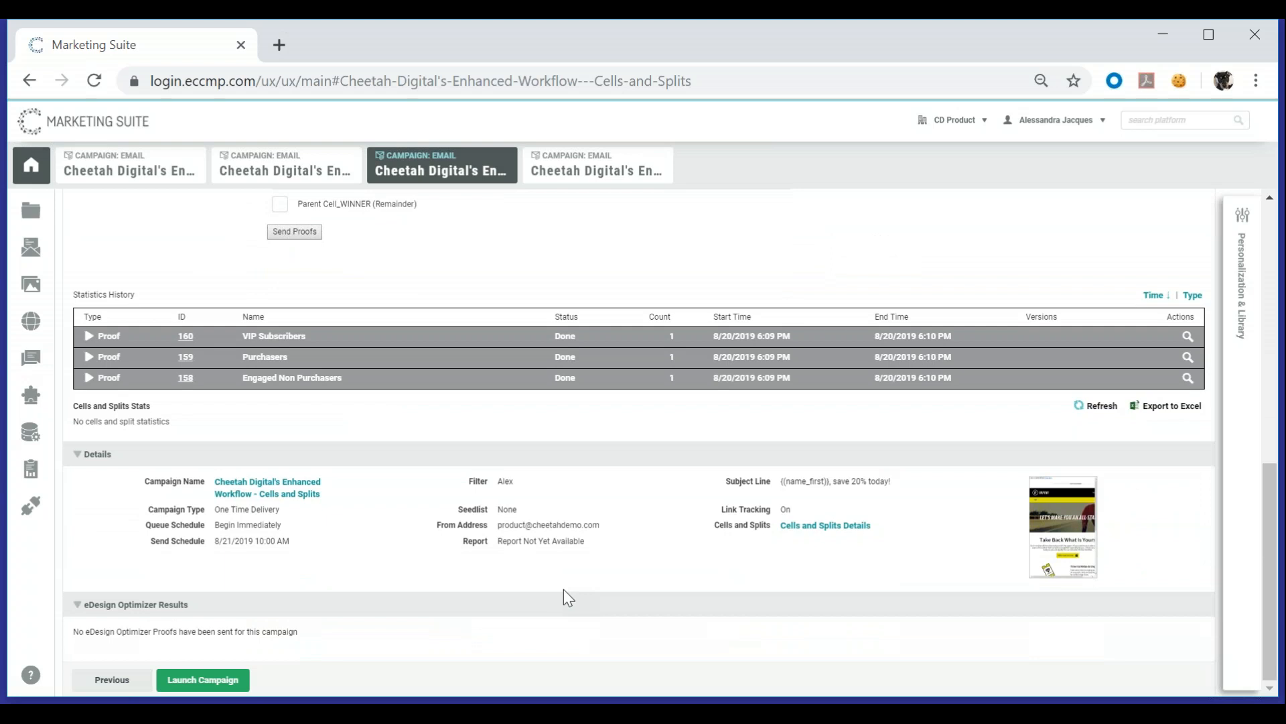
{"action": "mouse_move", "coordinate": [824, 525]}
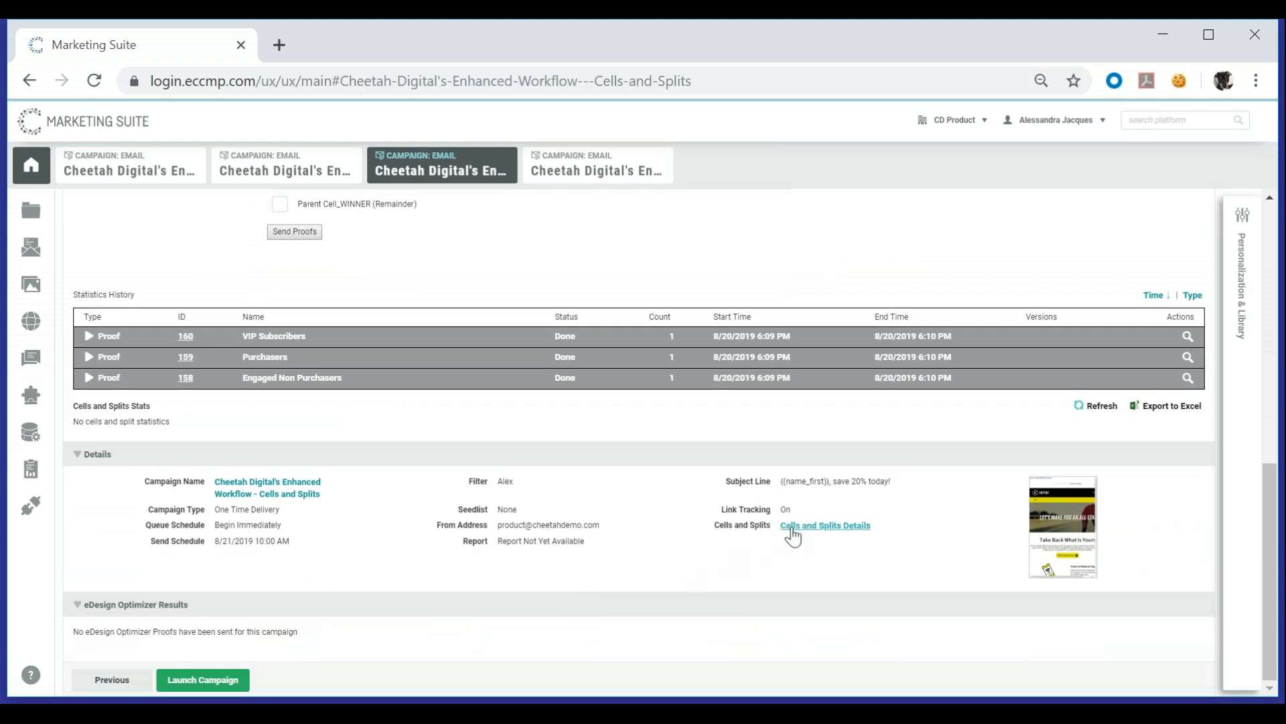
- View the Cells and Splits per-cell subject lines, then switch to the C&S campaign's status
{"action": "left_click", "coordinate": [824, 525]}
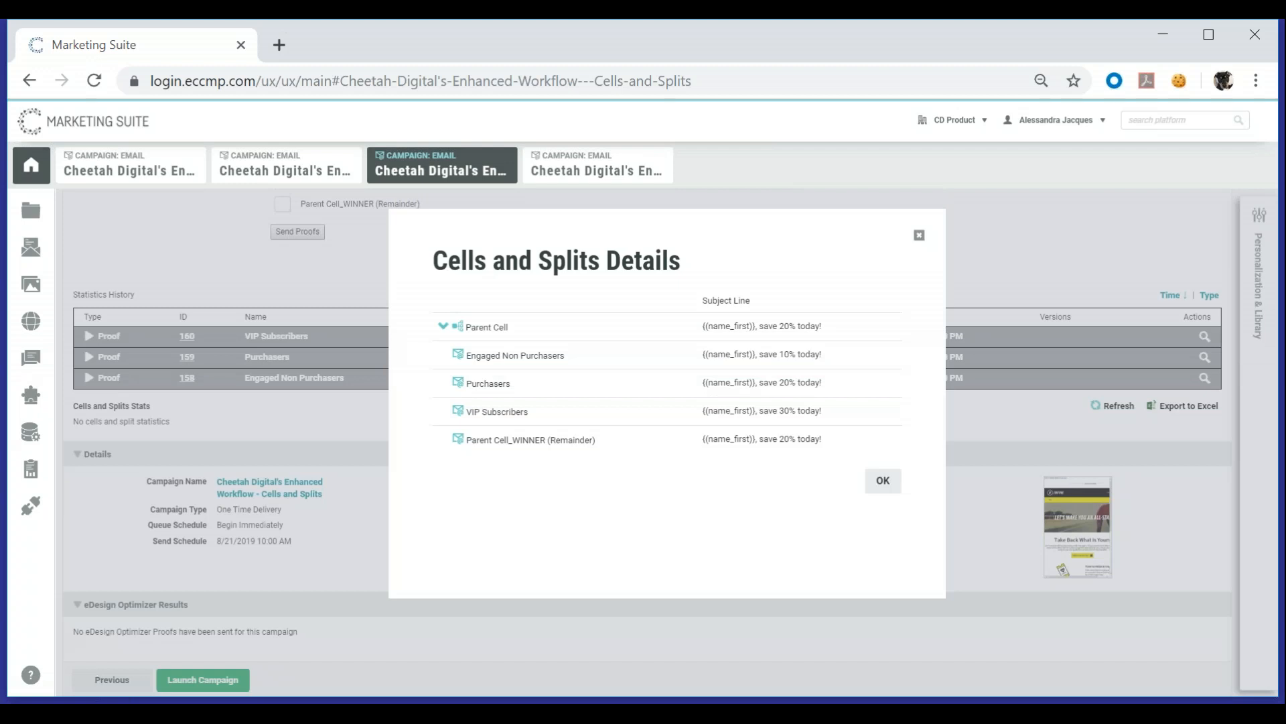
{"action": "left_click", "coordinate": [881, 480]}
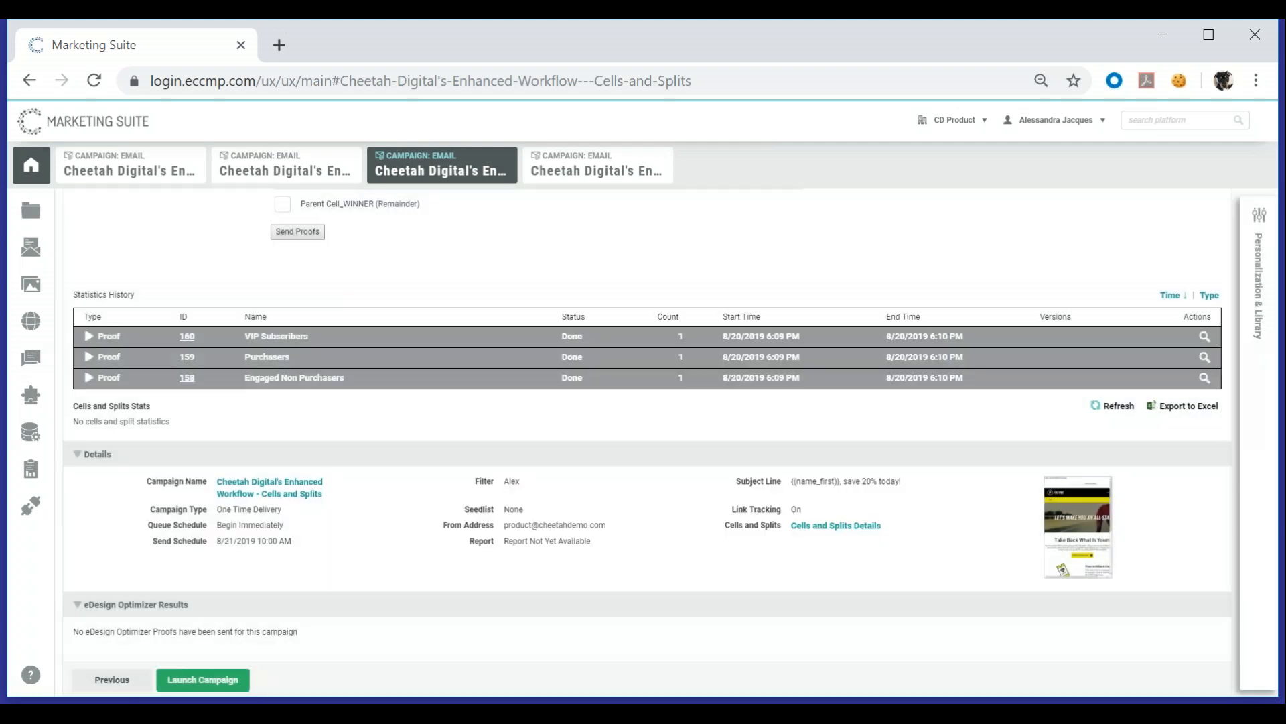
{"action": "left_click", "coordinate": [597, 163]}
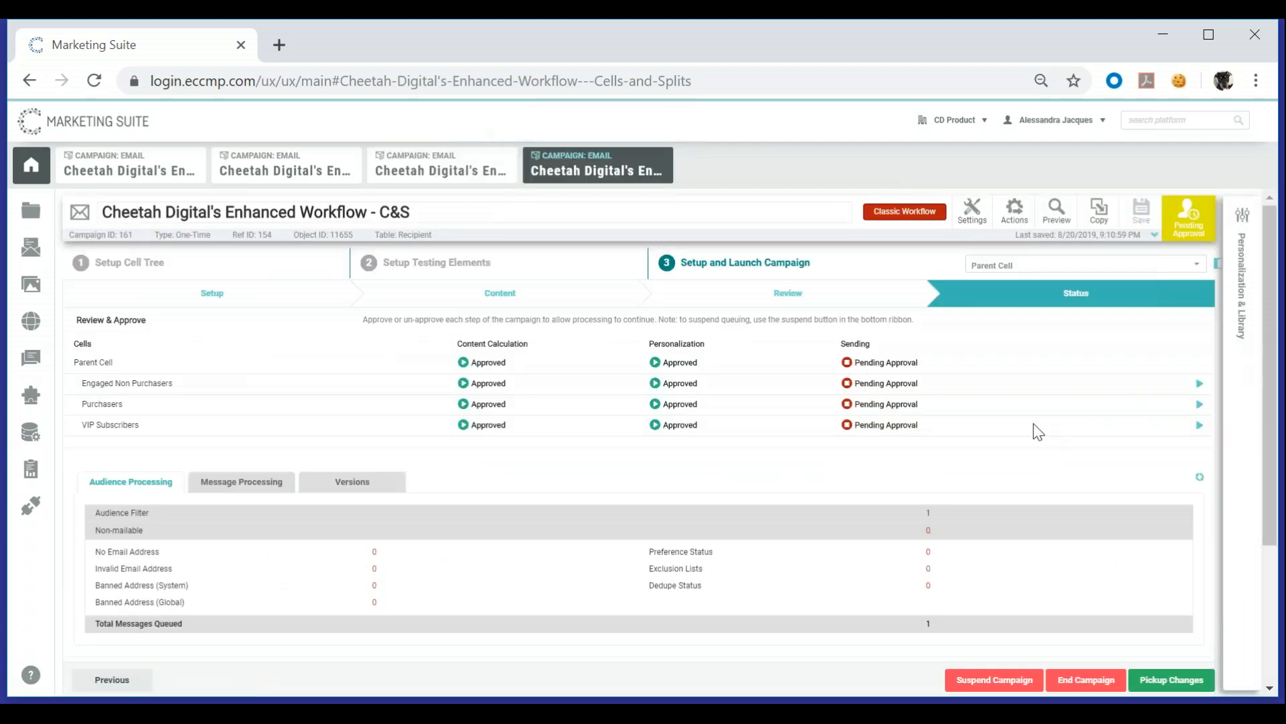
{"action": "mouse_move", "coordinate": [1186, 399]}
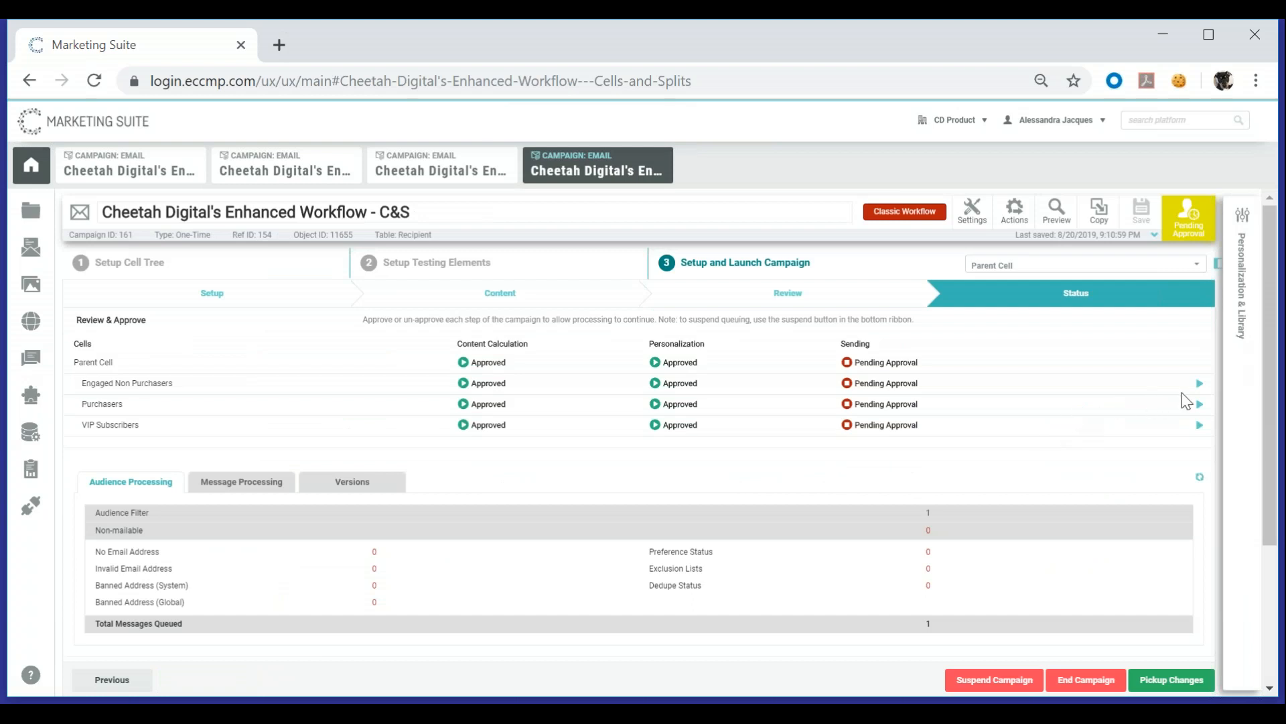
{"action": "mouse_move", "coordinate": [1205, 393]}
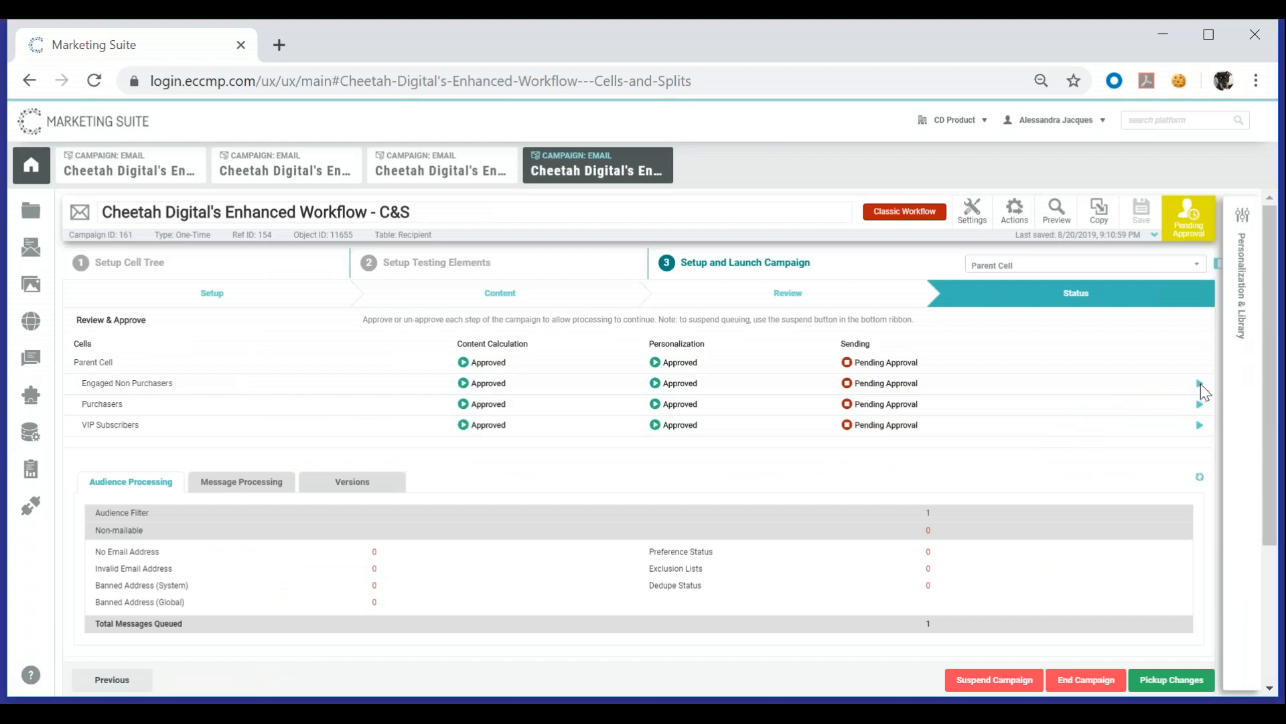
{"action": "left_click", "coordinate": [1198, 383]}
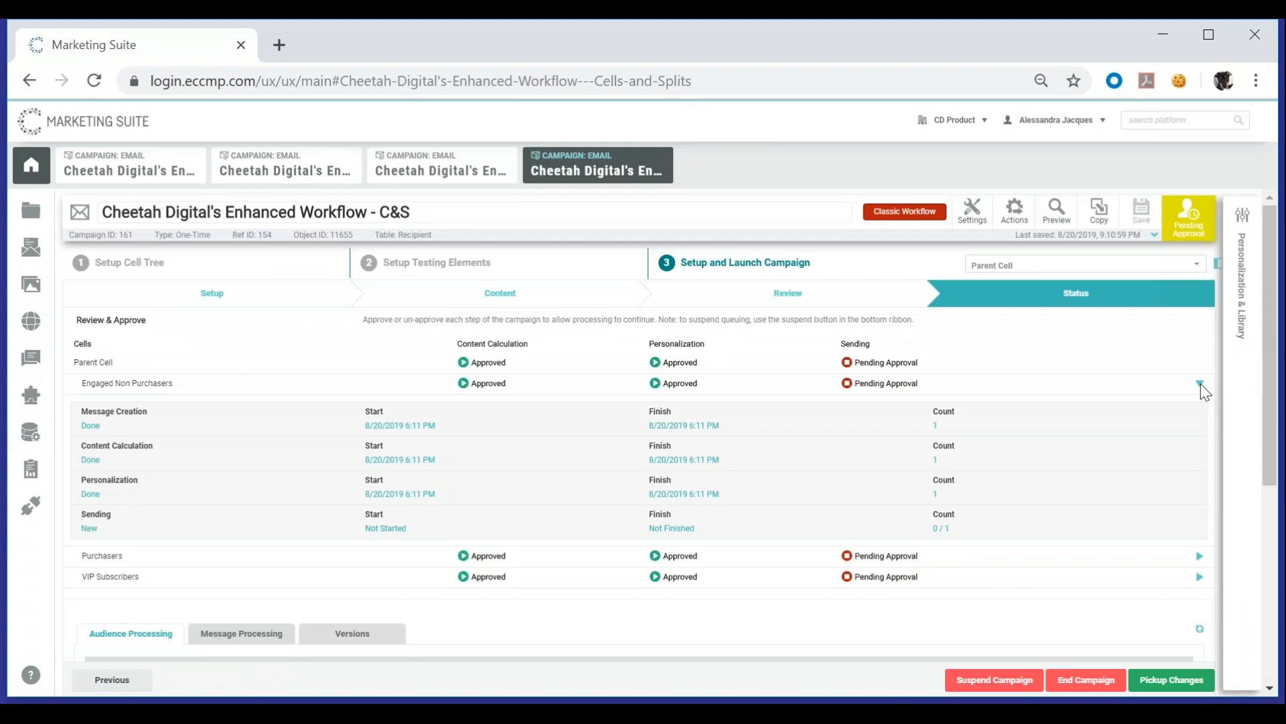
{"action": "left_click", "coordinate": [1198, 383]}
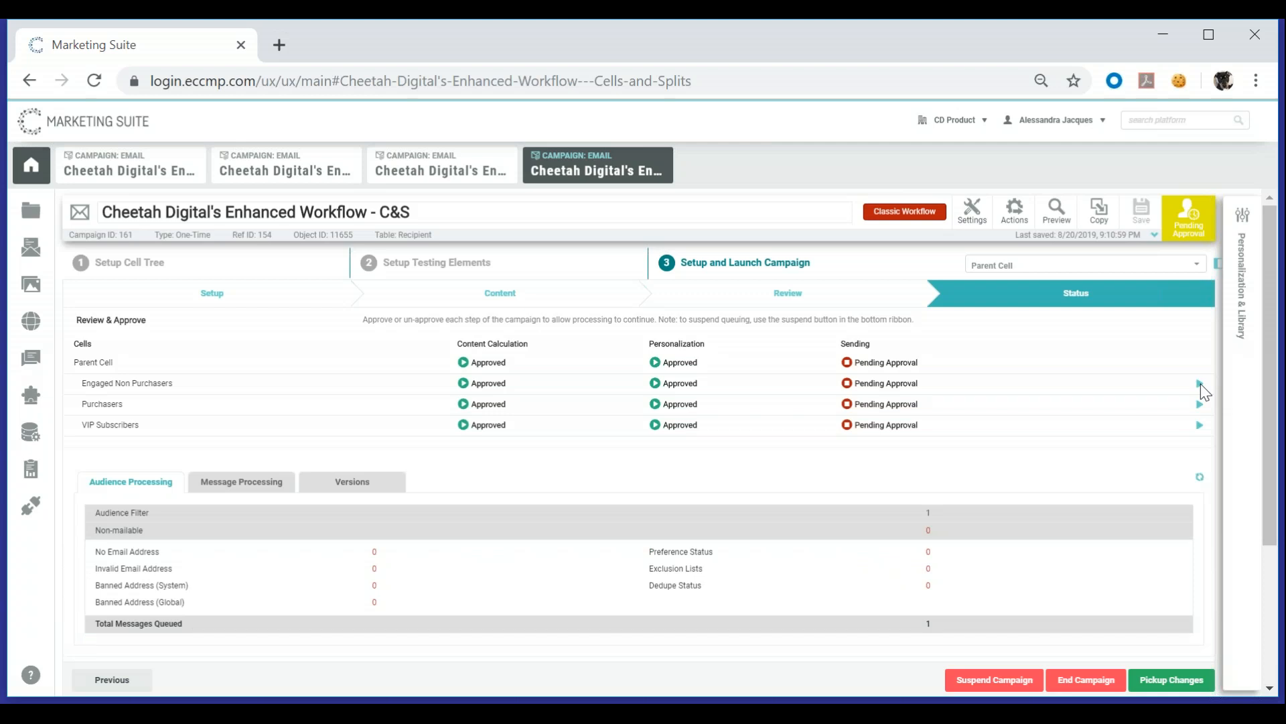
{"action": "mouse_move", "coordinate": [761, 460]}
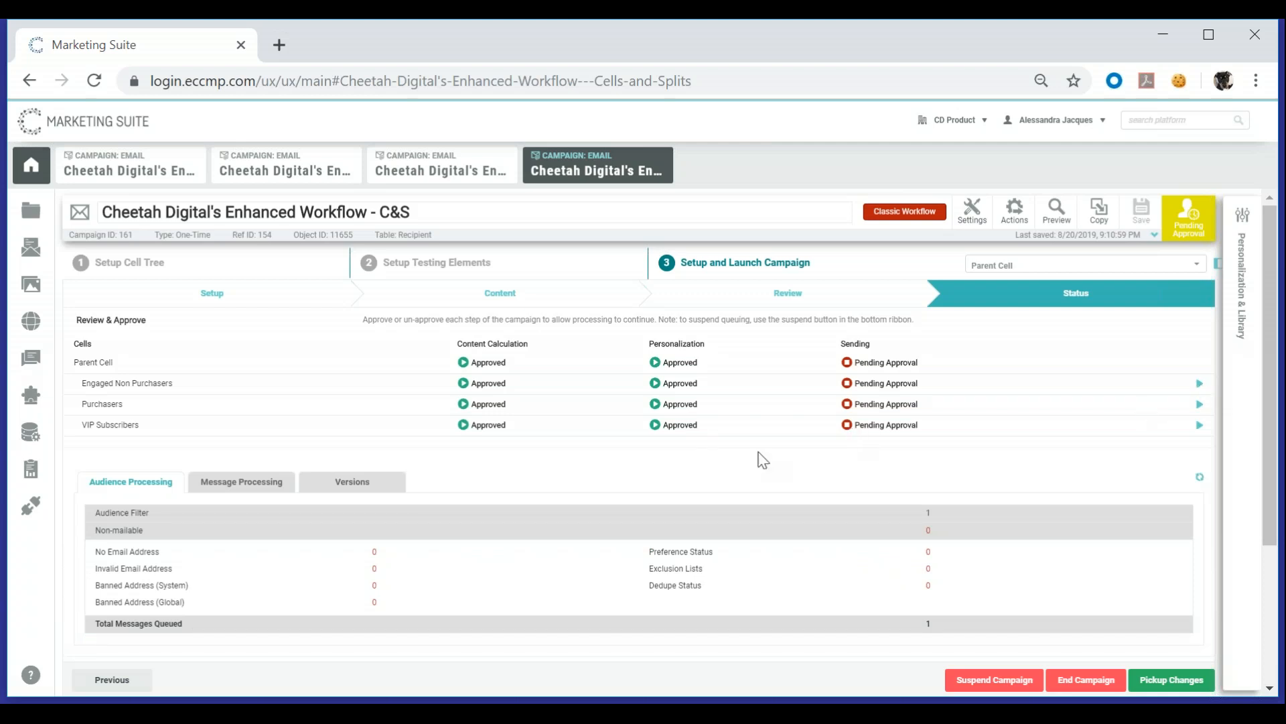